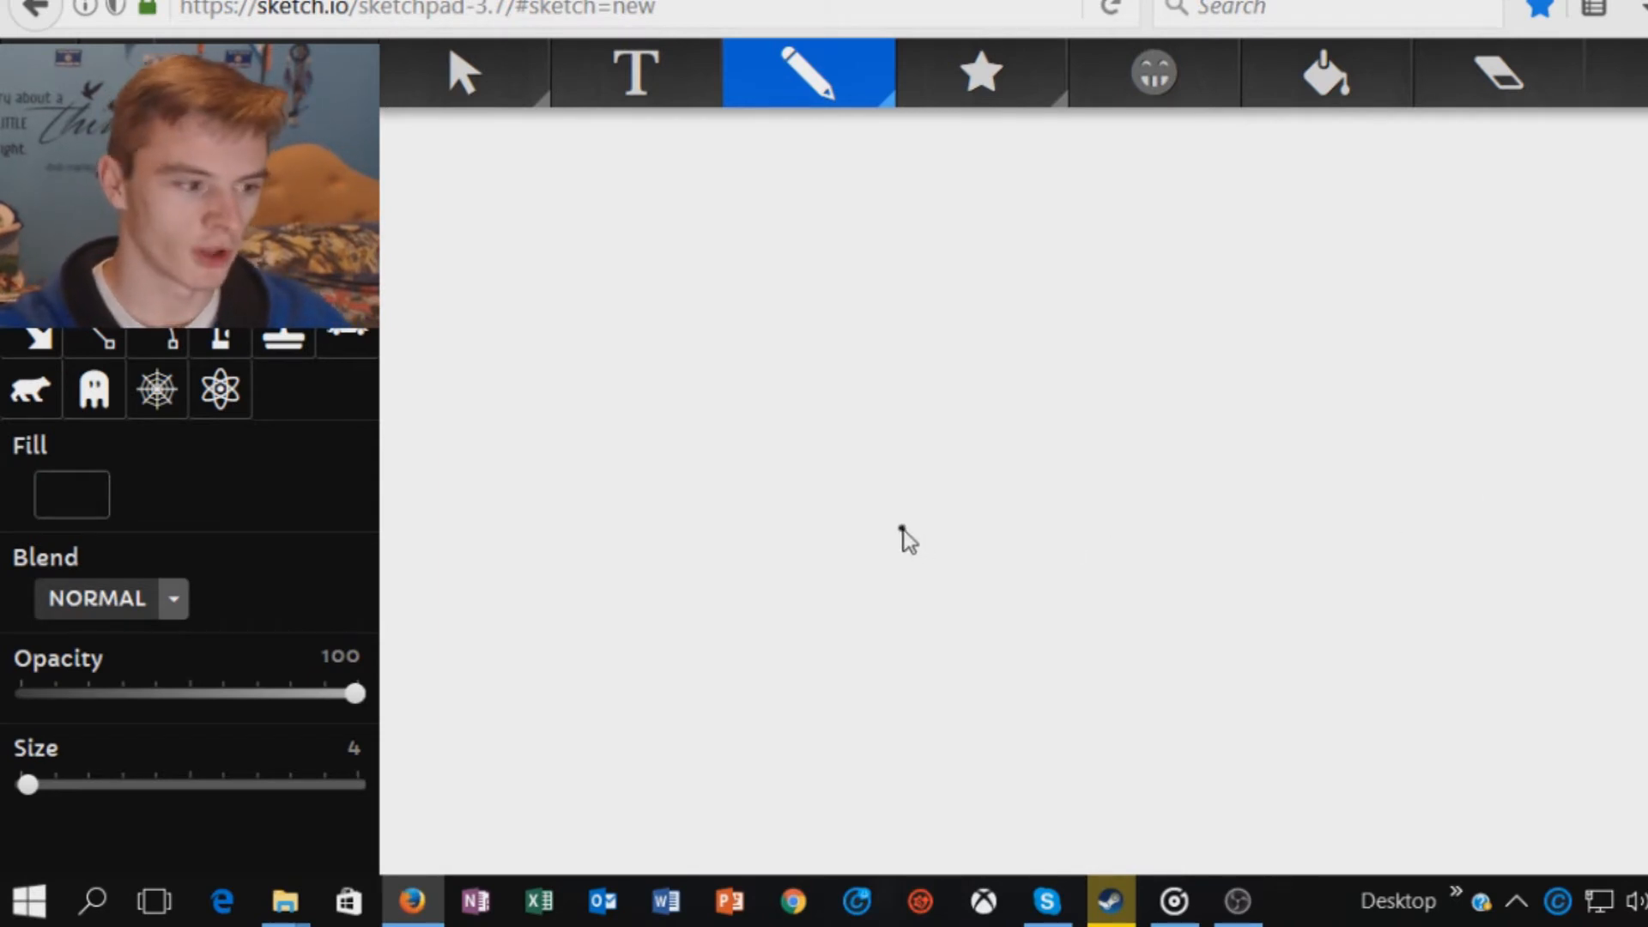
pyautogui.moveTo(656, 550)
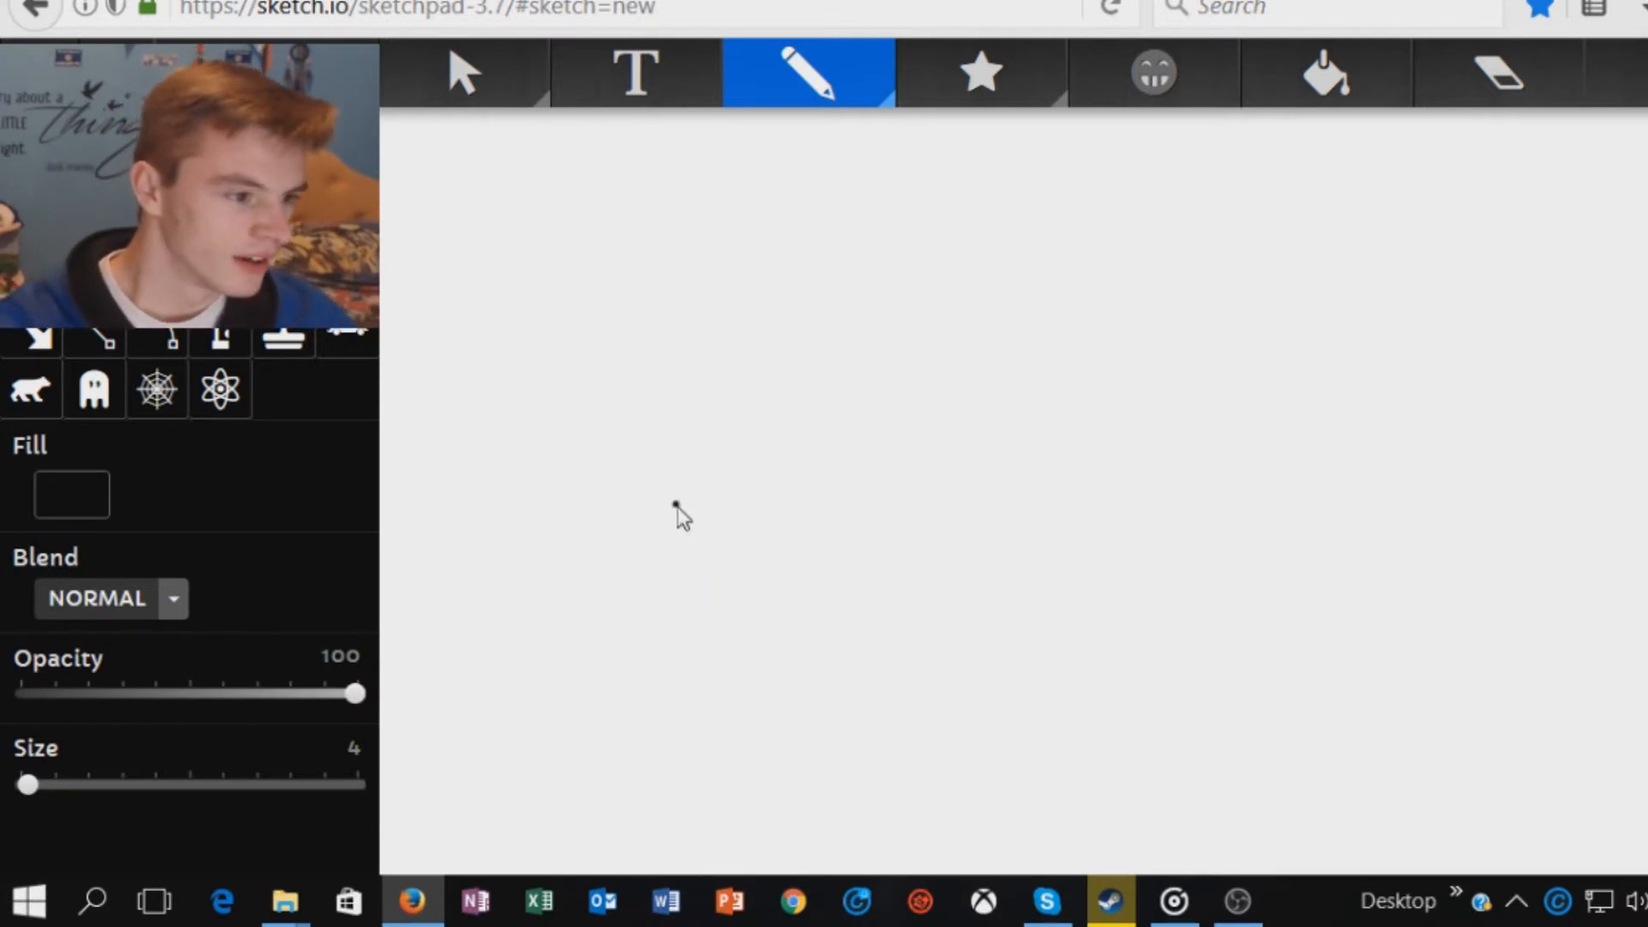
pyautogui.moveTo(635, 430)
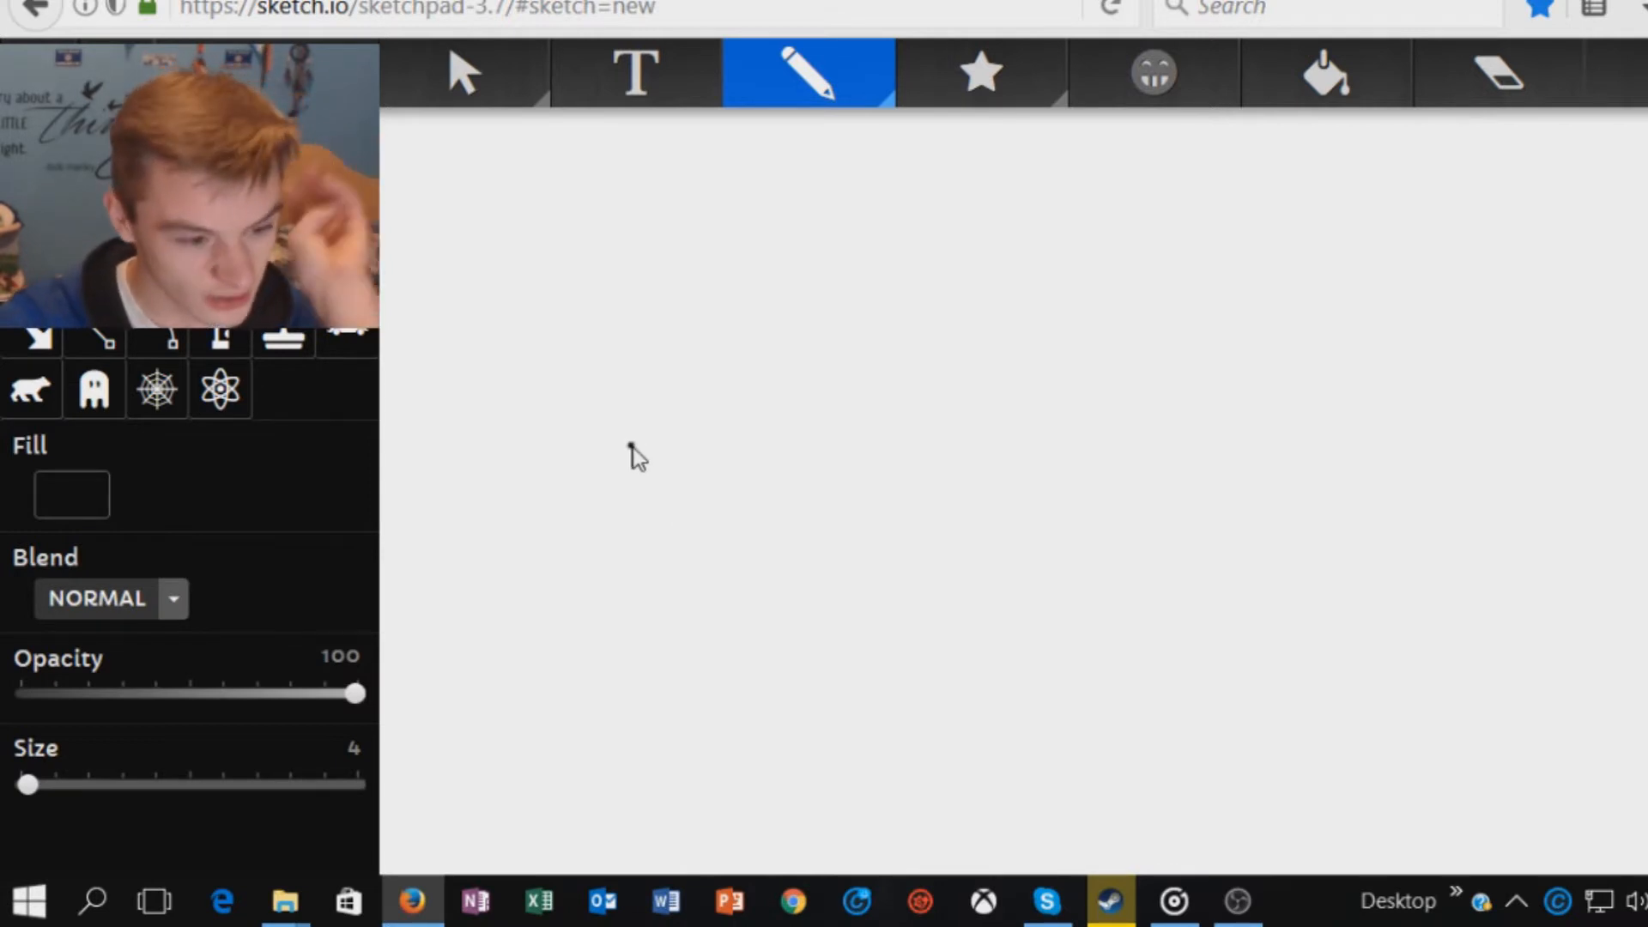
pyautogui.moveTo(630, 494)
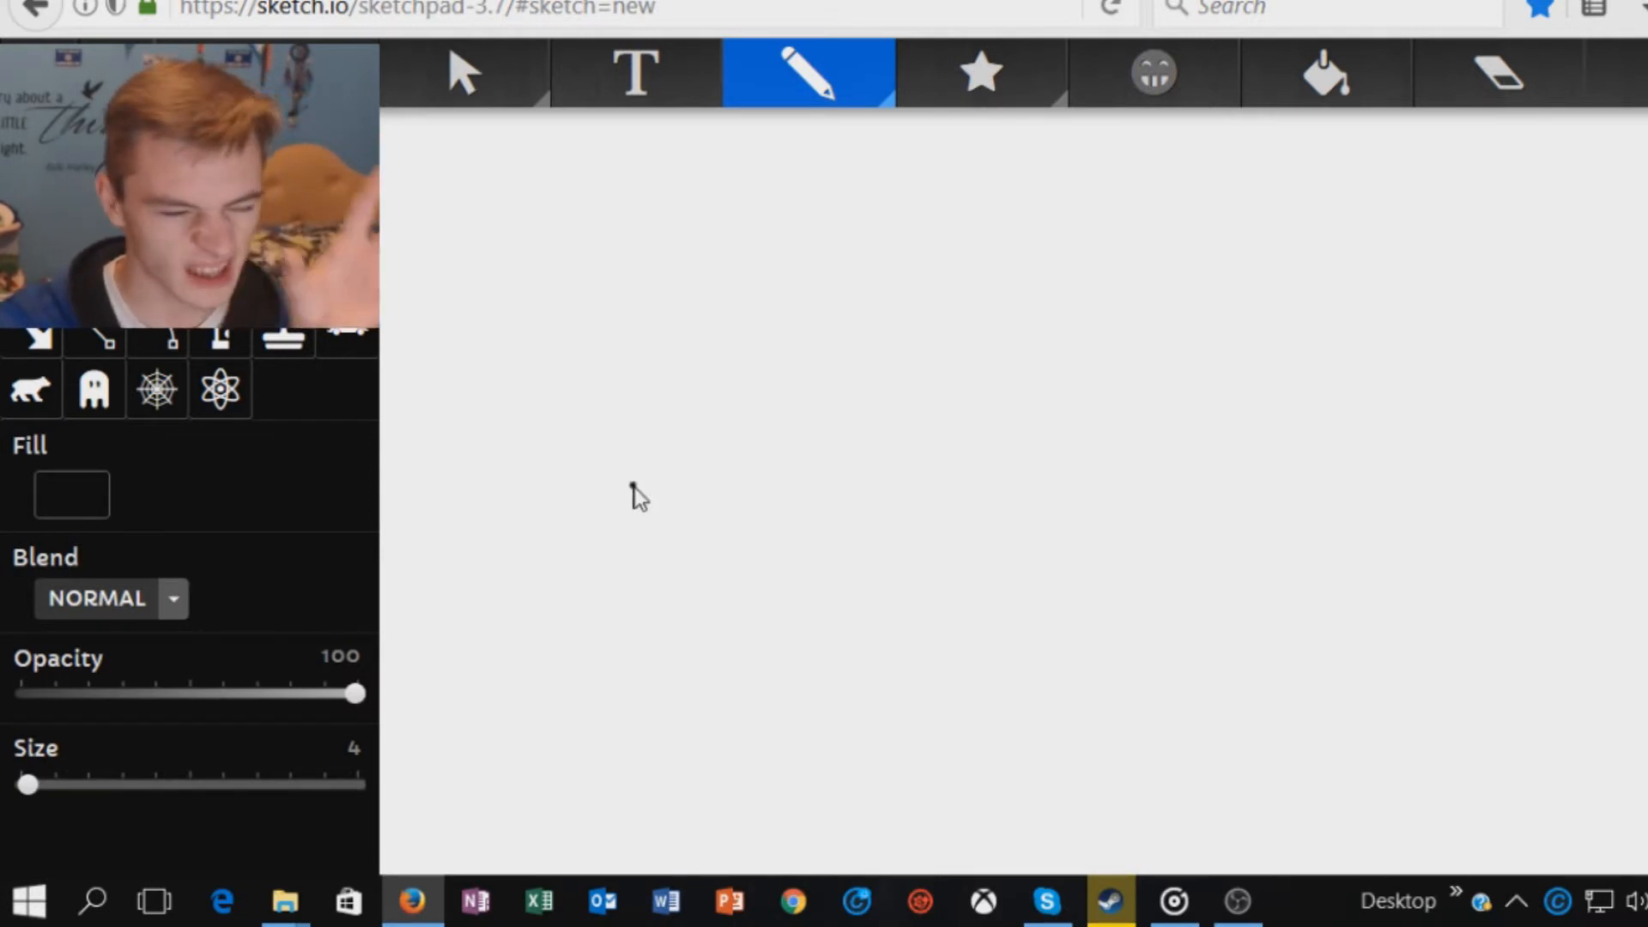
pyautogui.moveTo(573, 464)
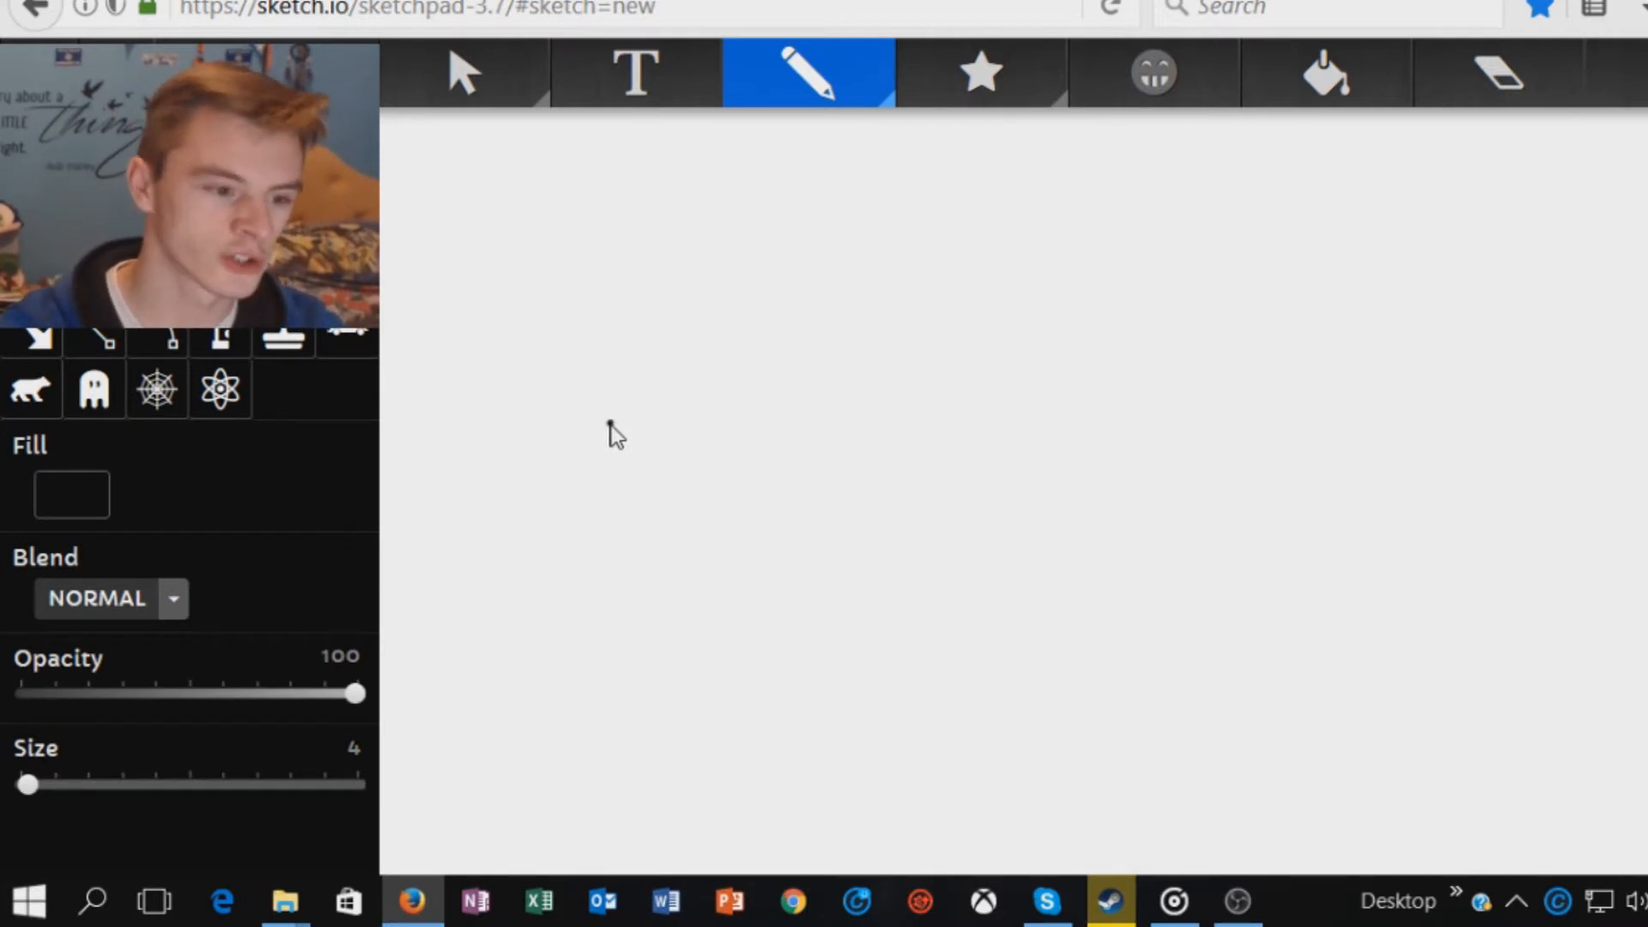
# Draw the head outline with a rounded snout curving up toward the ear, using the thinnest pen stroke
pyautogui.moveTo(614, 431); pyautogui.dragTo(557, 457)
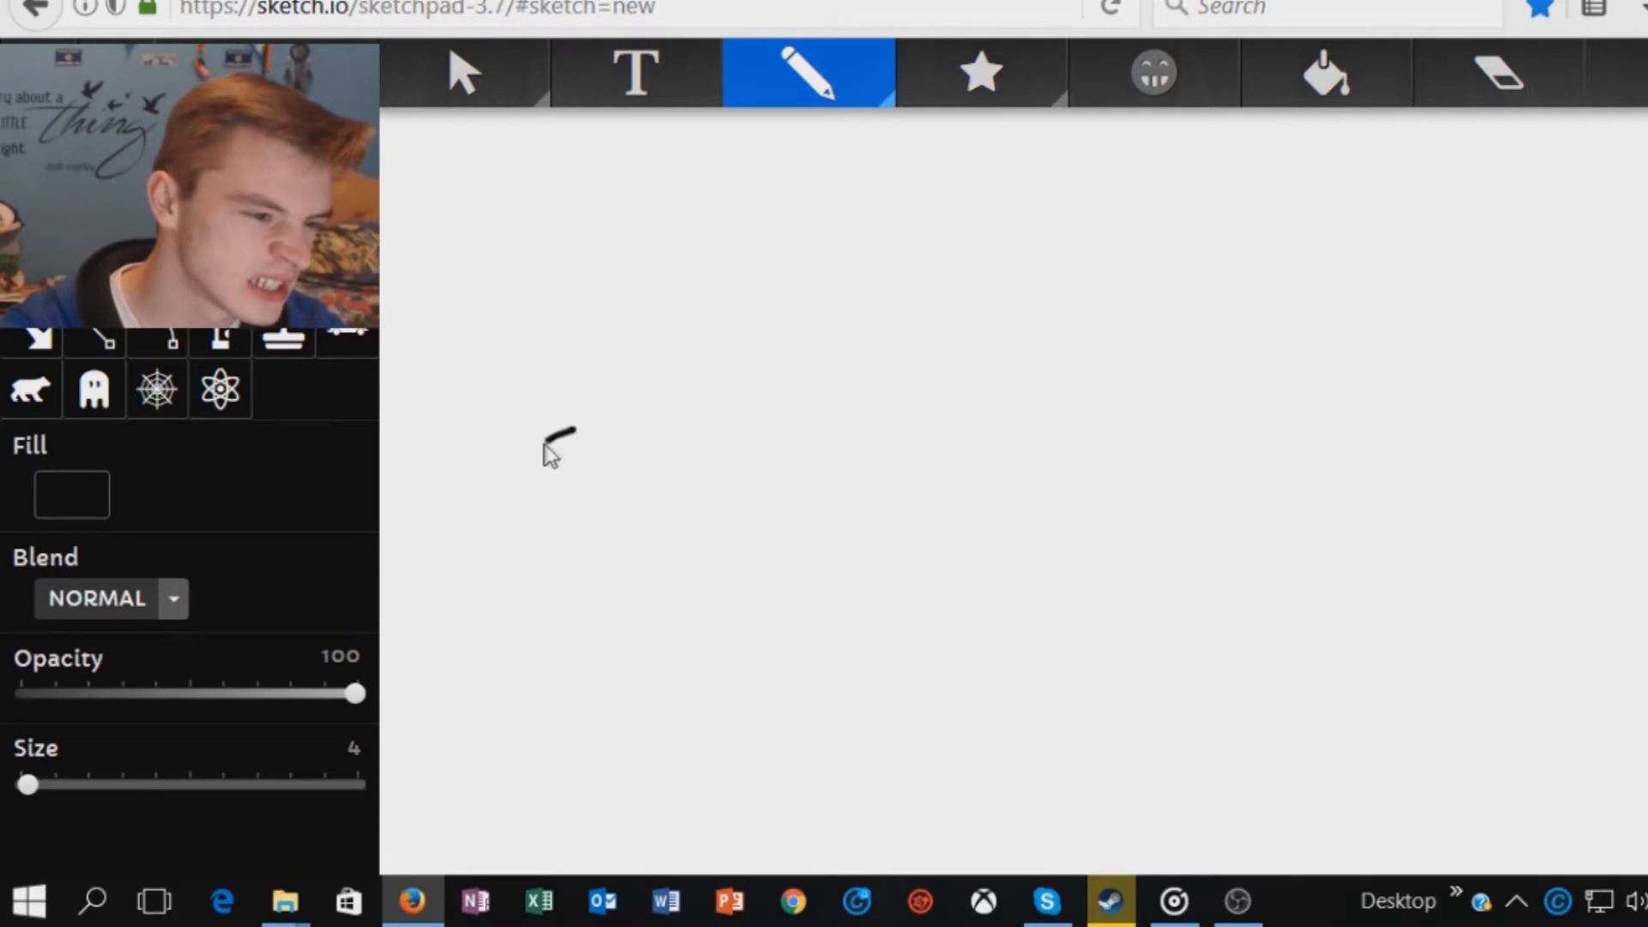
pyautogui.moveTo(568, 431); pyautogui.dragTo(556, 499)
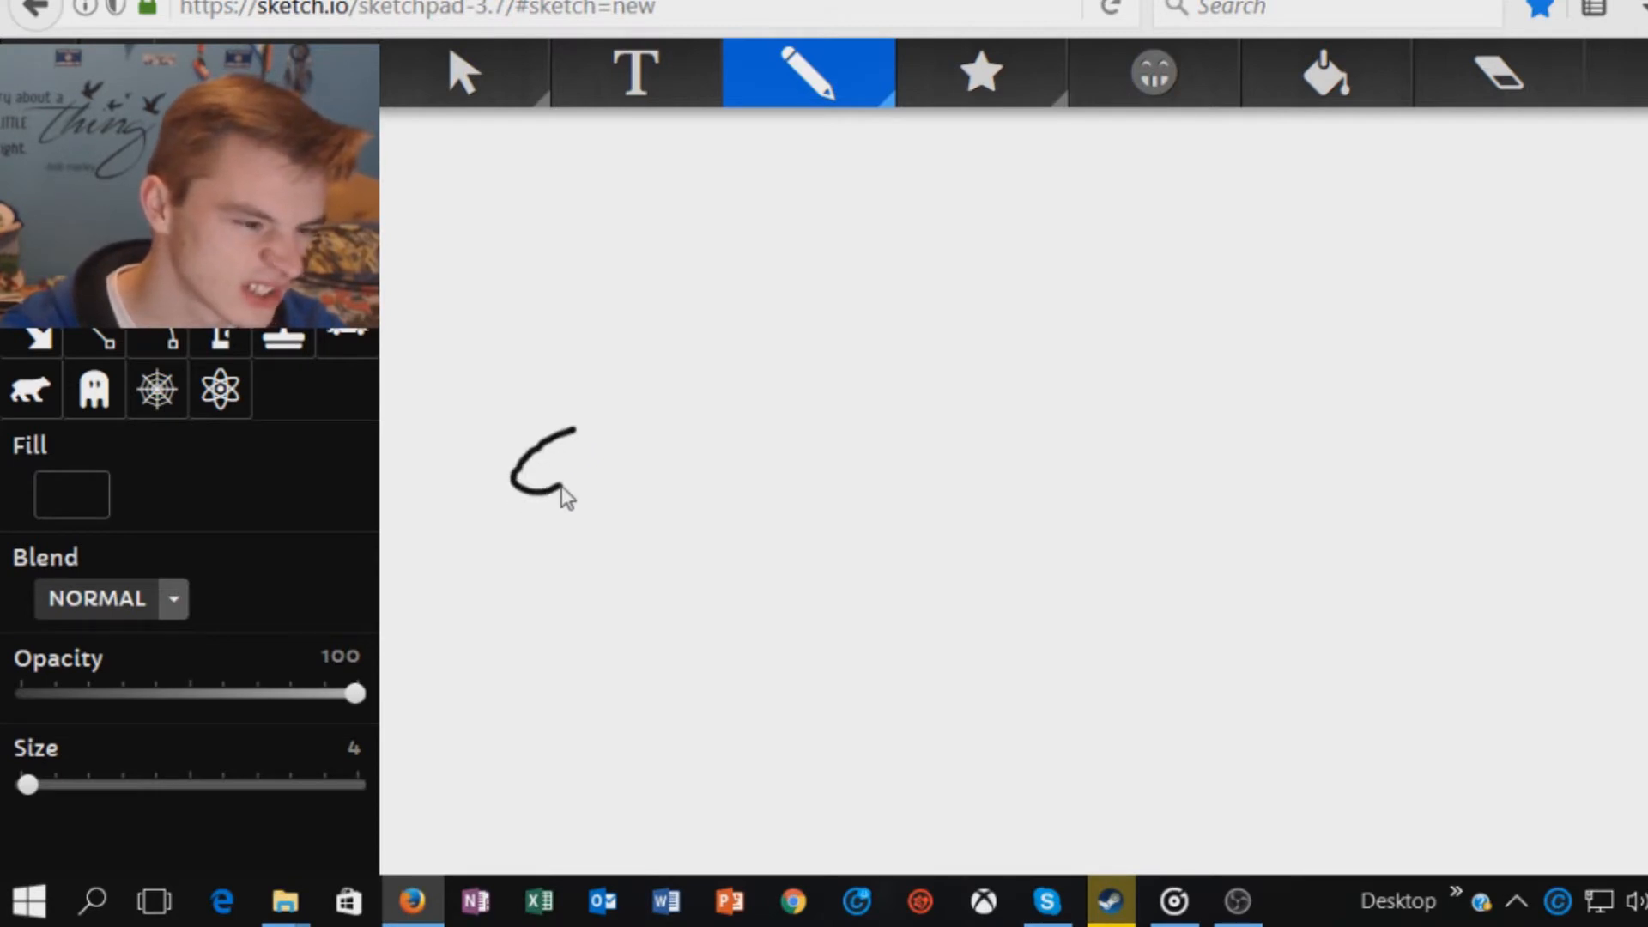
pyautogui.moveTo(568, 494); pyautogui.dragTo(610, 474)
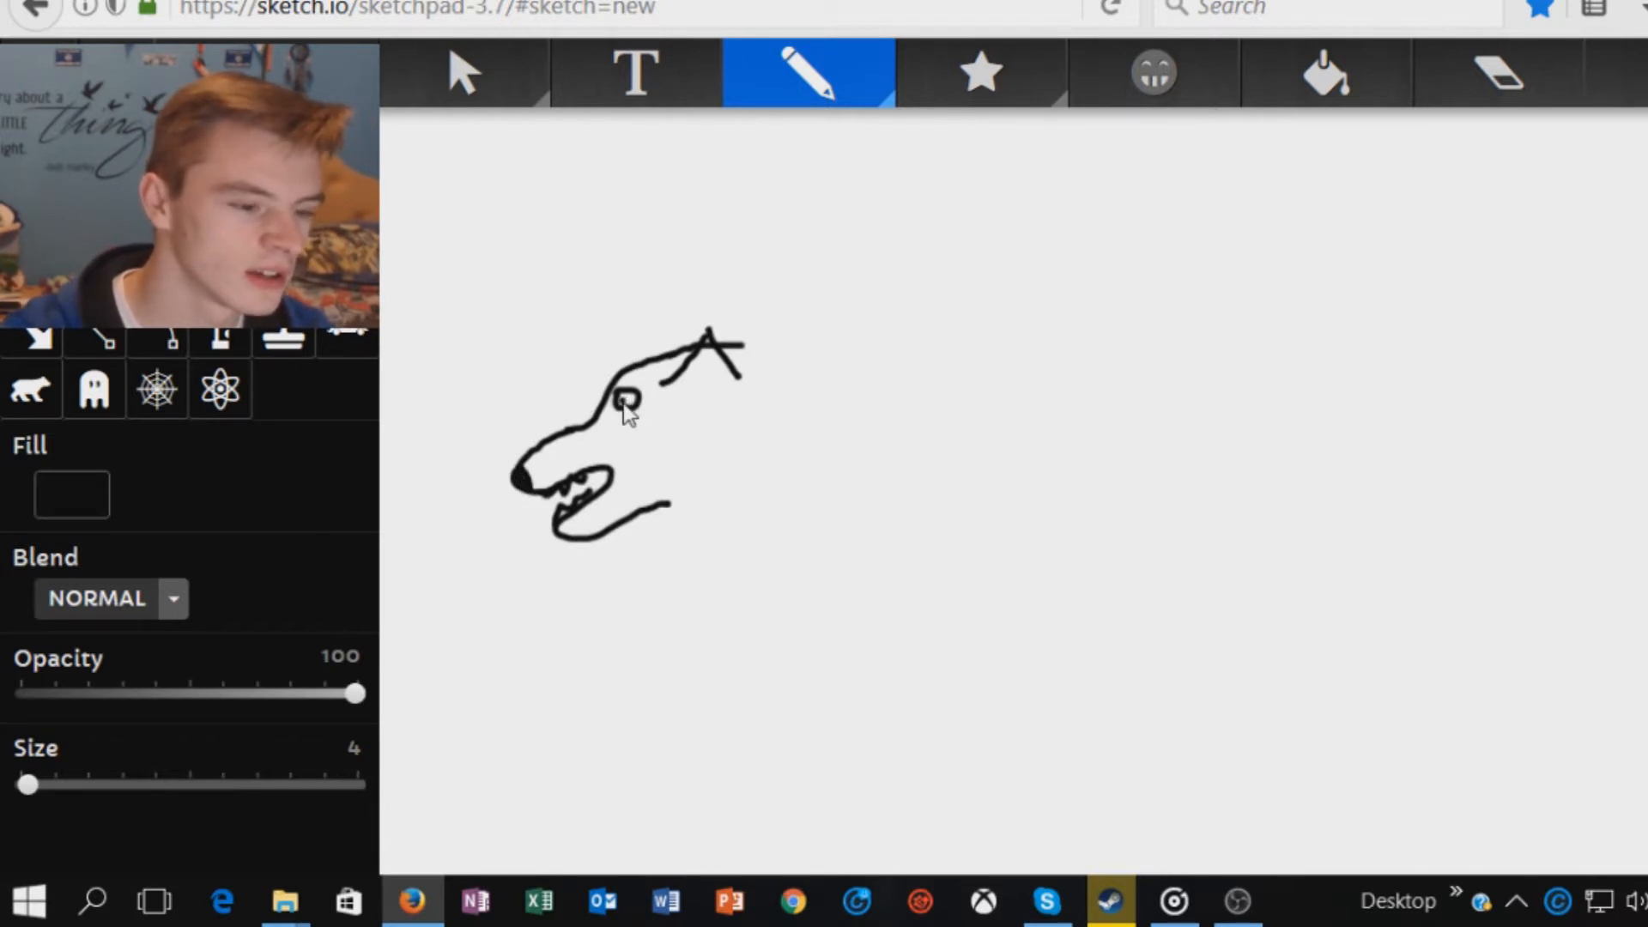
pyautogui.moveTo(625, 460)
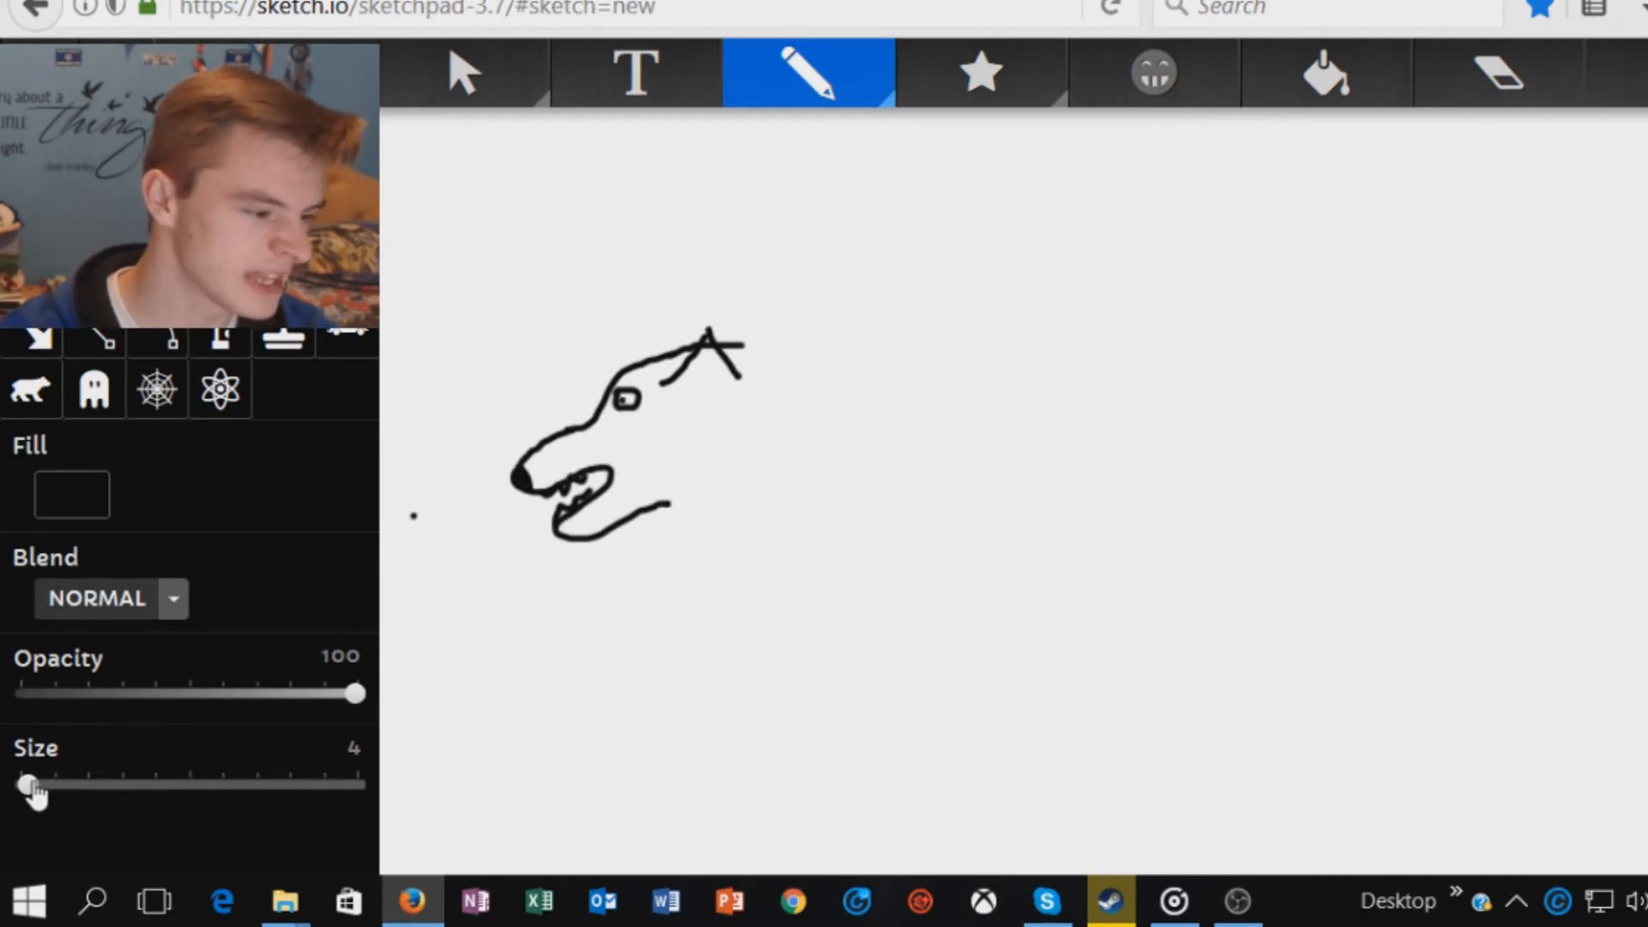
pyautogui.moveTo(31, 785); pyautogui.dragTo(20, 785)
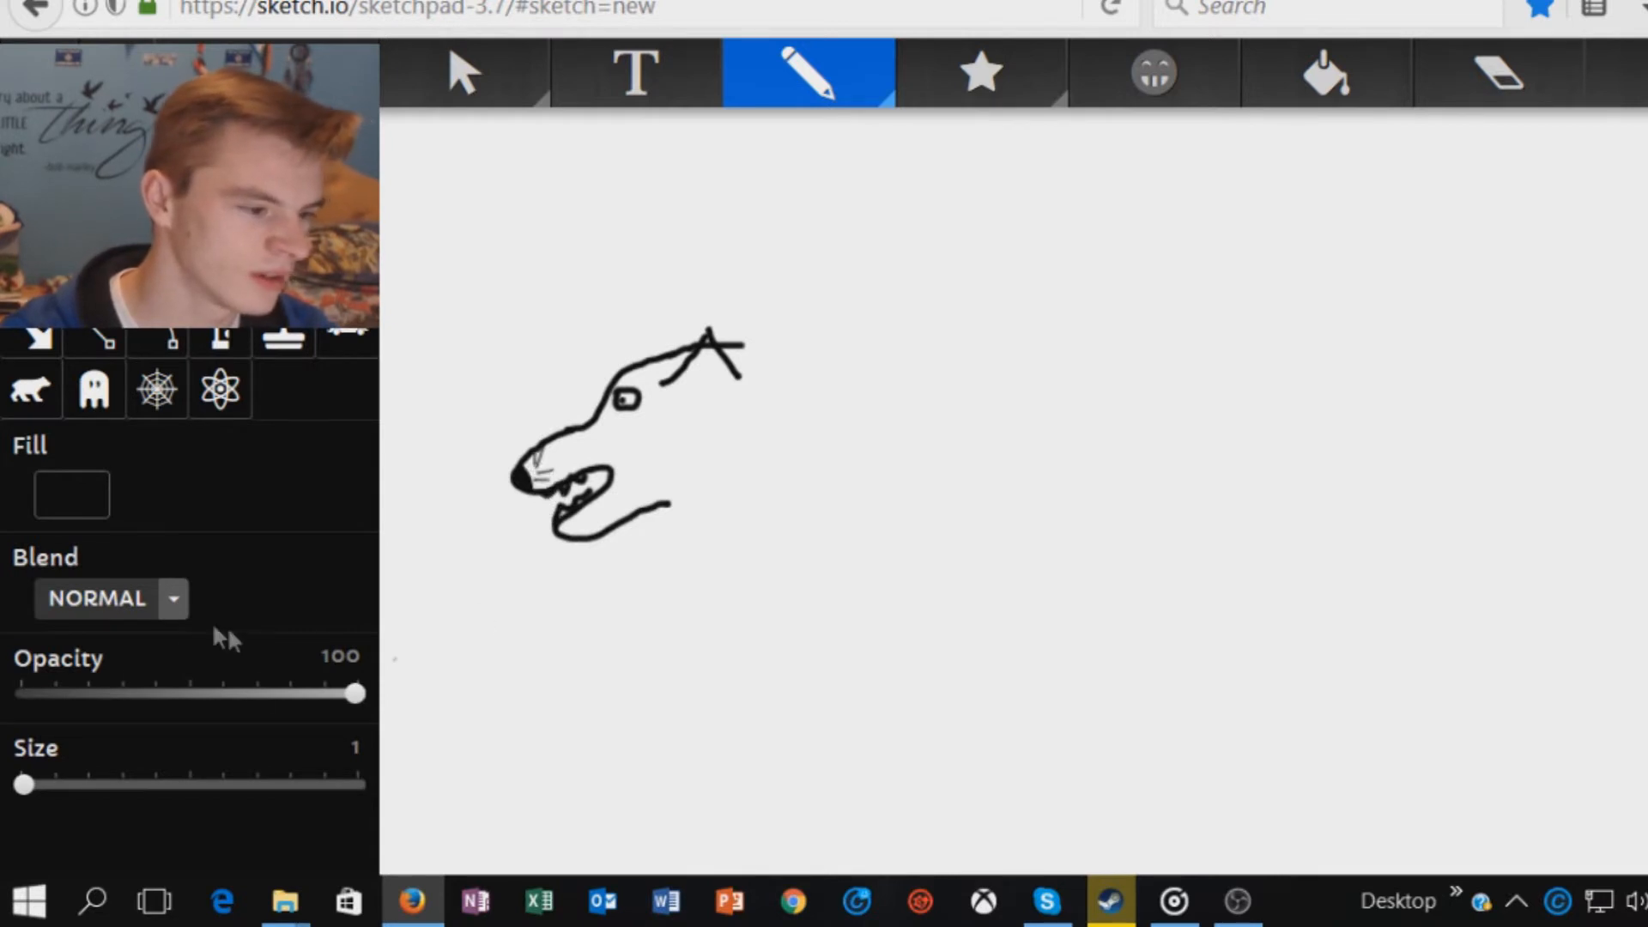
# Draw the back and belly lines, then a long front leg down to the paw with both edges
pyautogui.moveTo(737, 357); pyautogui.dragTo(883, 421)
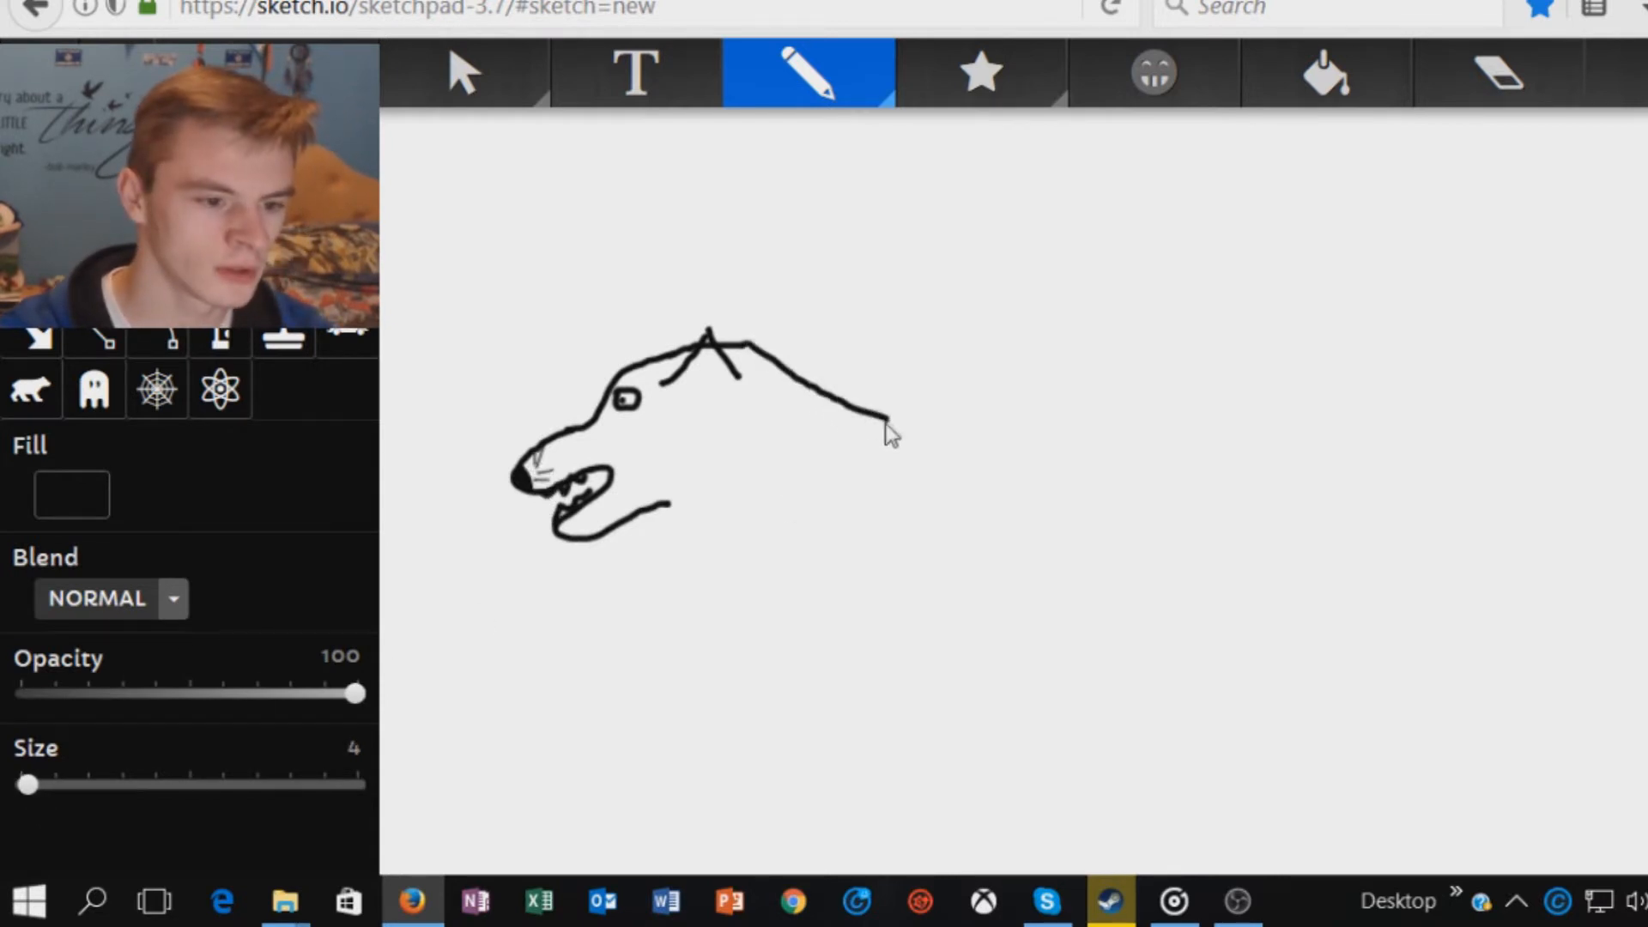
pyautogui.moveTo(668, 515); pyautogui.dragTo(737, 515)
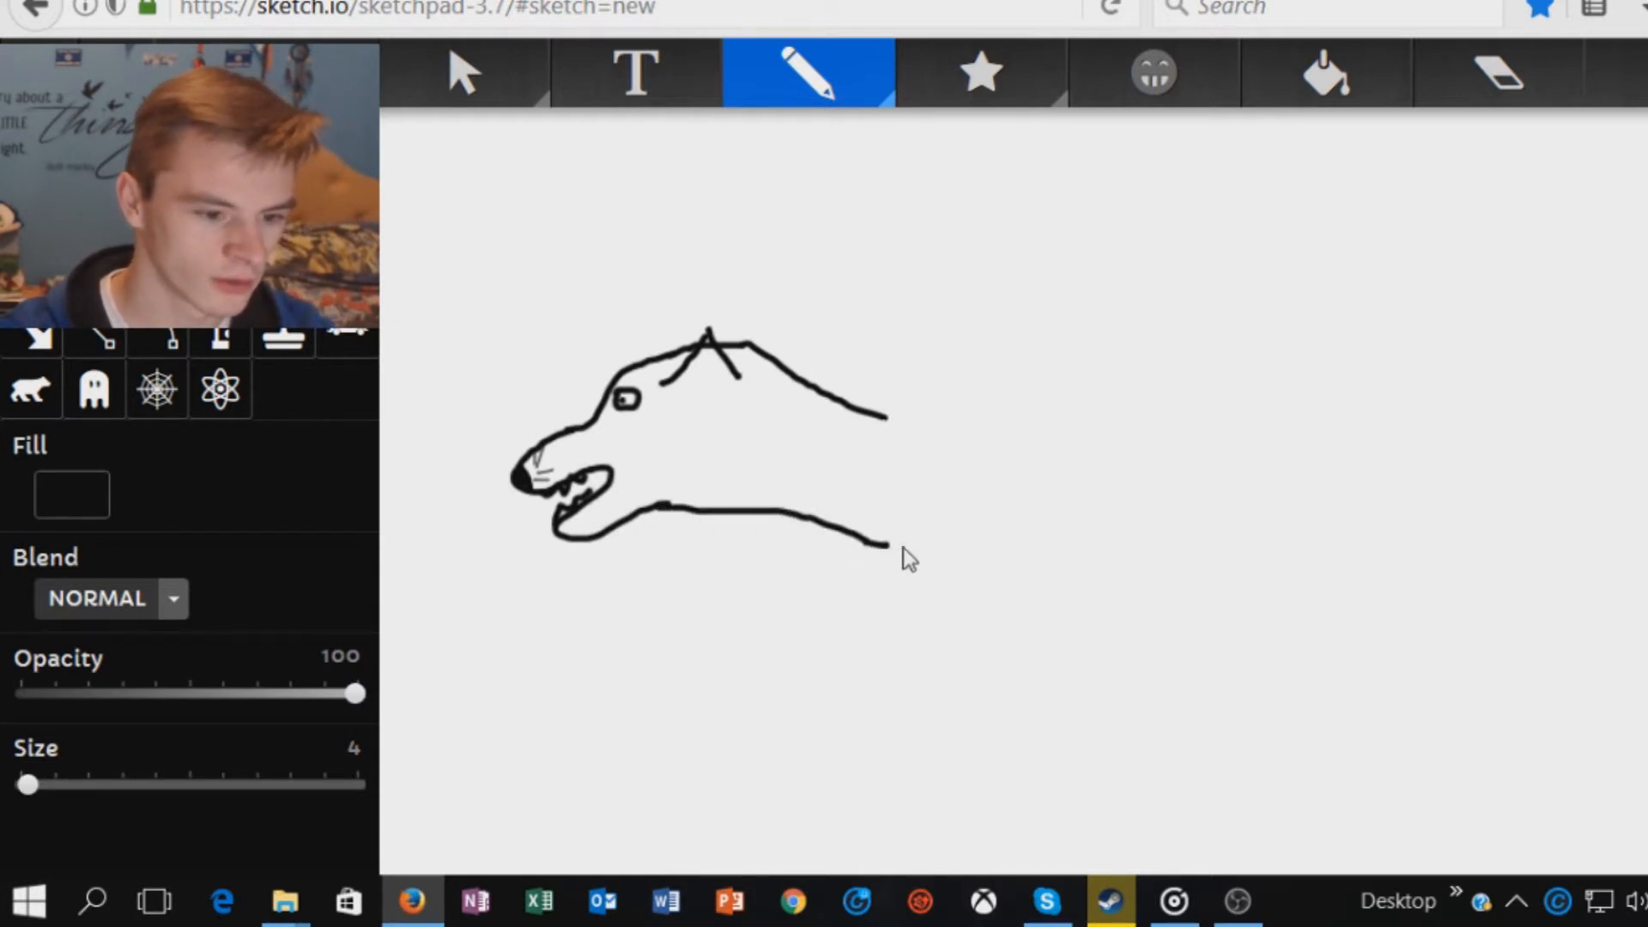
pyautogui.moveTo(887, 515); pyautogui.dragTo(882, 604)
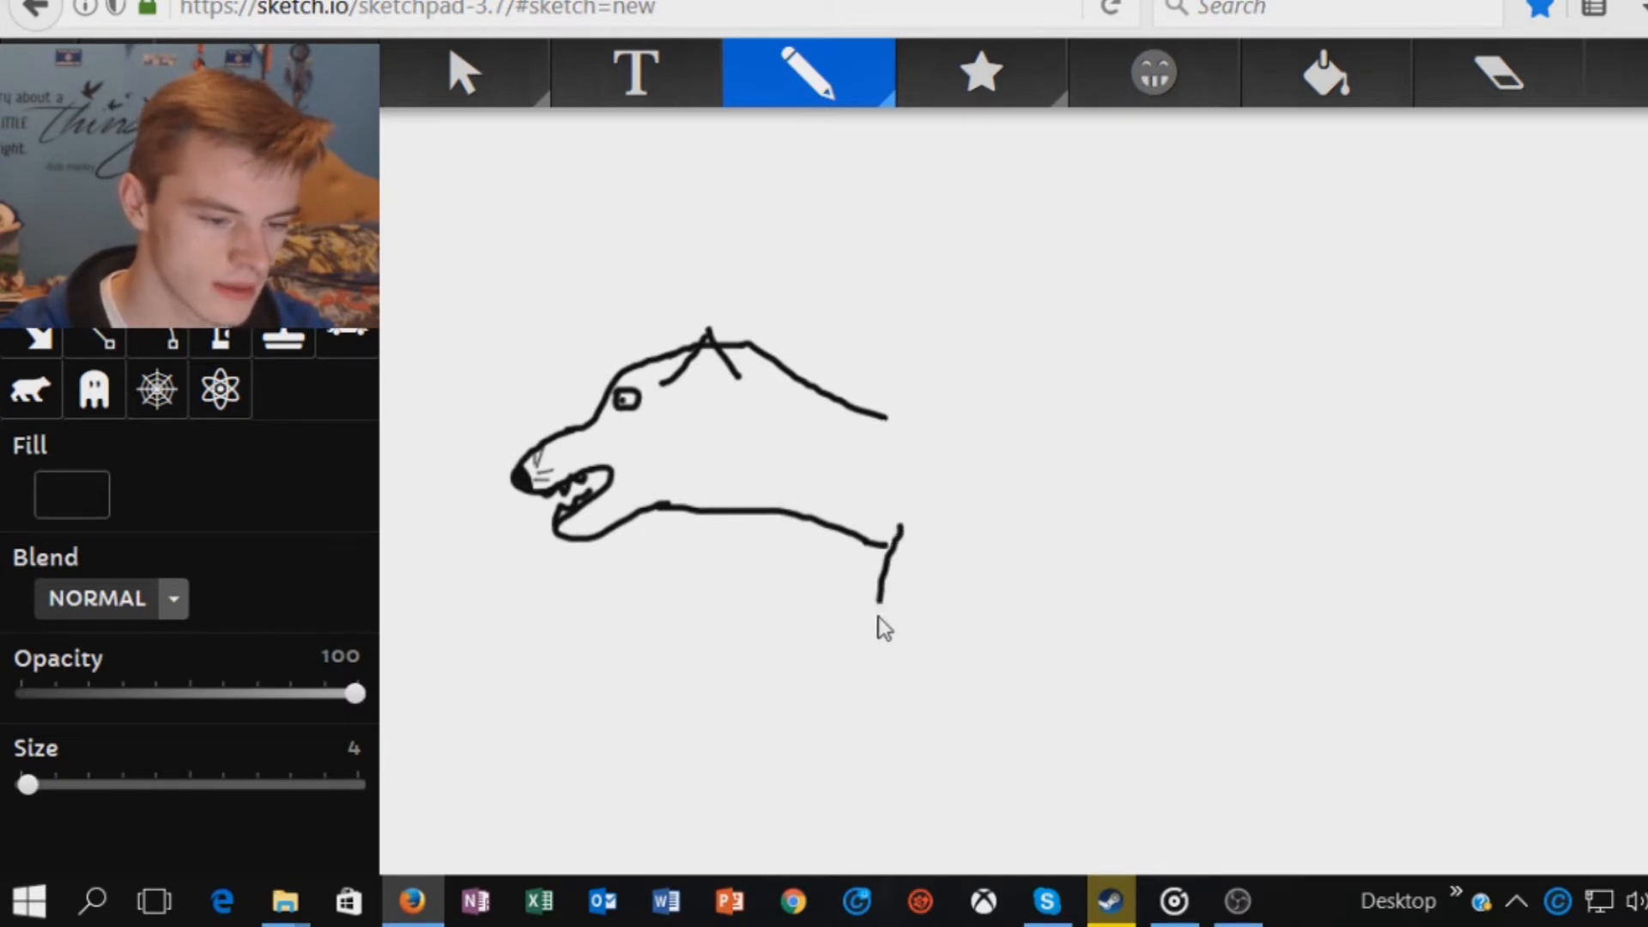
pyautogui.moveTo(898, 535); pyautogui.dragTo(768, 813)
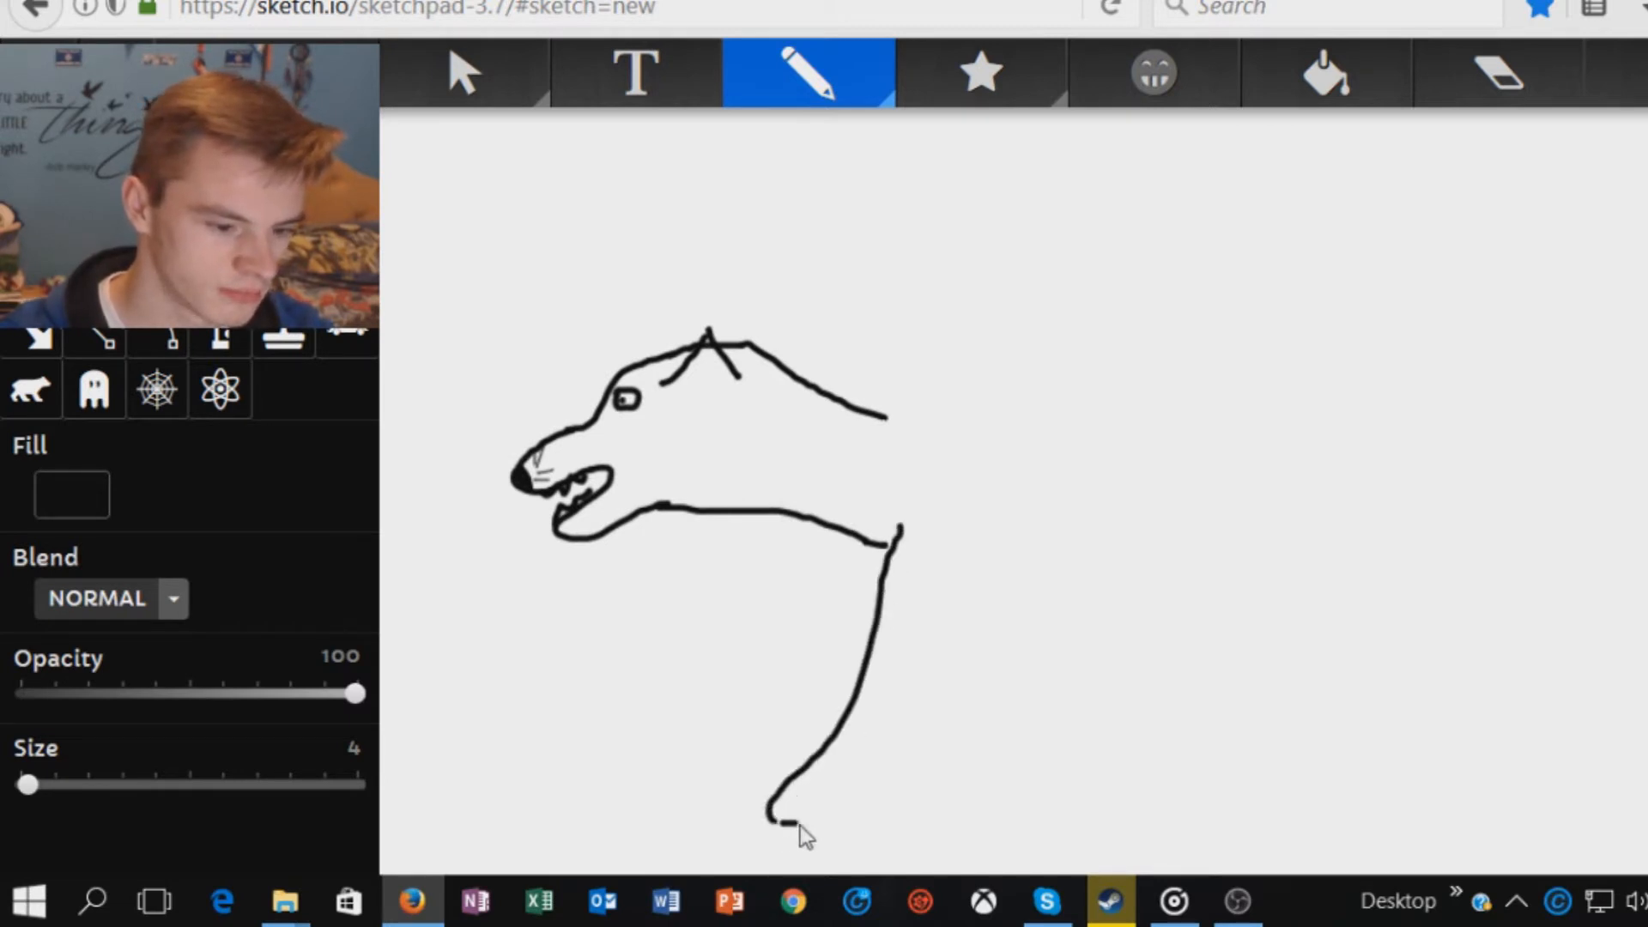
pyautogui.moveTo(772, 821); pyautogui.dragTo(941, 574)
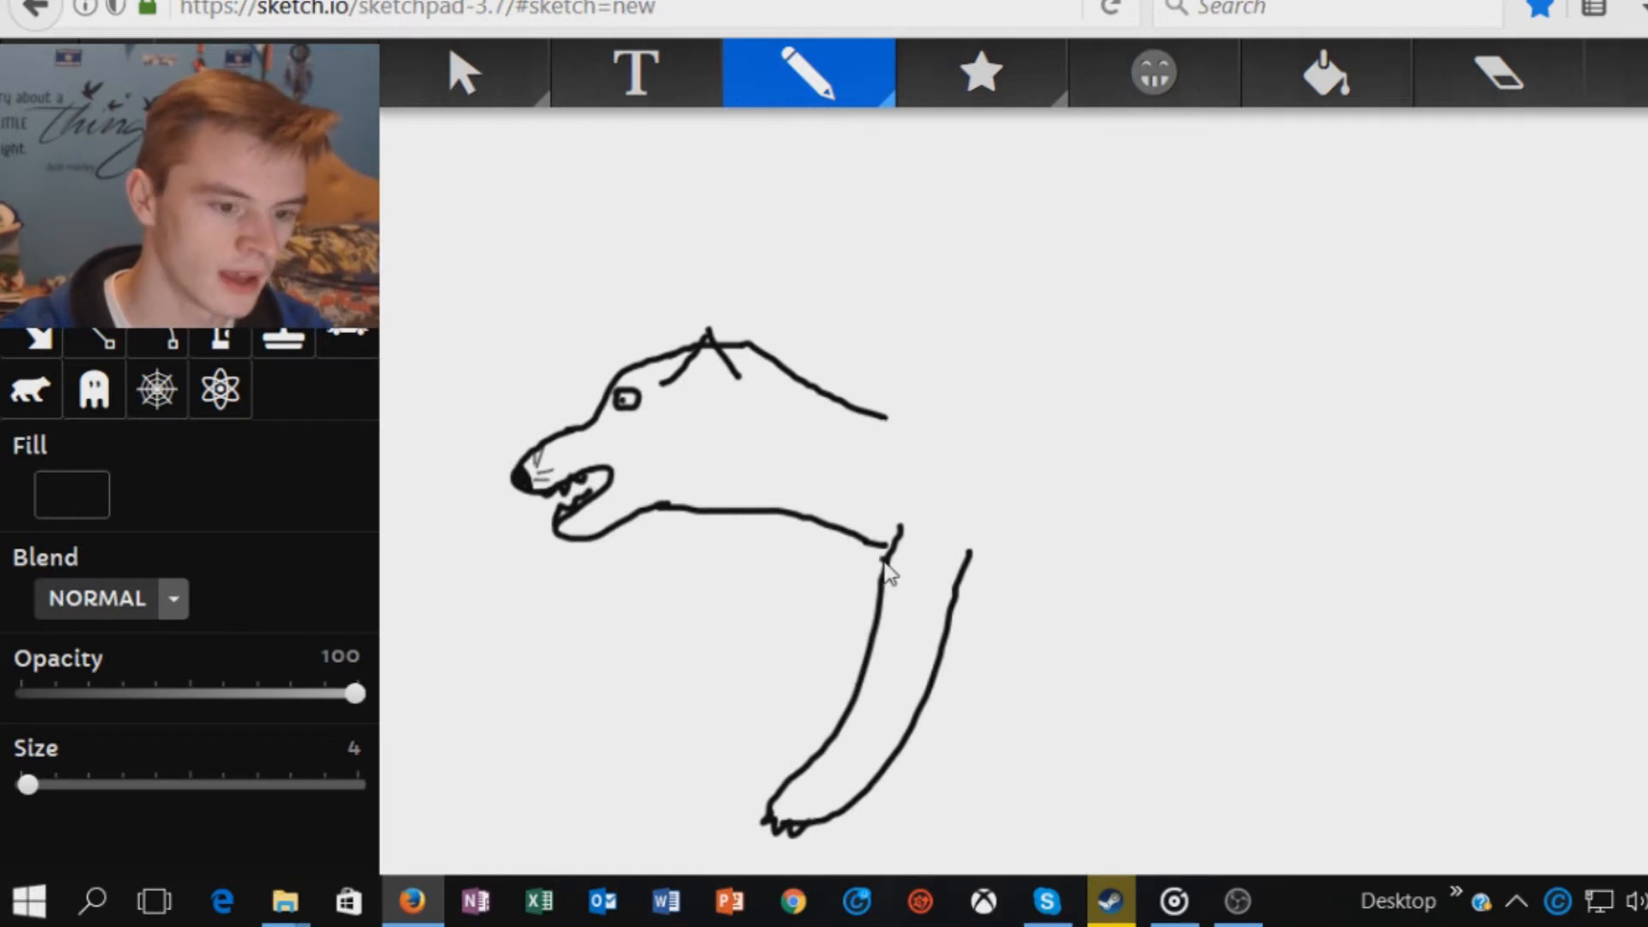
pyautogui.moveTo(867, 560)
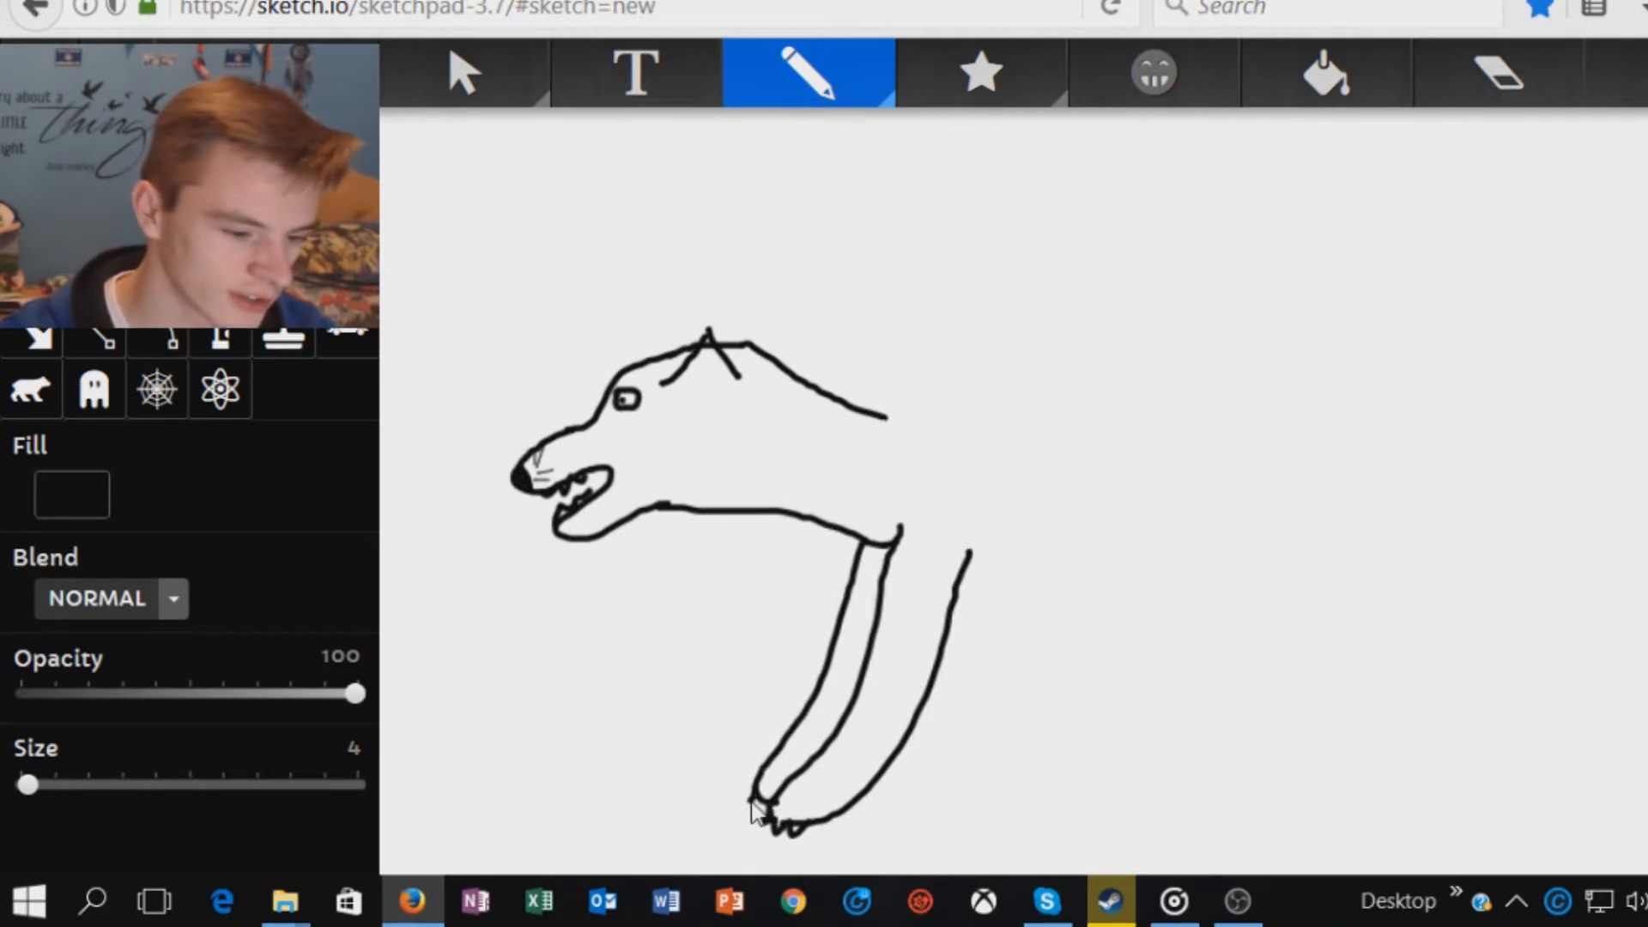
pyautogui.moveTo(916, 542)
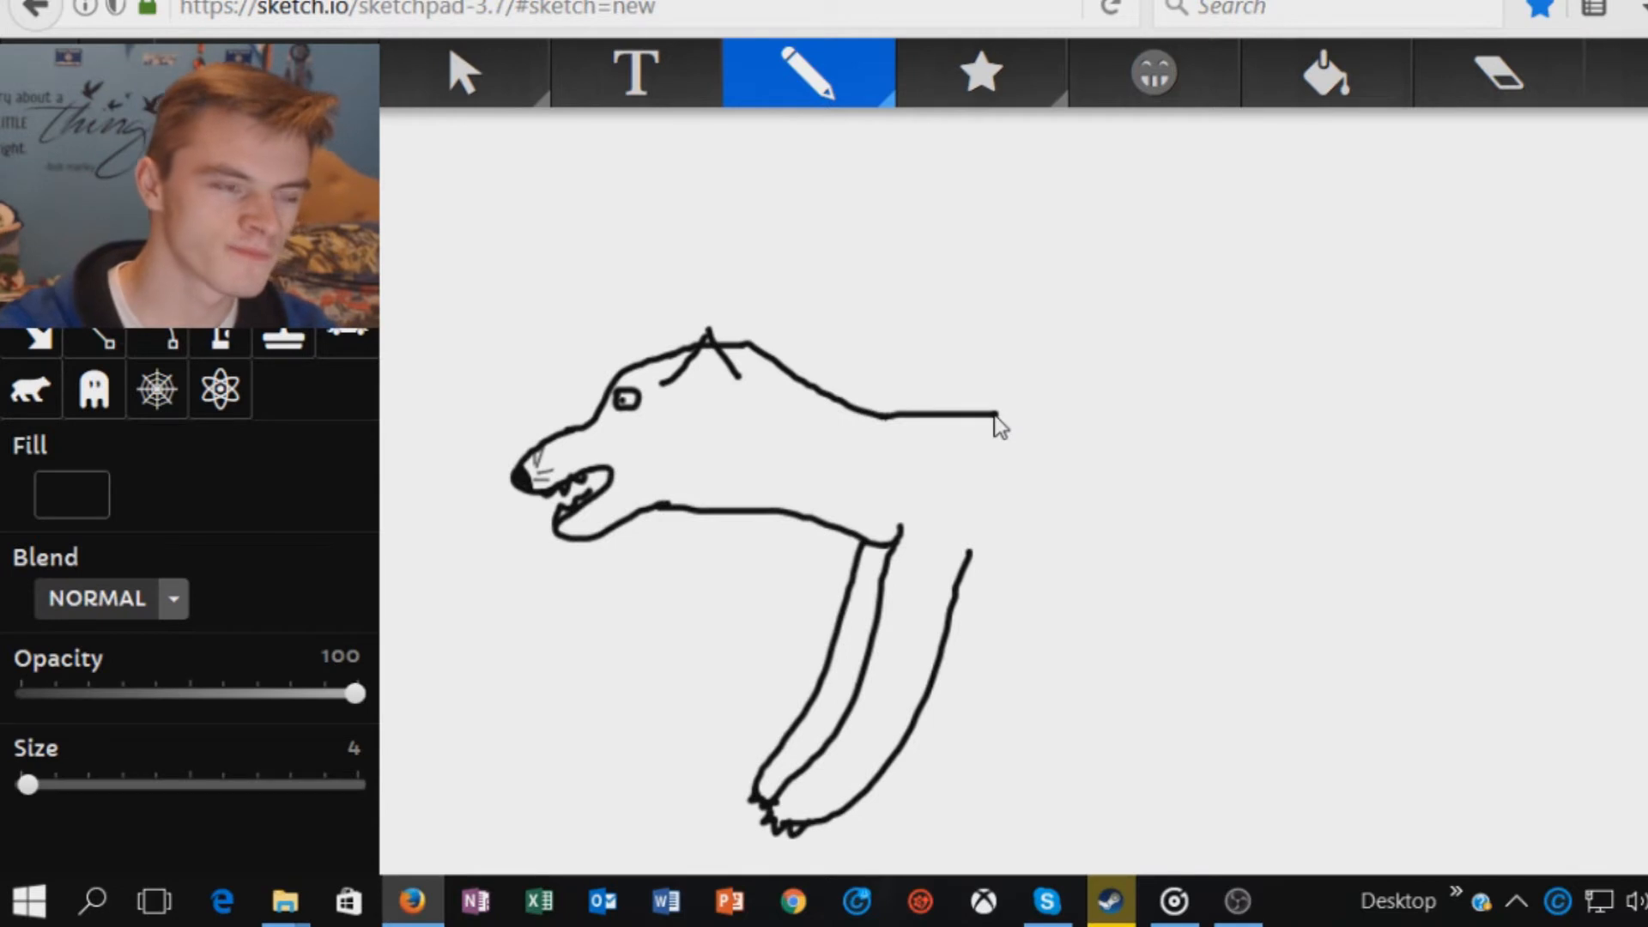
# Raise a wing from the back curving right, scribble feathers at its tip and add an inner wing line
pyautogui.moveTo(994, 416); pyautogui.dragTo(1056, 257)
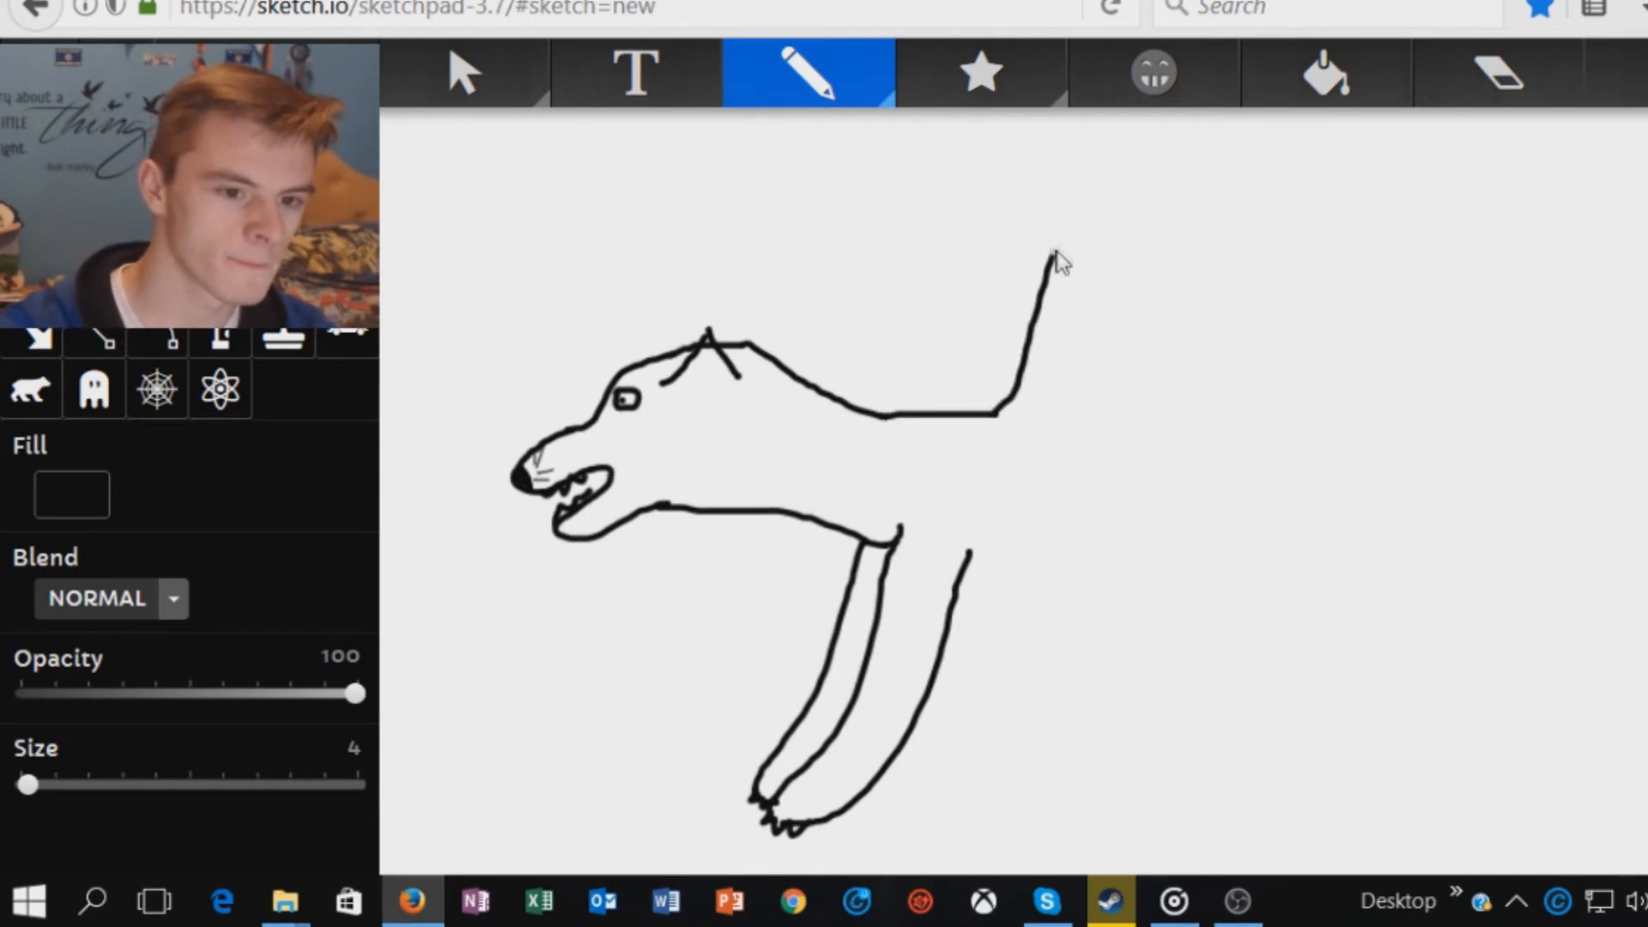
pyautogui.moveTo(1056, 258); pyautogui.dragTo(1272, 204)
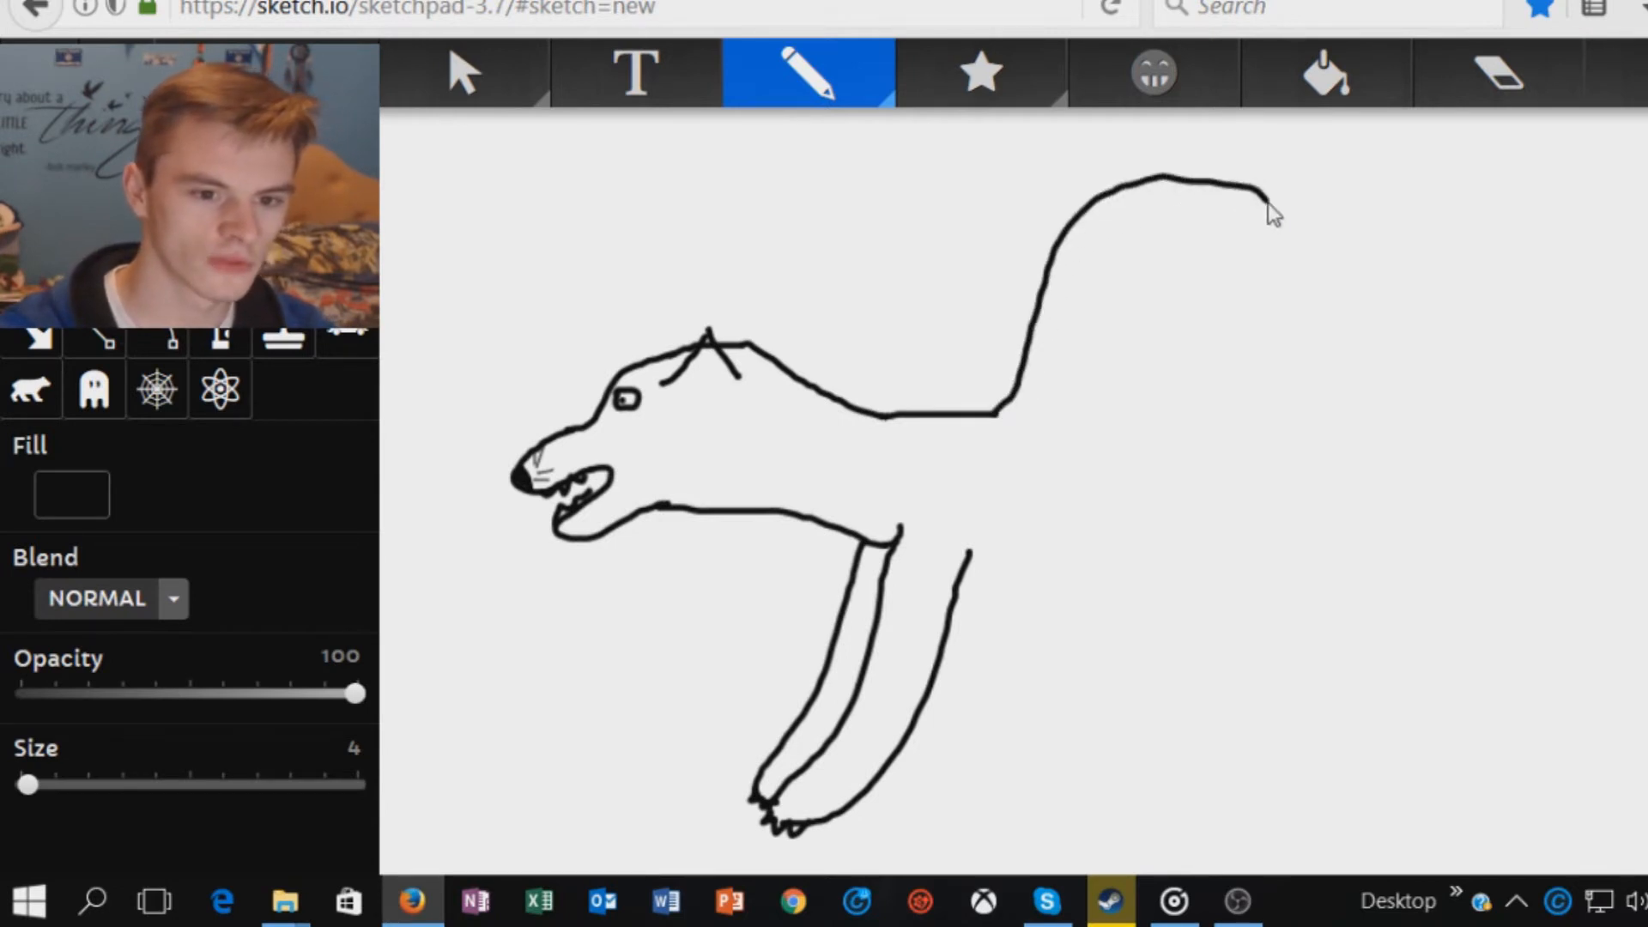
pyautogui.moveTo(1261, 199); pyautogui.dragTo(1219, 226)
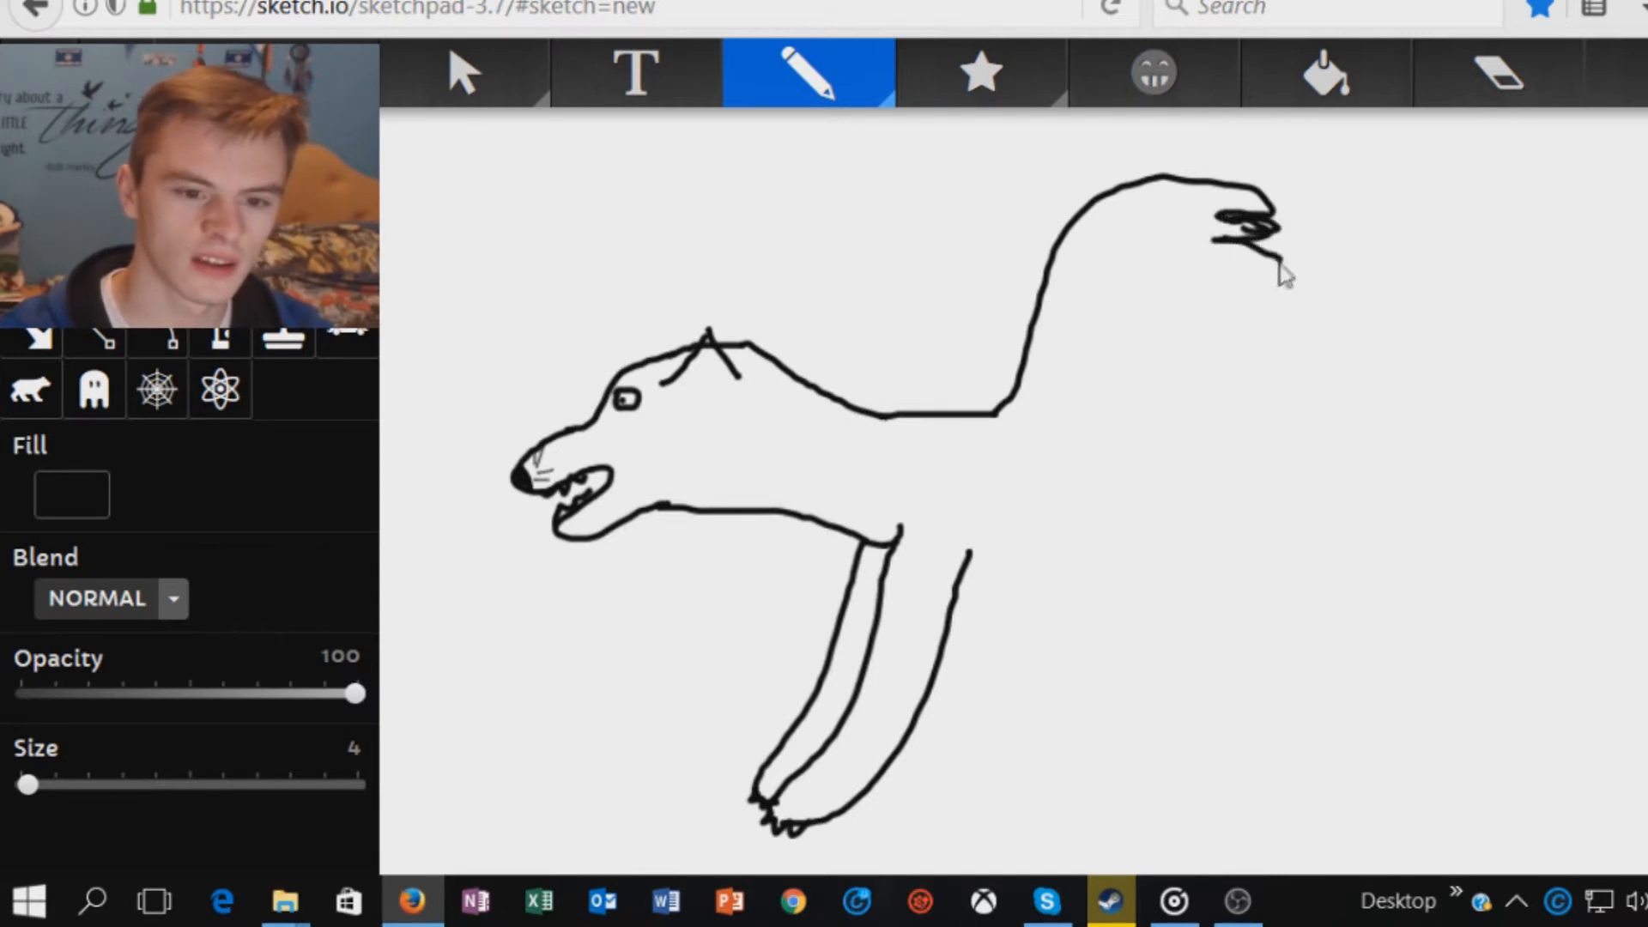
pyautogui.moveTo(1272, 242); pyautogui.dragTo(1219, 257)
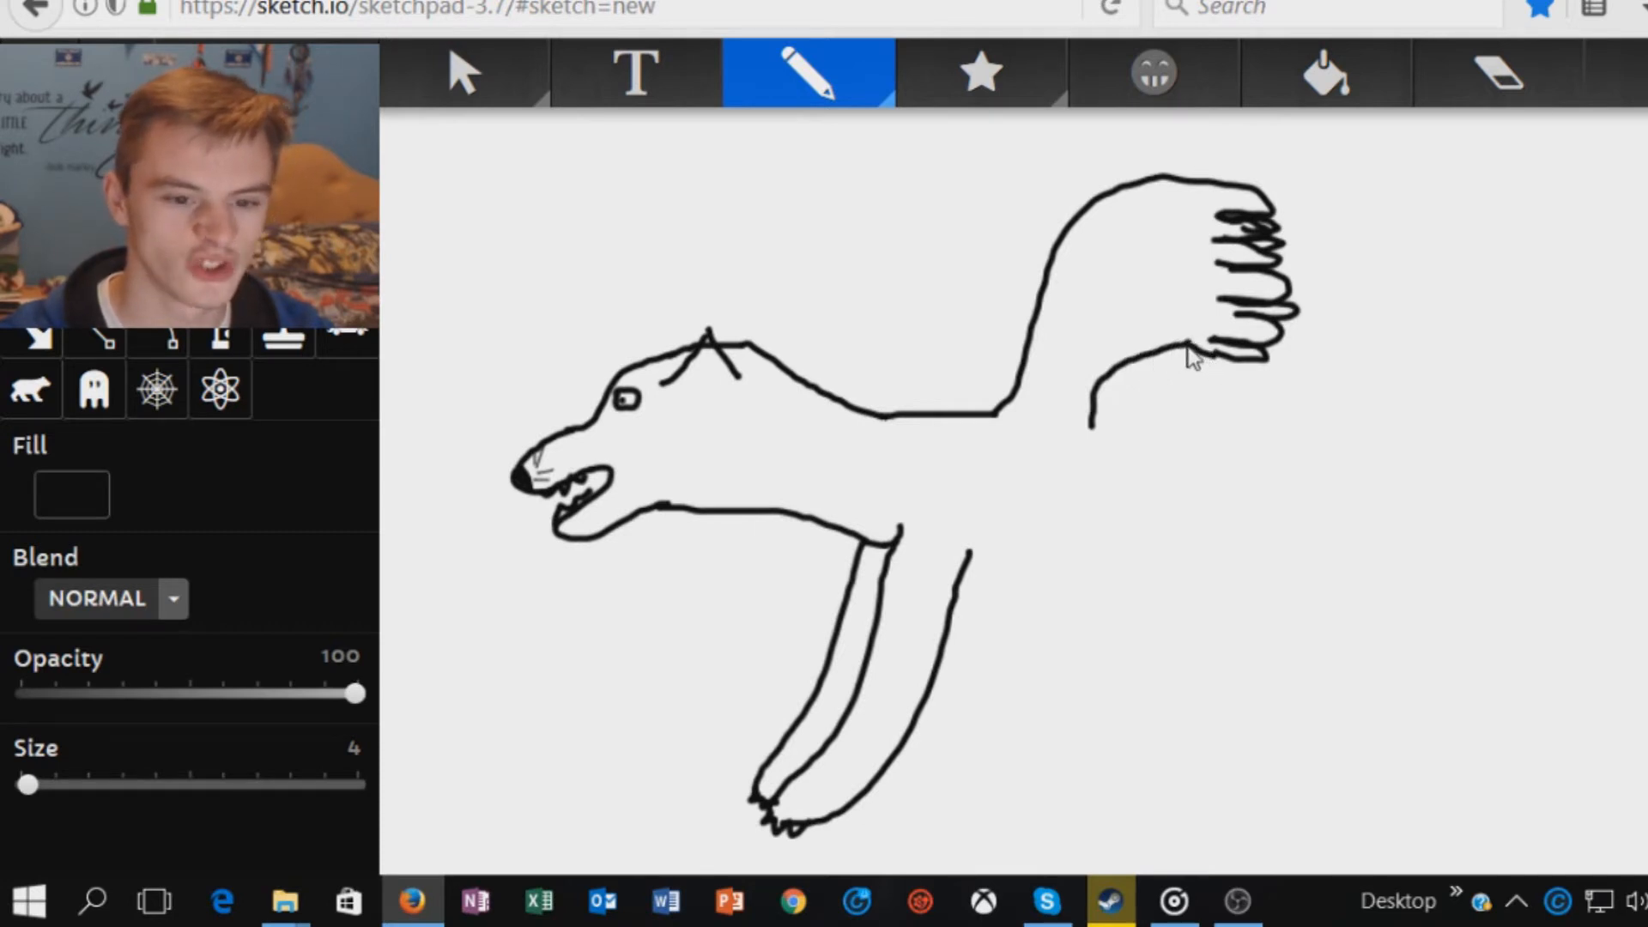
pyautogui.moveTo(1152, 199)
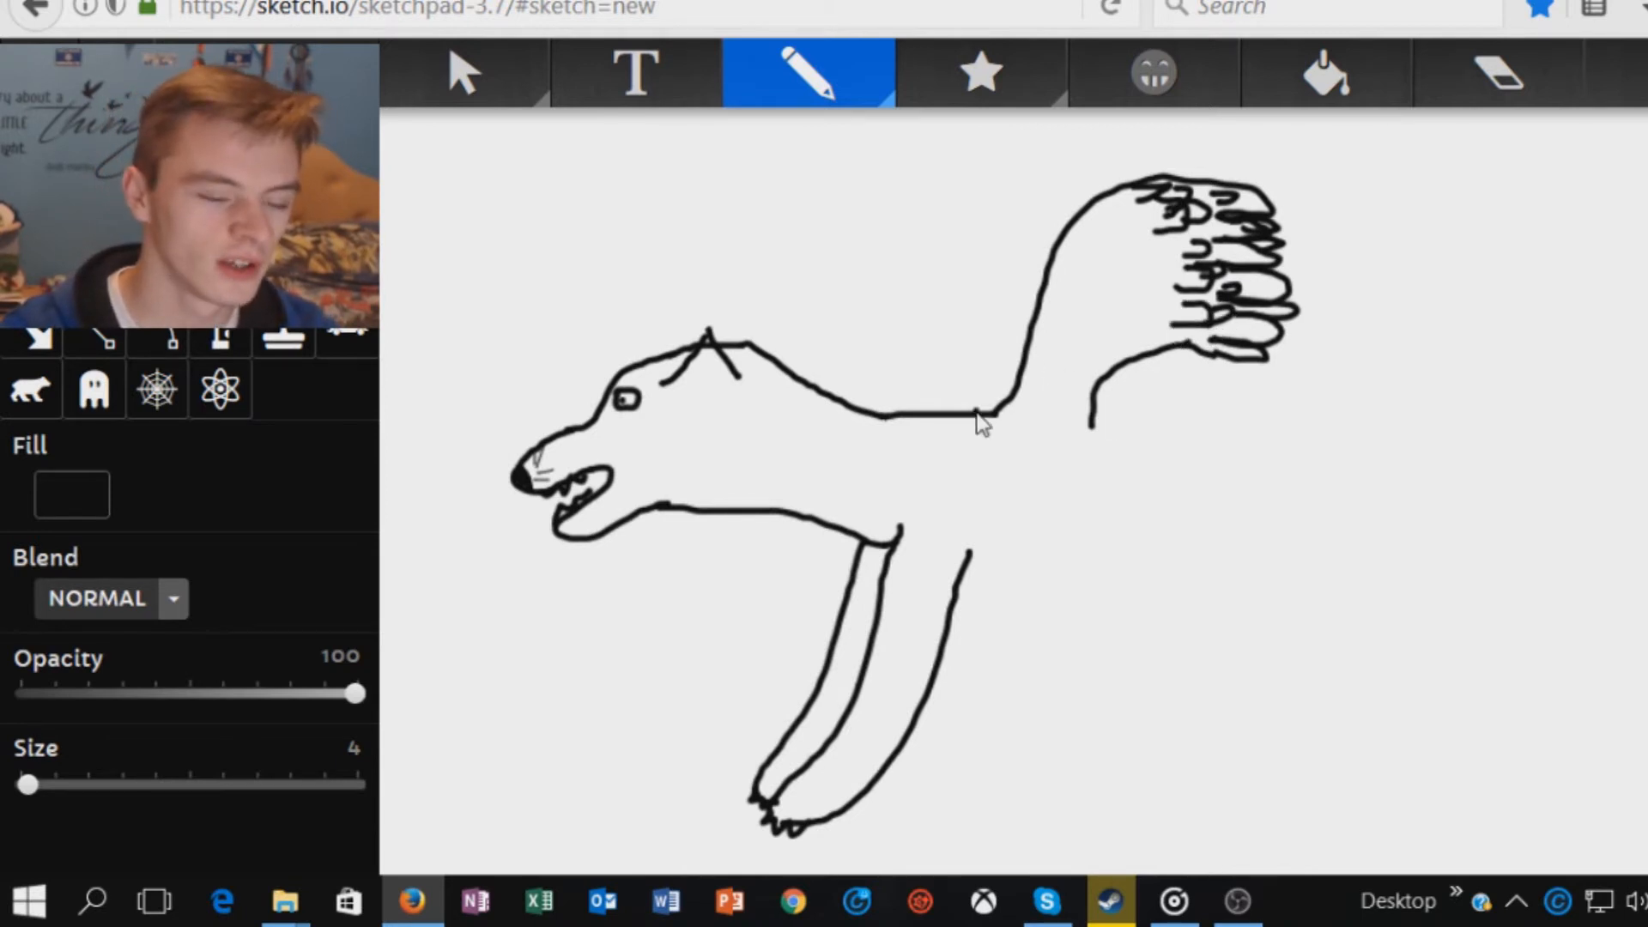
pyautogui.moveTo(977, 410); pyautogui.dragTo(1099, 199)
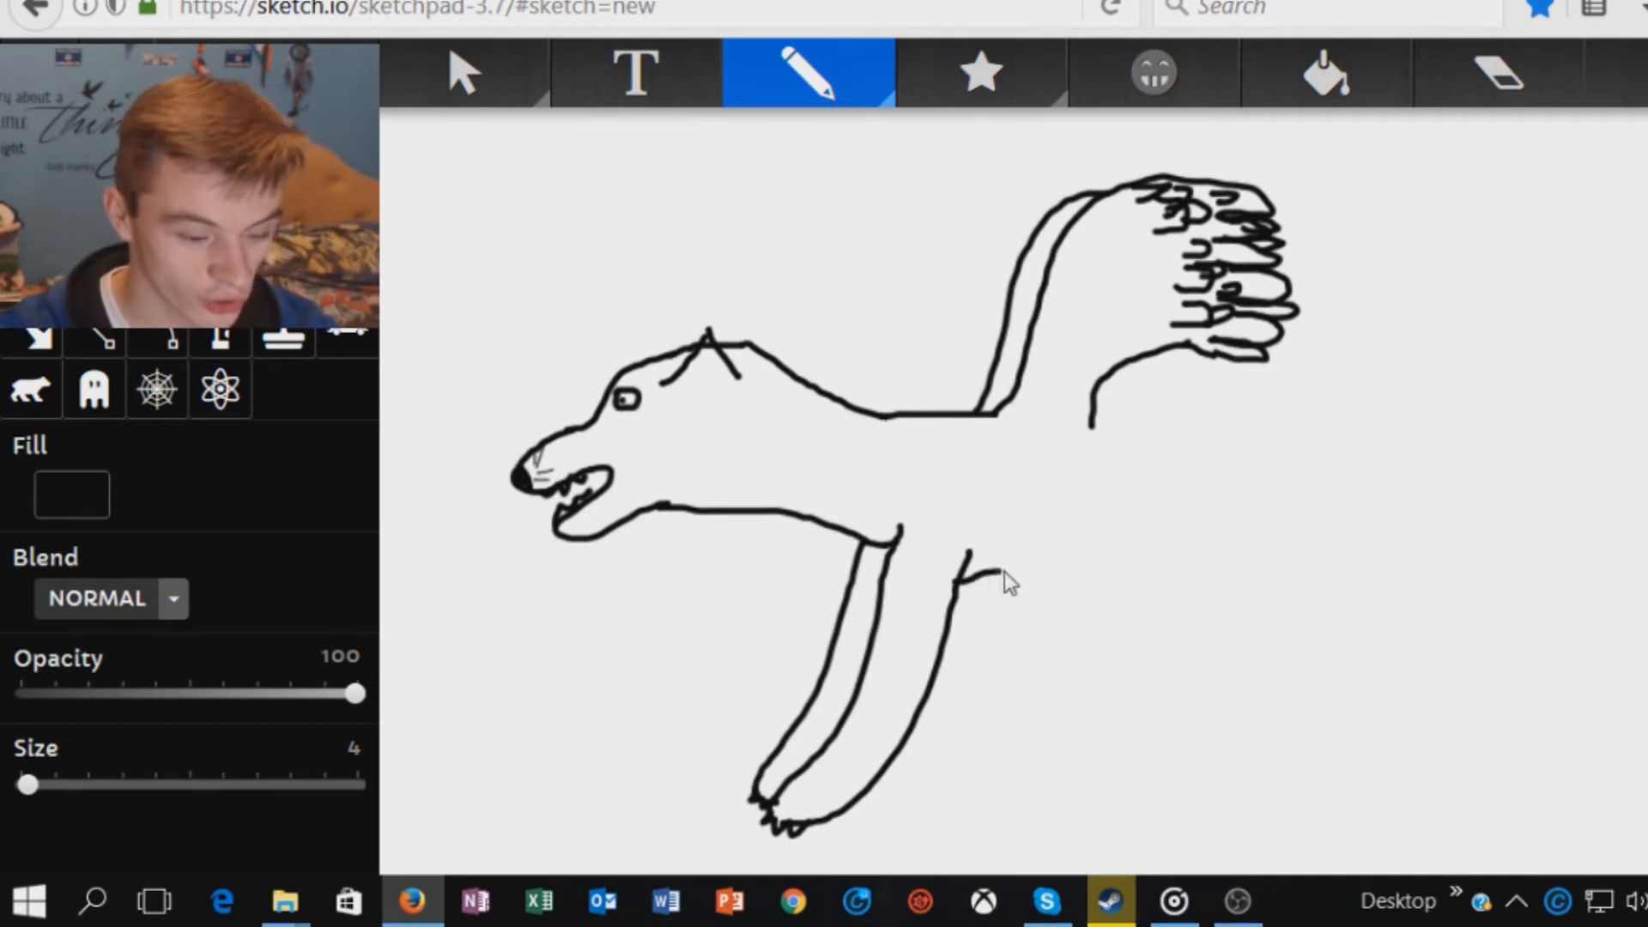
# Draw the belly toward the rear, close the wing underside and add a two-line hind leg with paw
pyautogui.moveTo(956, 579); pyautogui.dragTo(1203, 581)
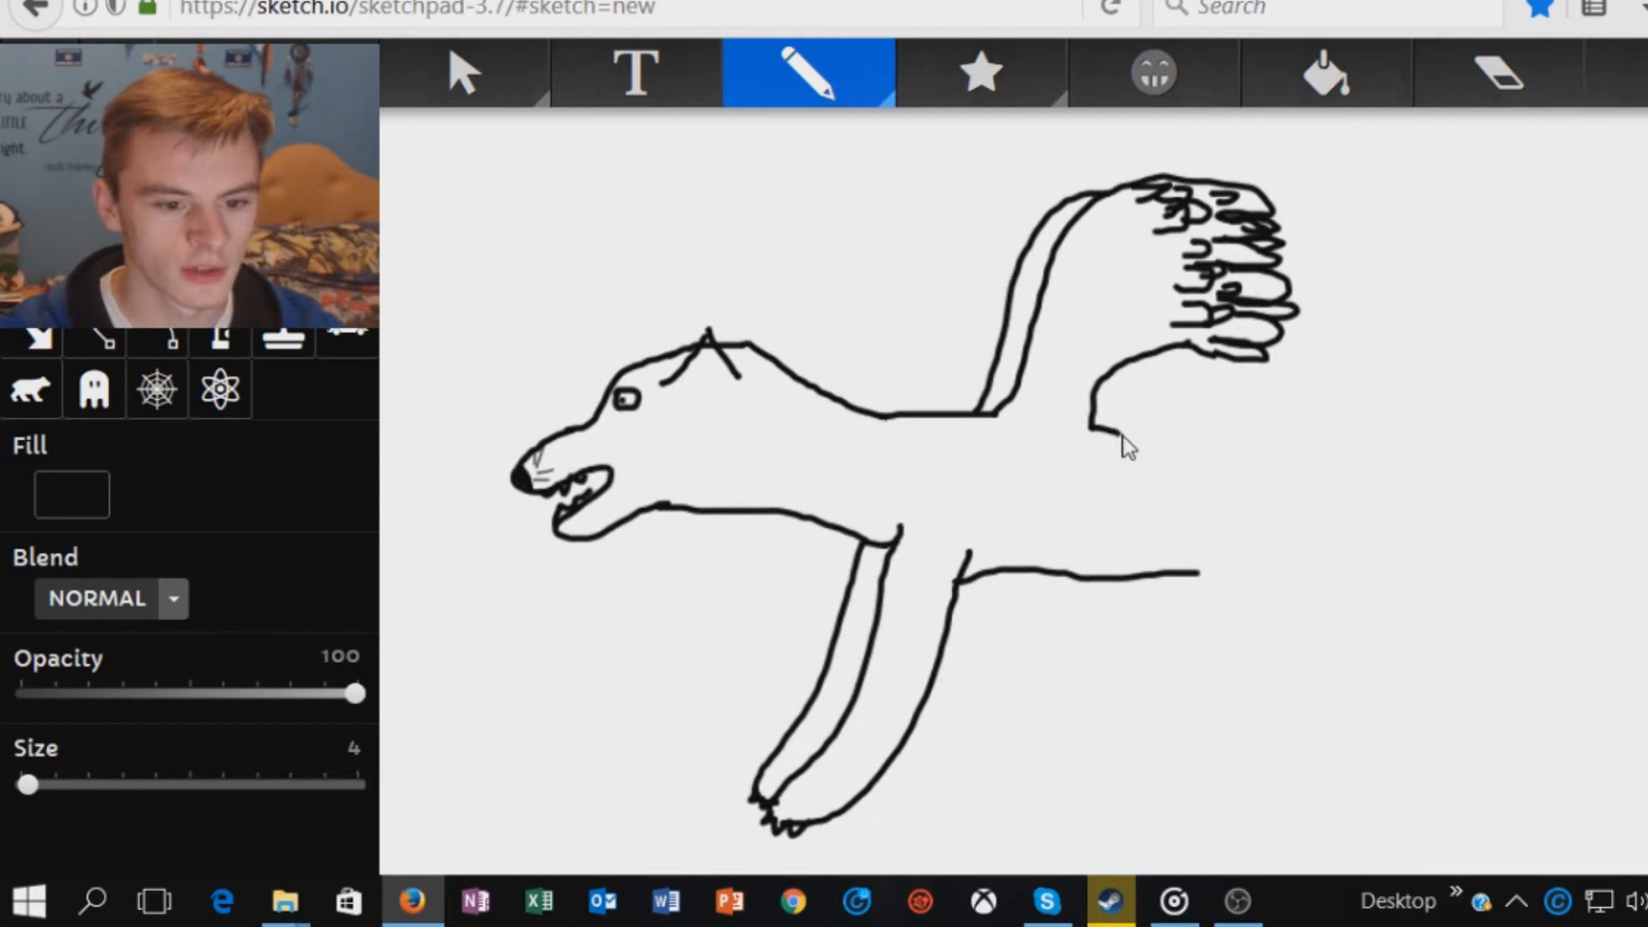
pyautogui.moveTo(1091, 431); pyautogui.dragTo(1193, 573)
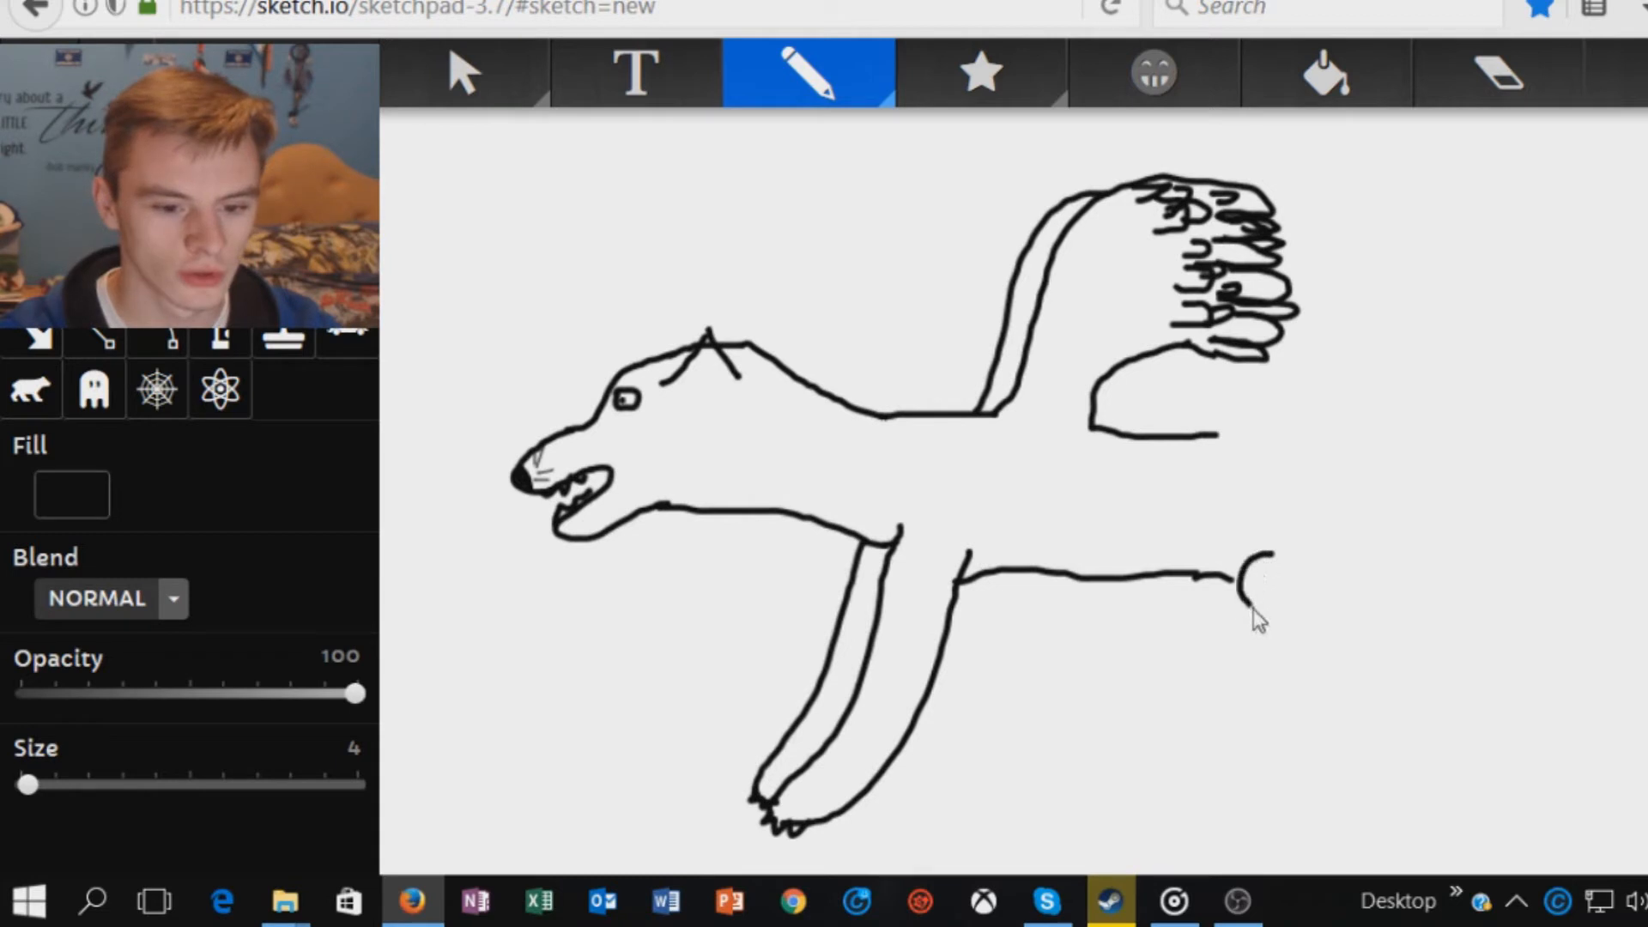
pyautogui.moveTo(1262, 568); pyautogui.dragTo(1229, 831)
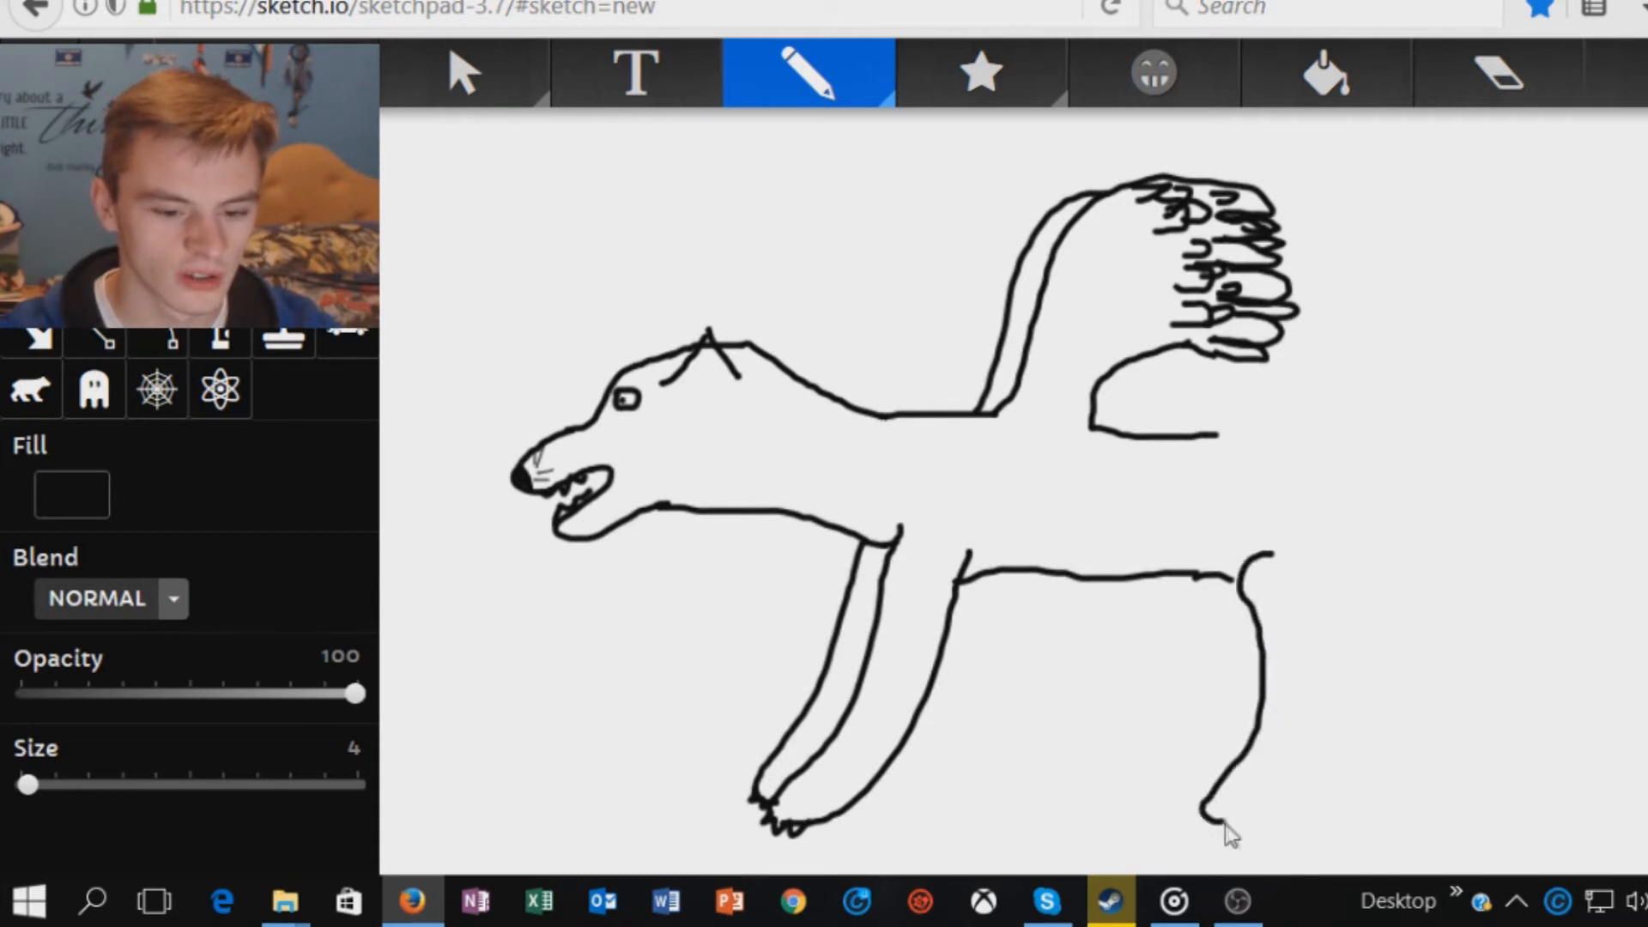
pyautogui.moveTo(1303, 579); pyautogui.dragTo(1209, 831)
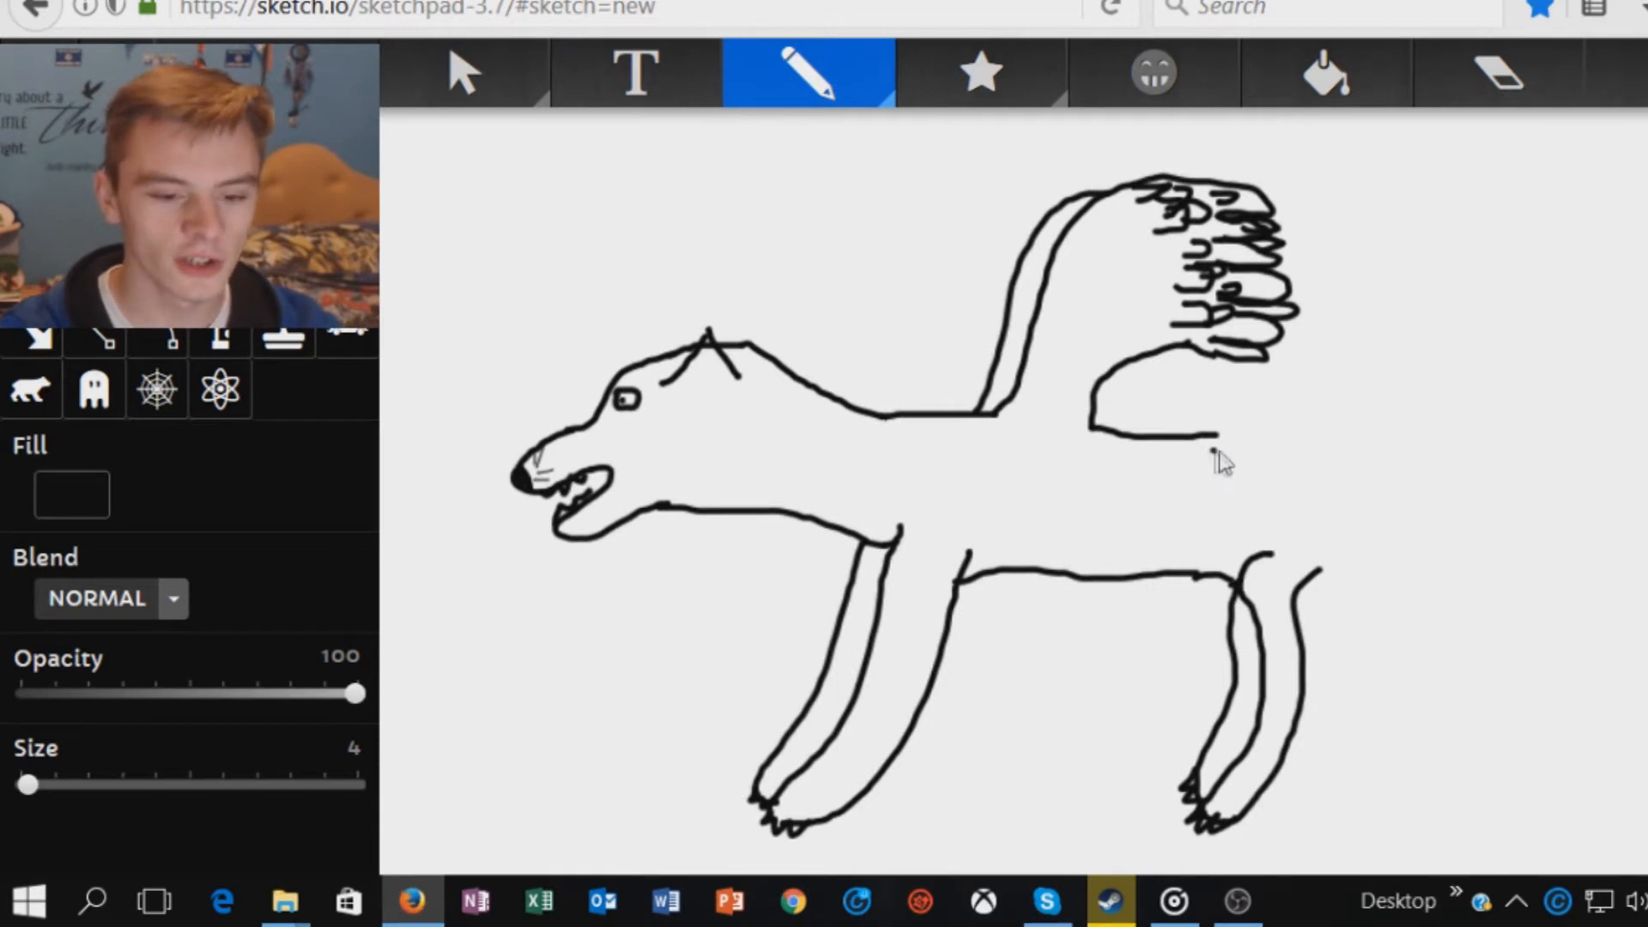
pyautogui.moveTo(1177, 451)
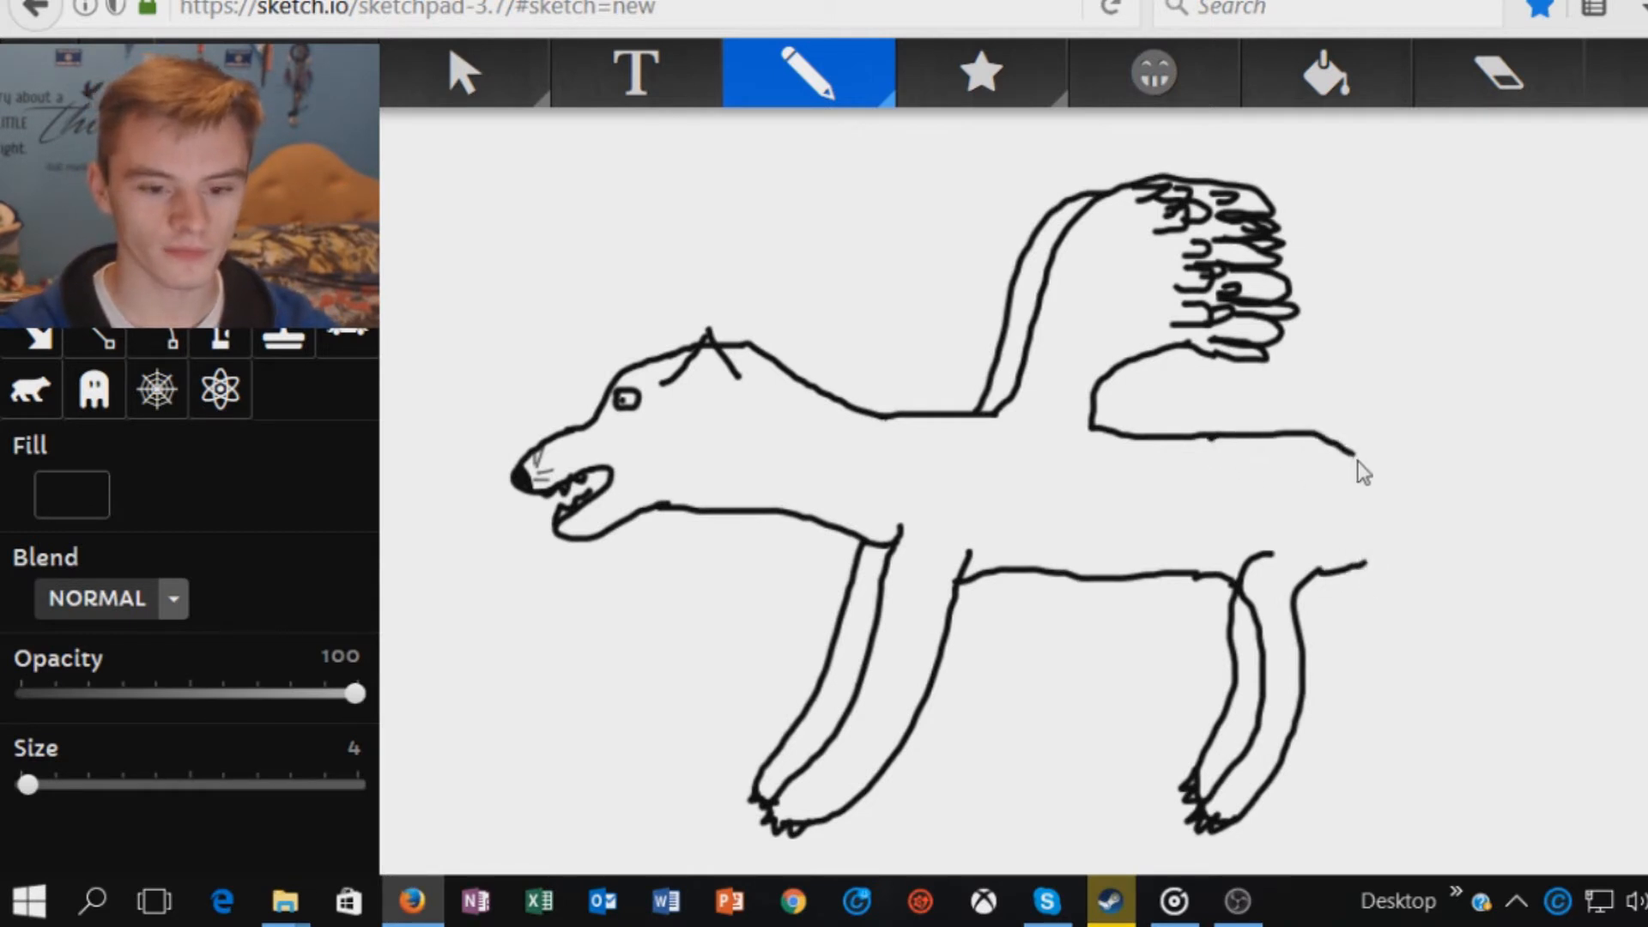
# Close the rump down to the hind leg and draw an upright striped tail
pyautogui.moveTo(1356, 447); pyautogui.dragTo(1387, 556)
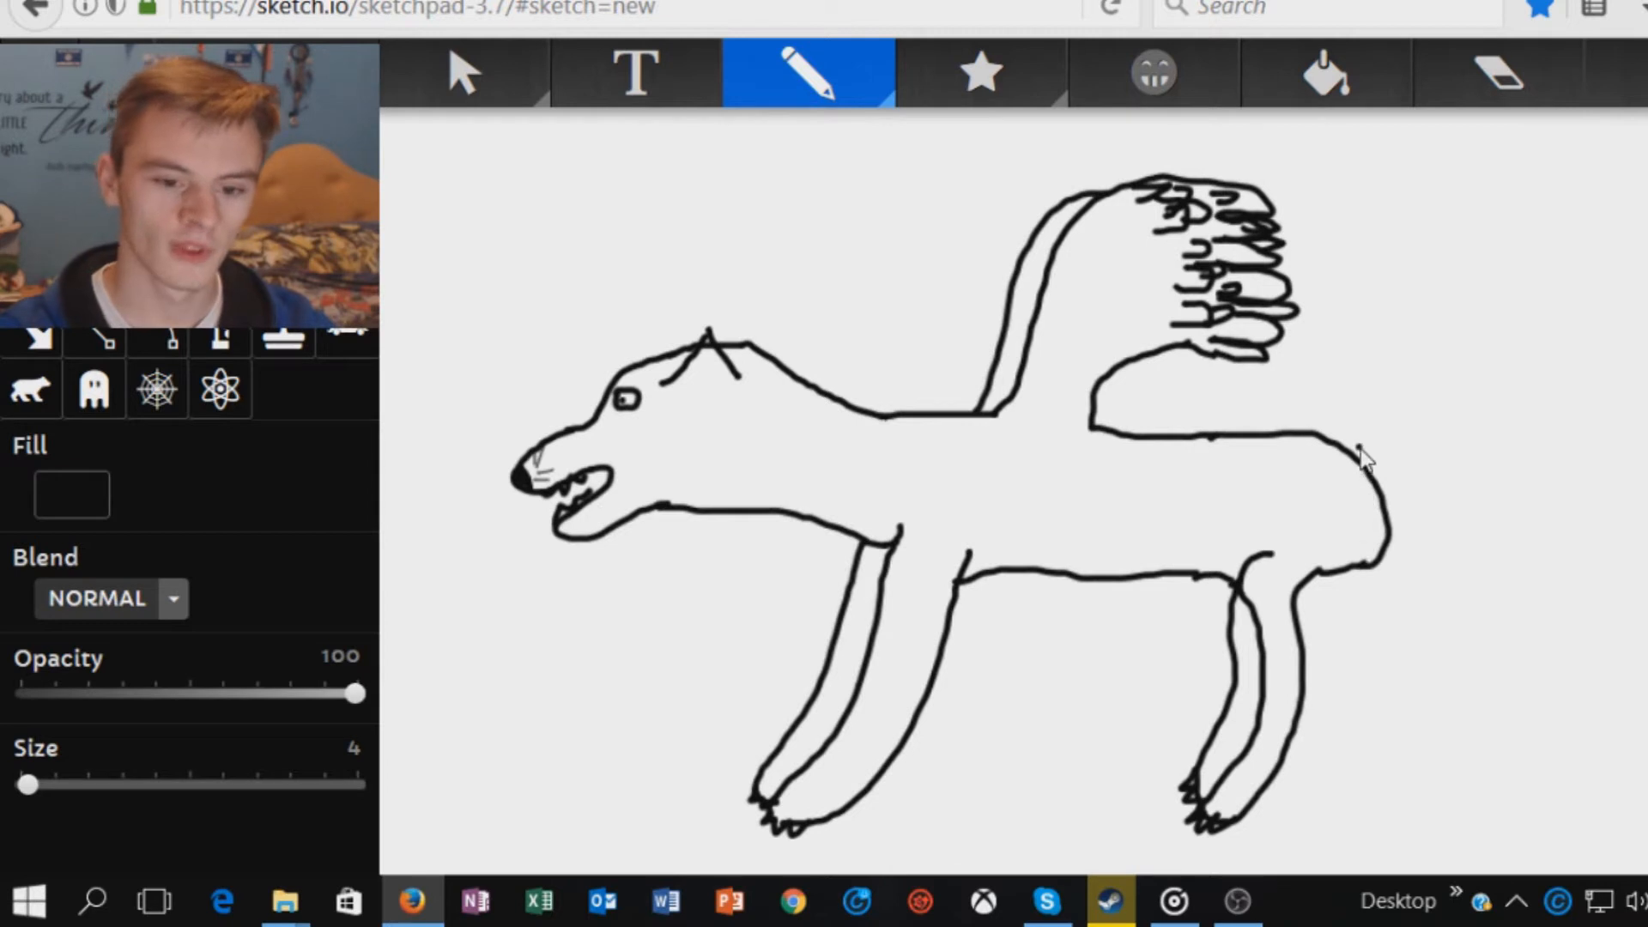
pyautogui.moveTo(1366, 477)
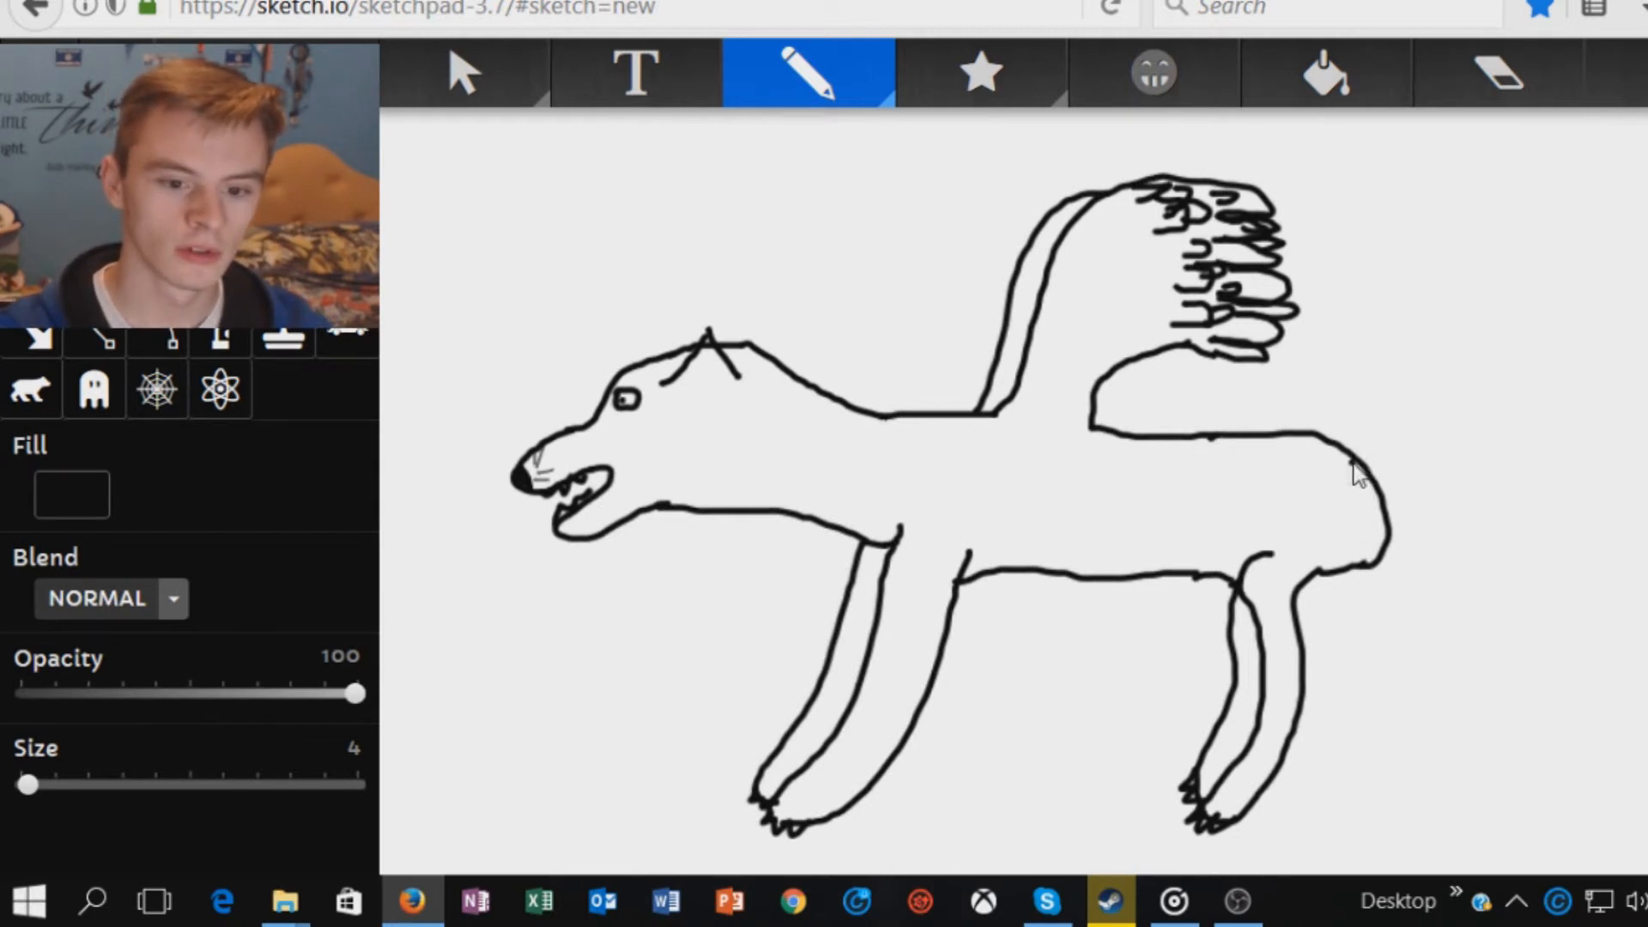
pyautogui.moveTo(1357, 473); pyautogui.dragTo(1445, 242)
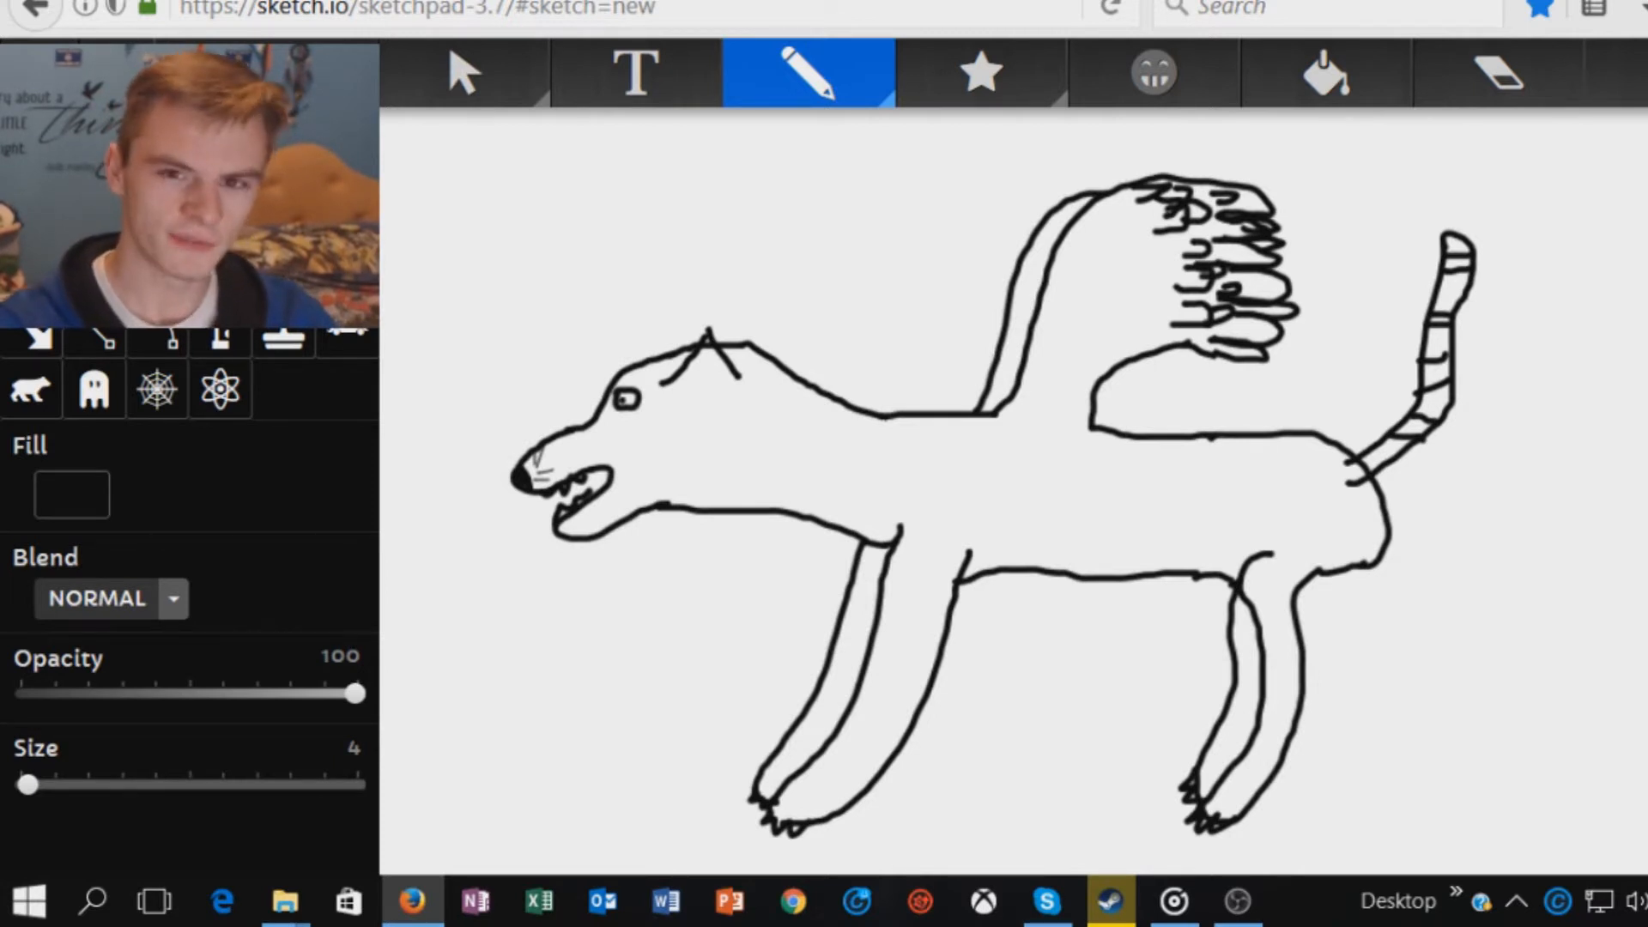
pyautogui.moveTo(686, 414)
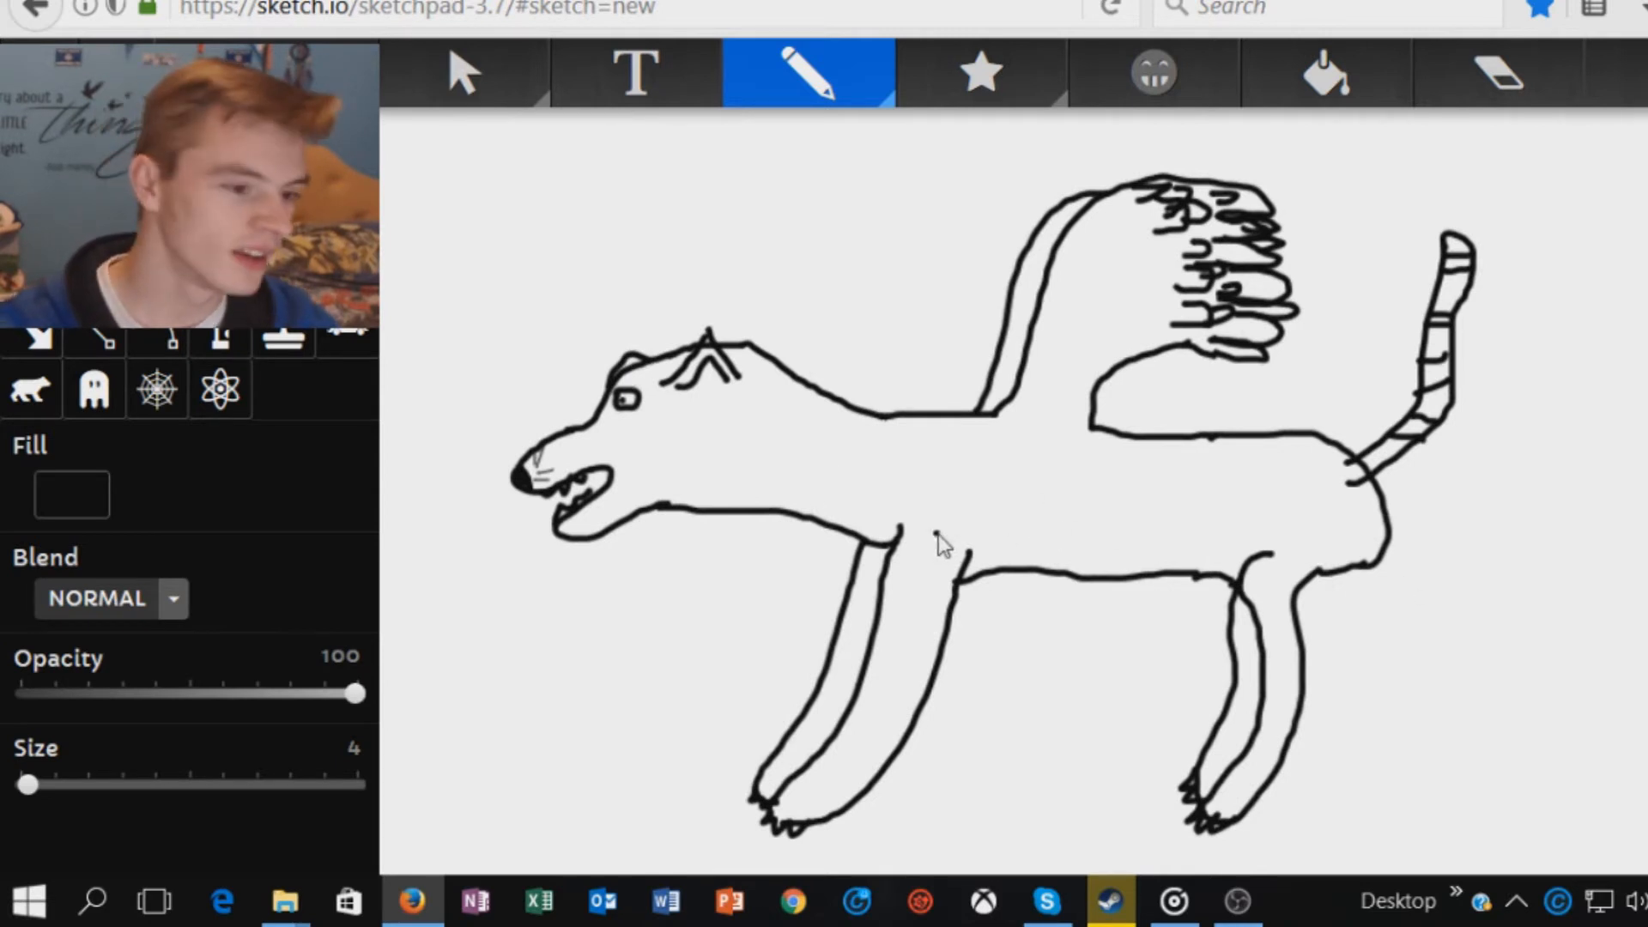
pyautogui.moveTo(824, 542)
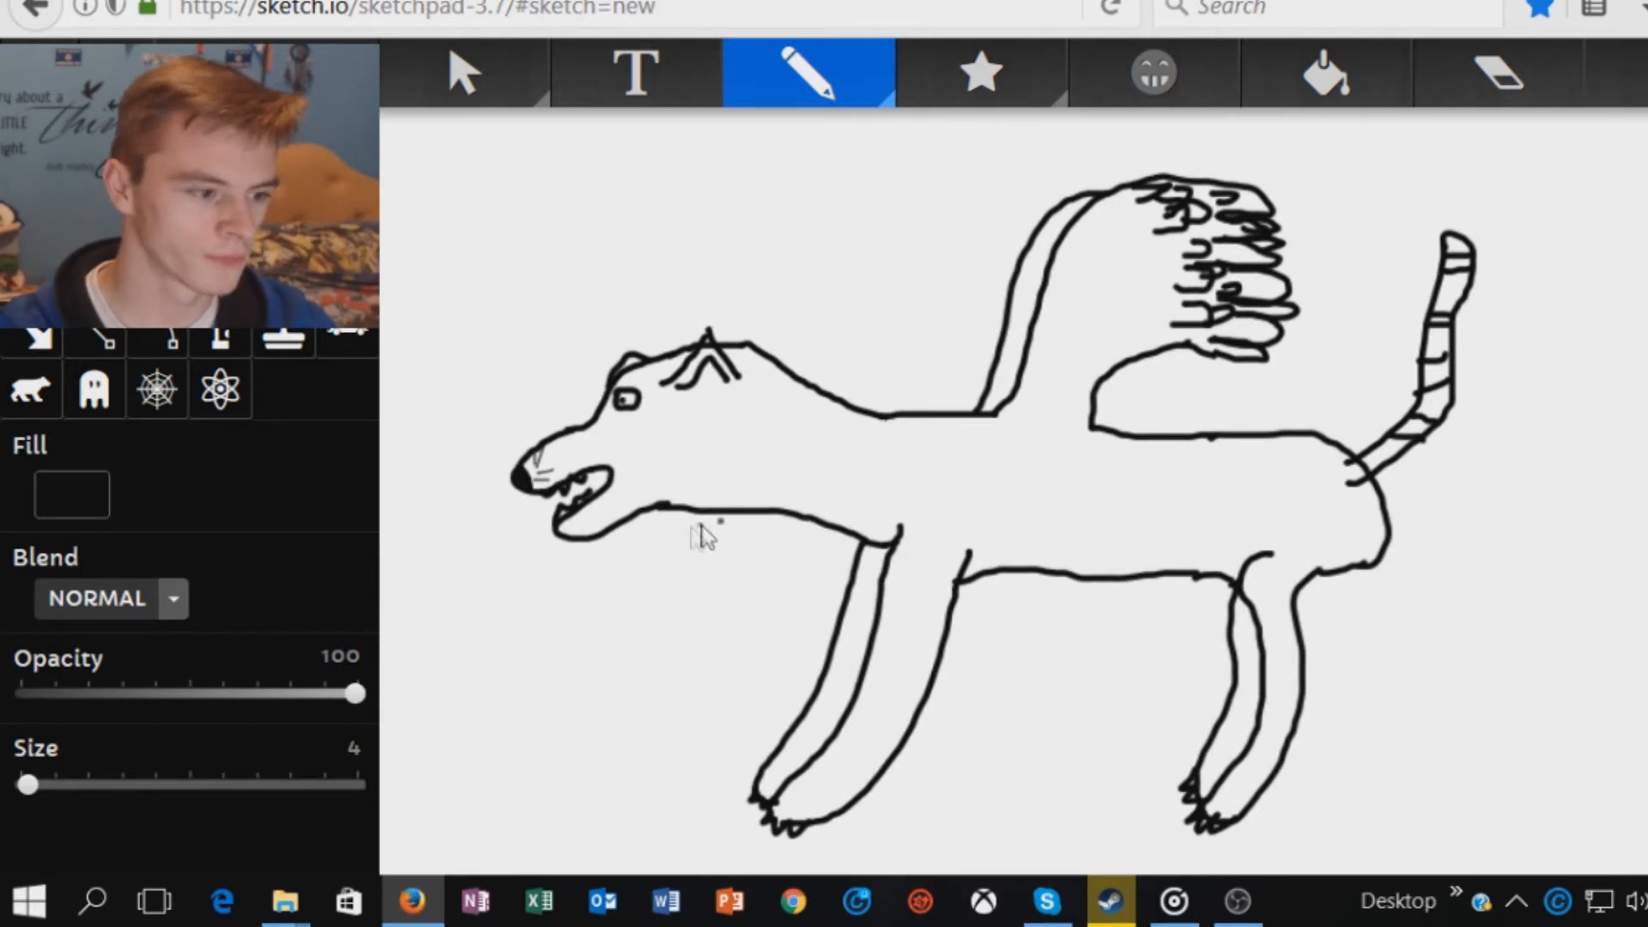
pyautogui.moveTo(830, 529)
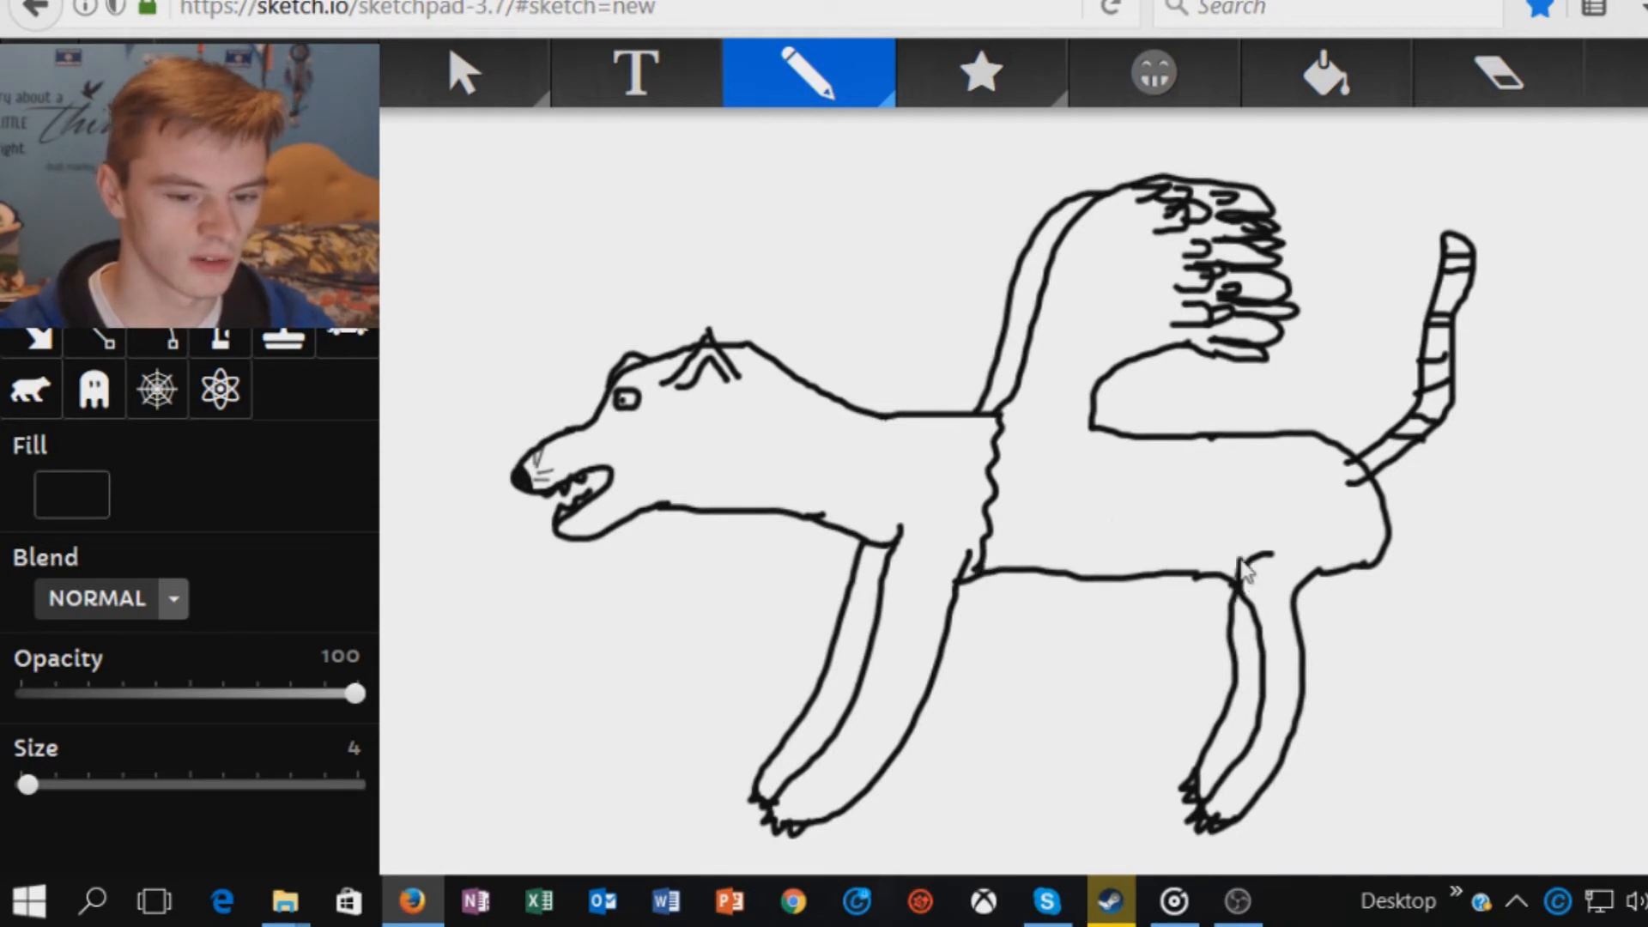
# Draw a wavy line before the hindquarters and fill the midsection with short scribbled fur streaks
pyautogui.moveTo(1229, 451); pyautogui.dragTo(1229, 589)
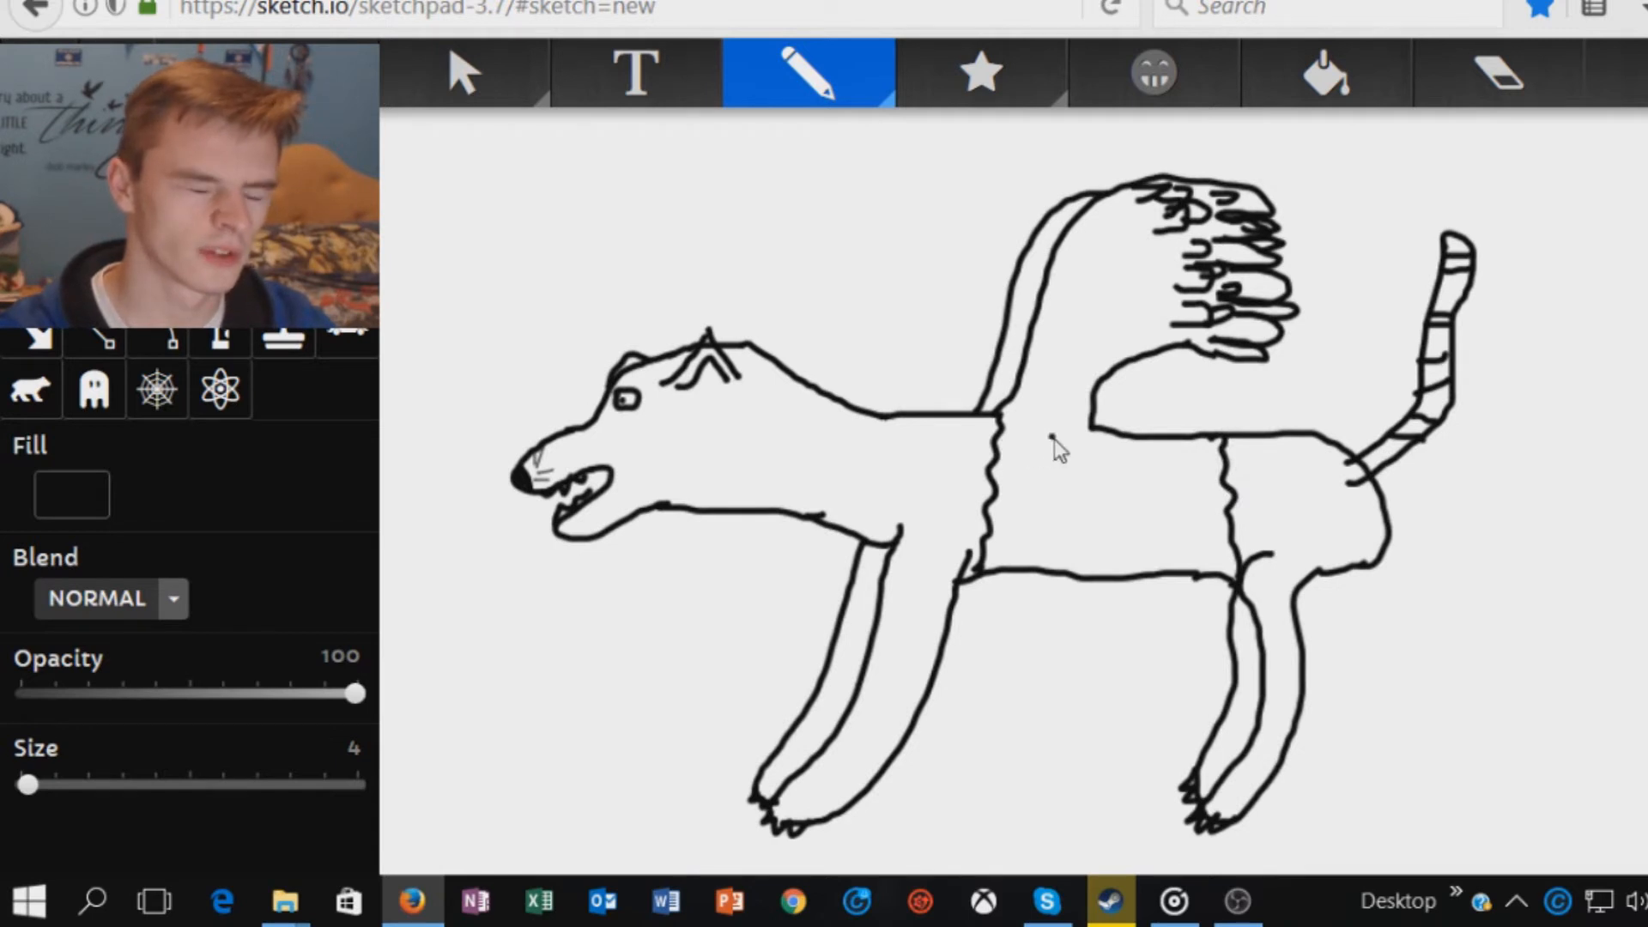
pyautogui.moveTo(1040, 440); pyautogui.dragTo(1078, 439)
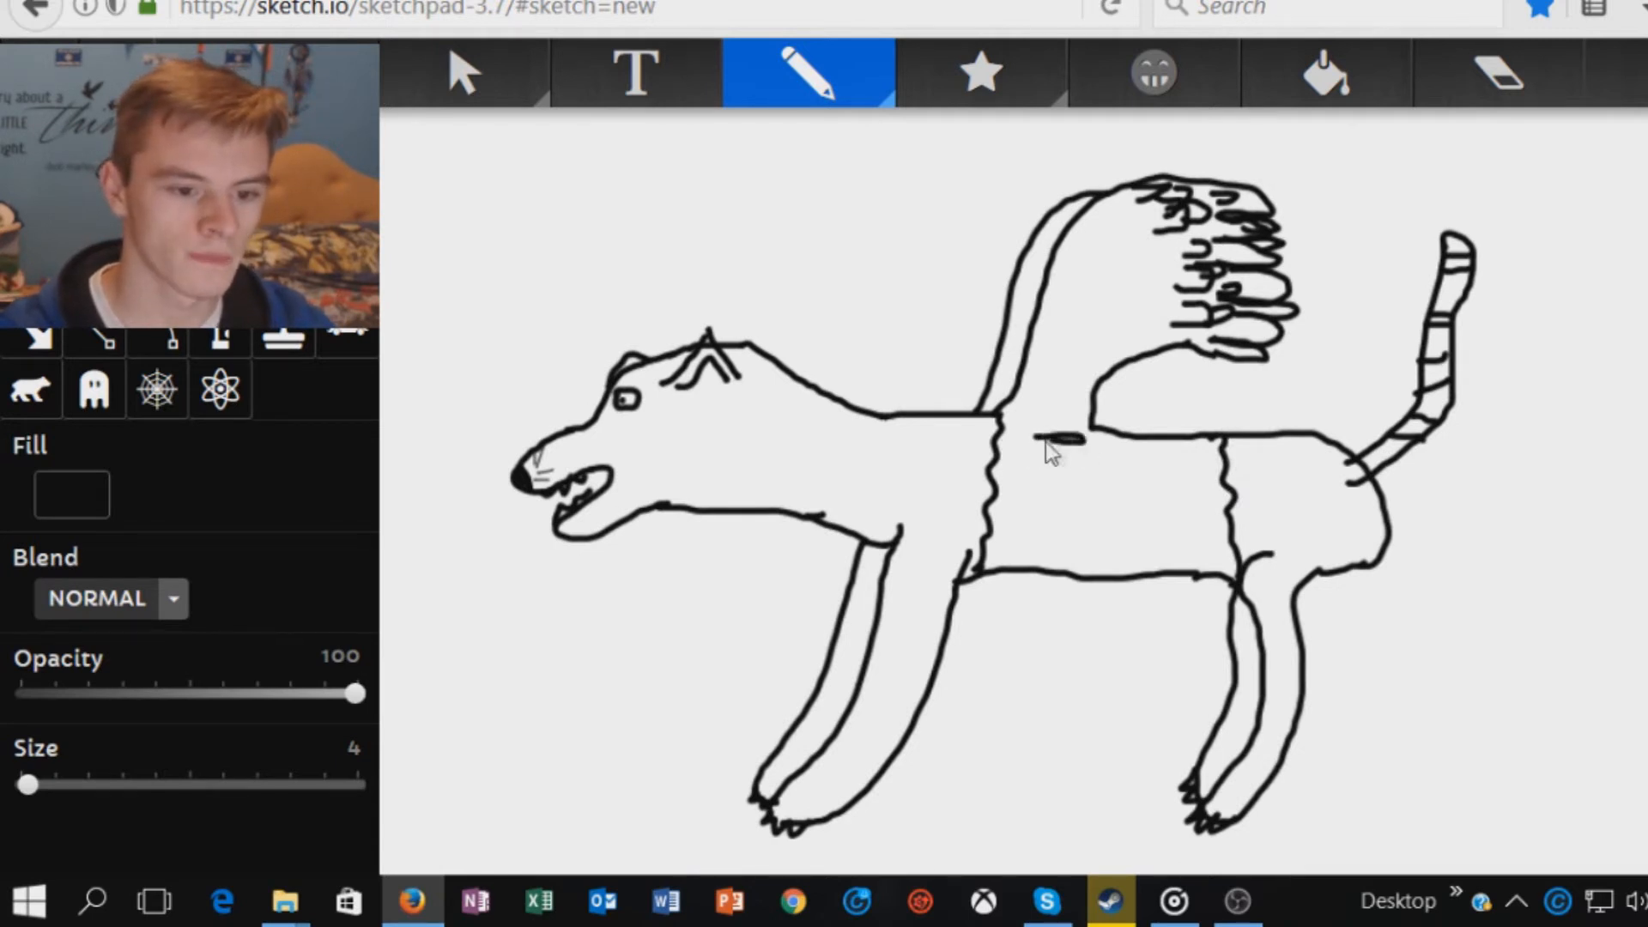
pyautogui.moveTo(1040, 441); pyautogui.dragTo(1125, 474)
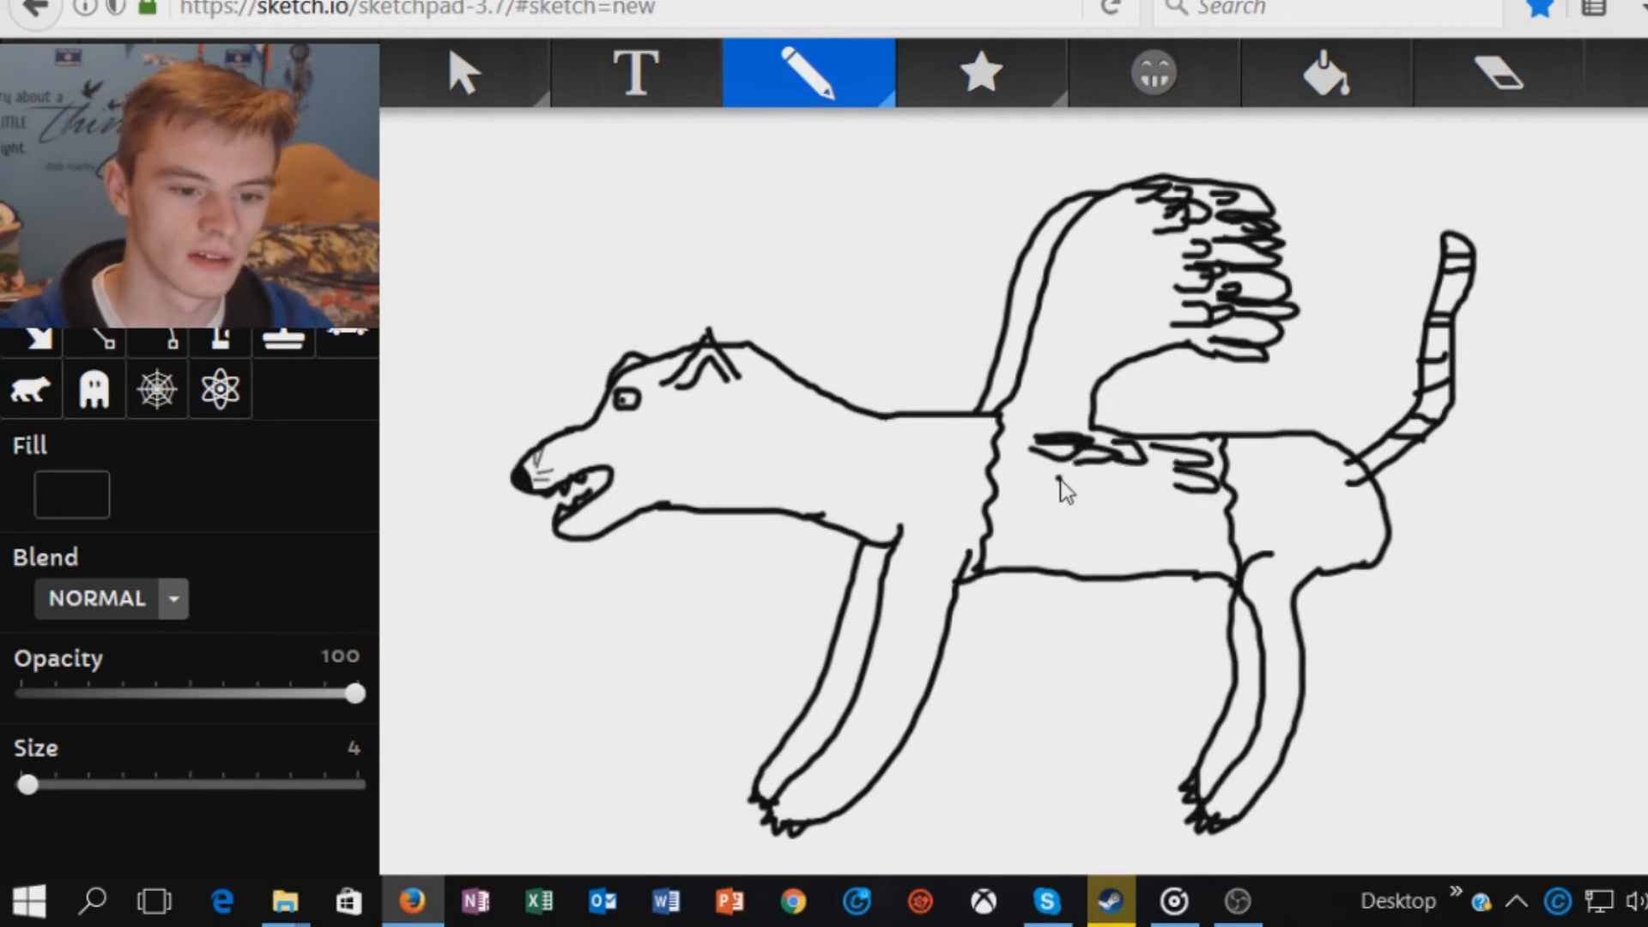
pyautogui.moveTo(1040, 452); pyautogui.dragTo(1155, 515)
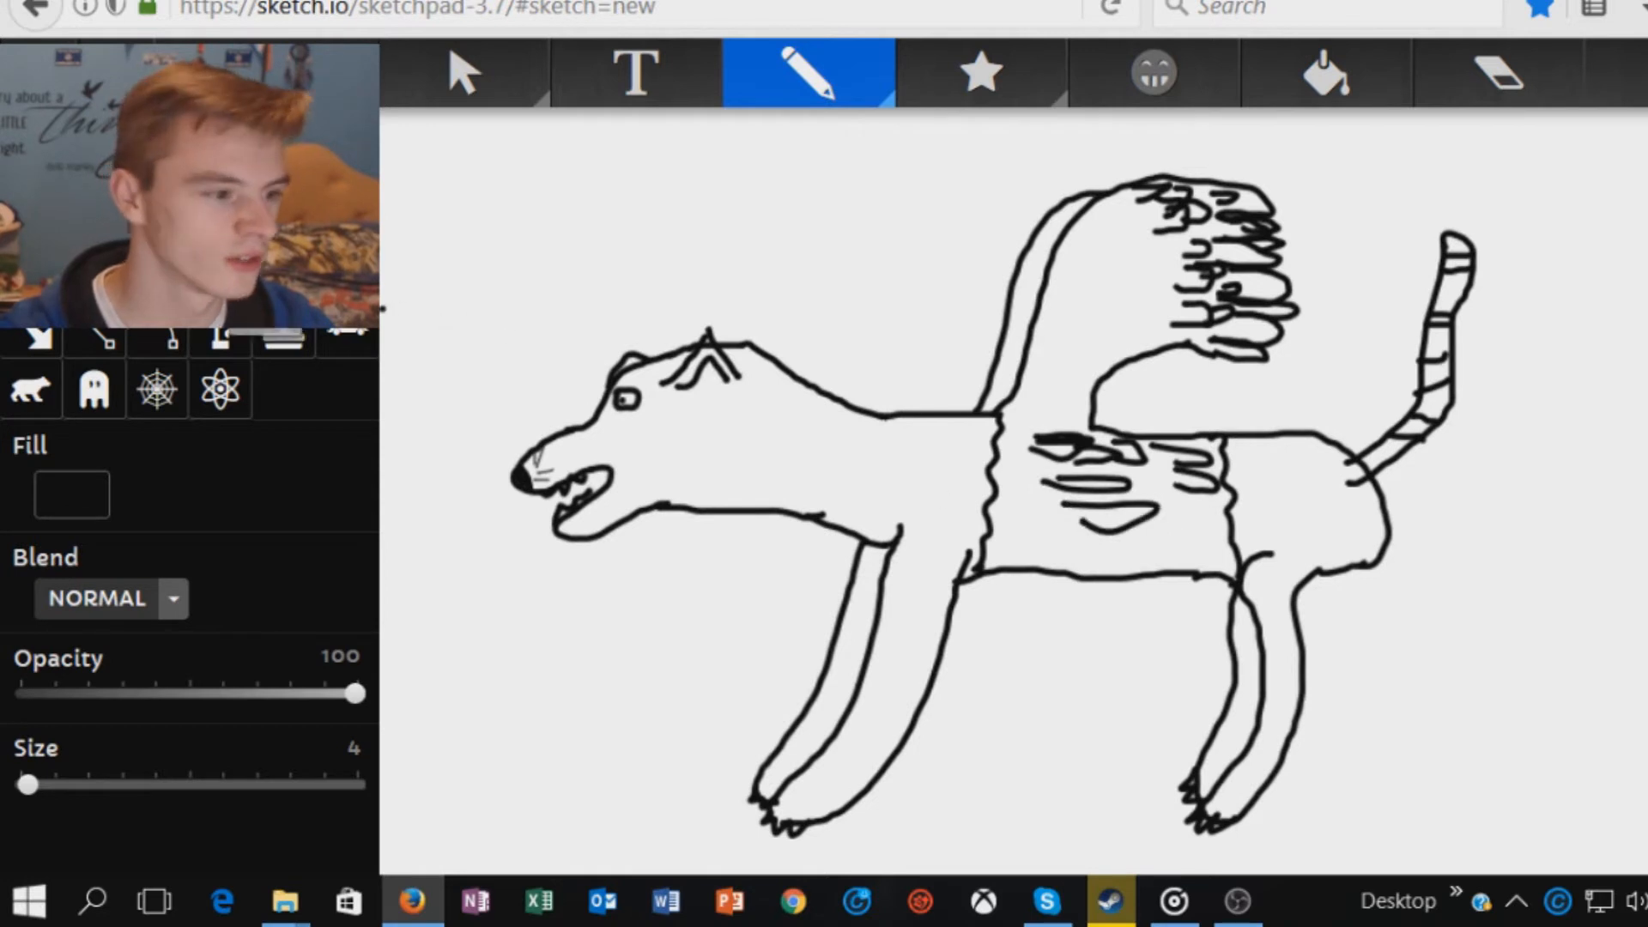
pyautogui.moveTo(222, 390)
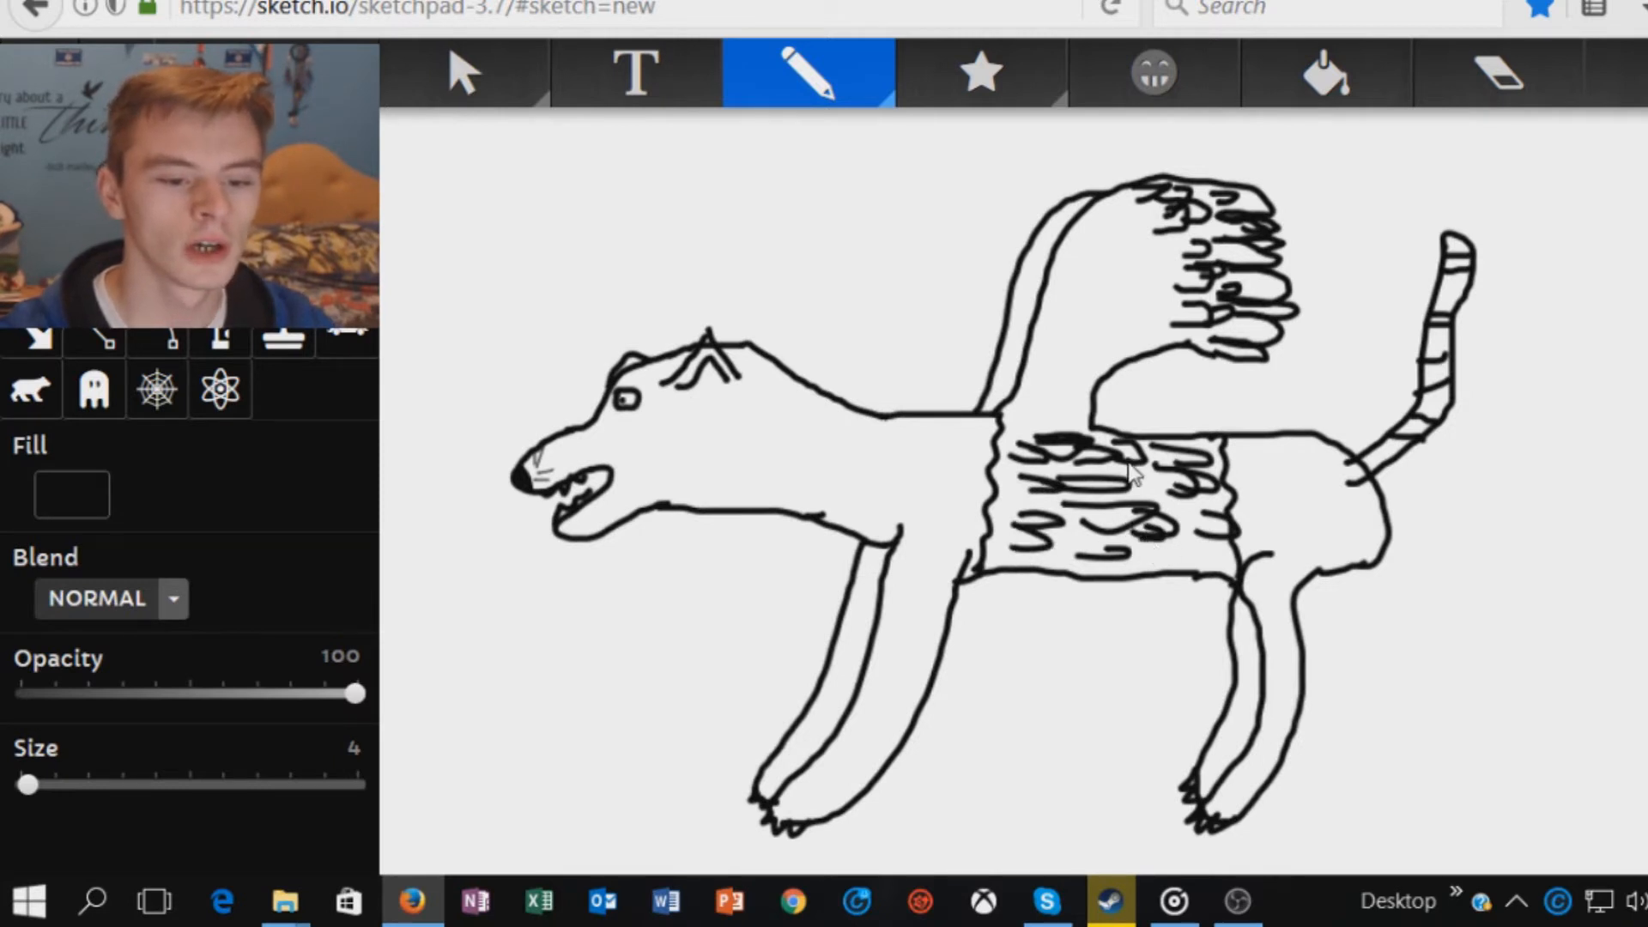
pyautogui.moveTo(1188, 548)
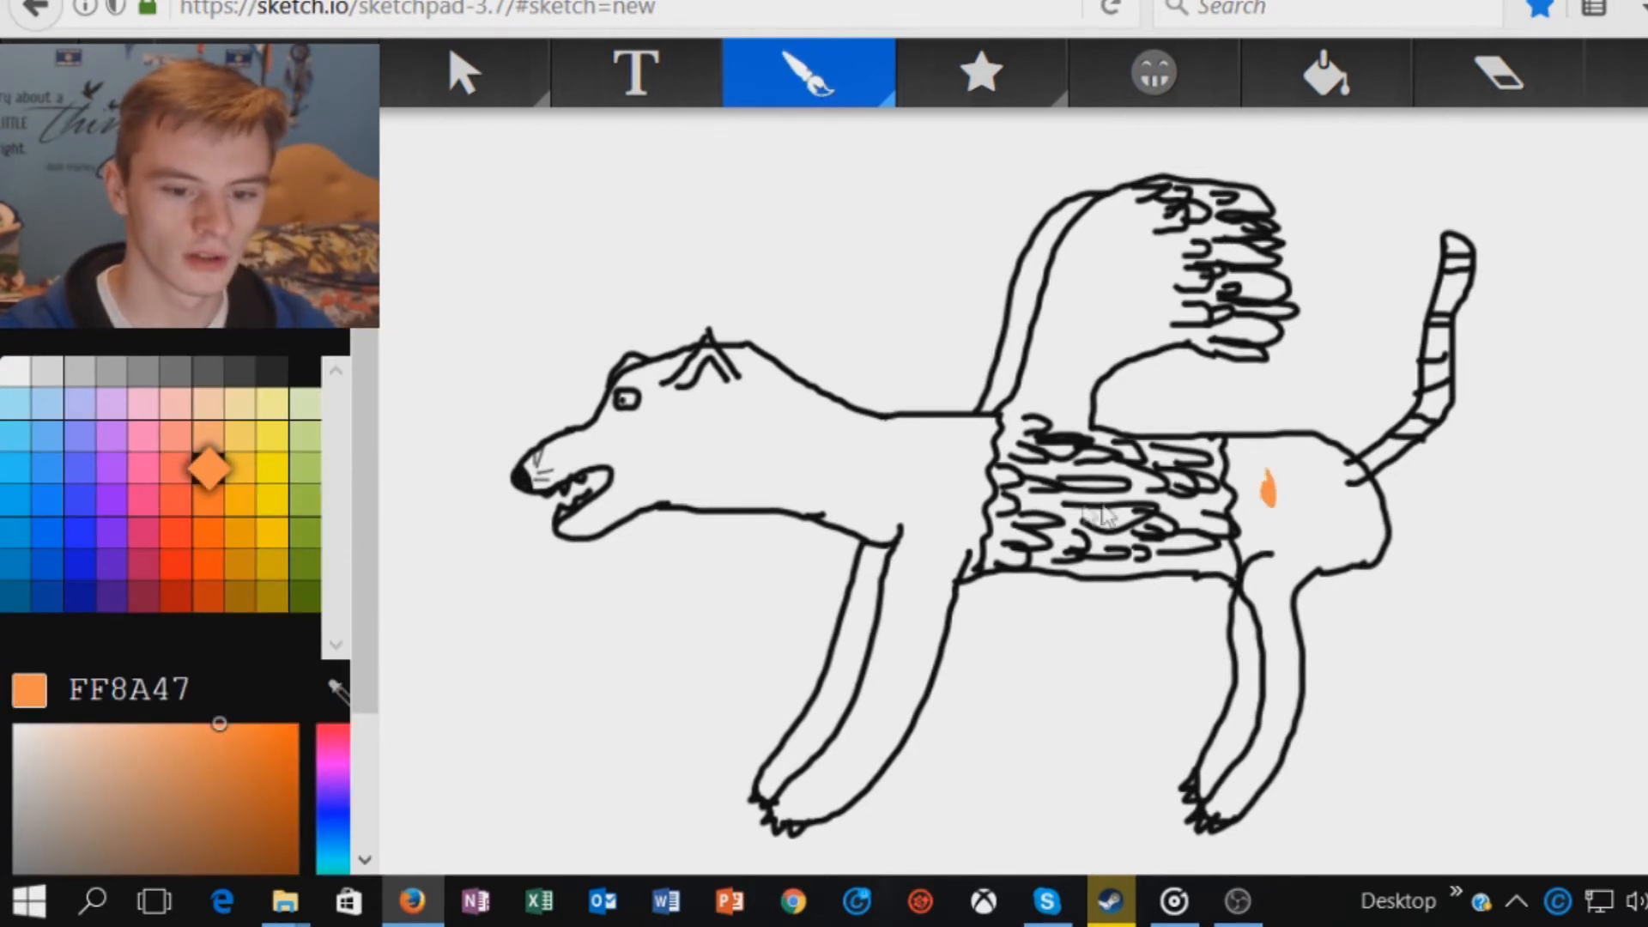
# Spray soft orange over the hindquarters with the Spraypaint brush
pyautogui.click(806, 75)
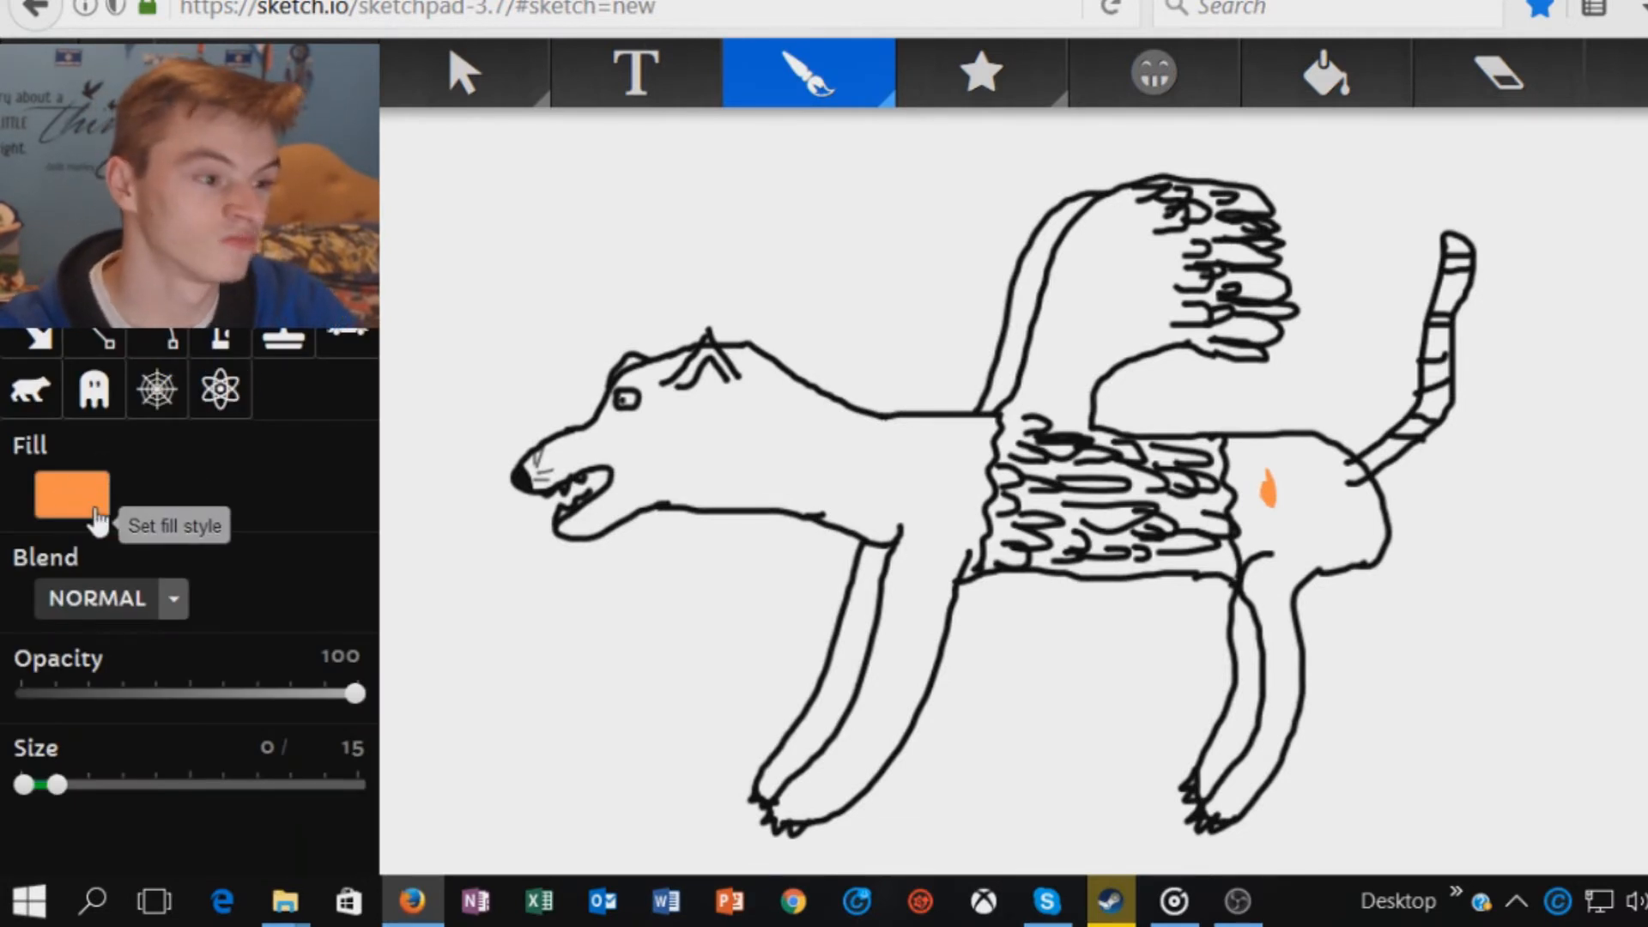
pyautogui.moveTo(221, 342)
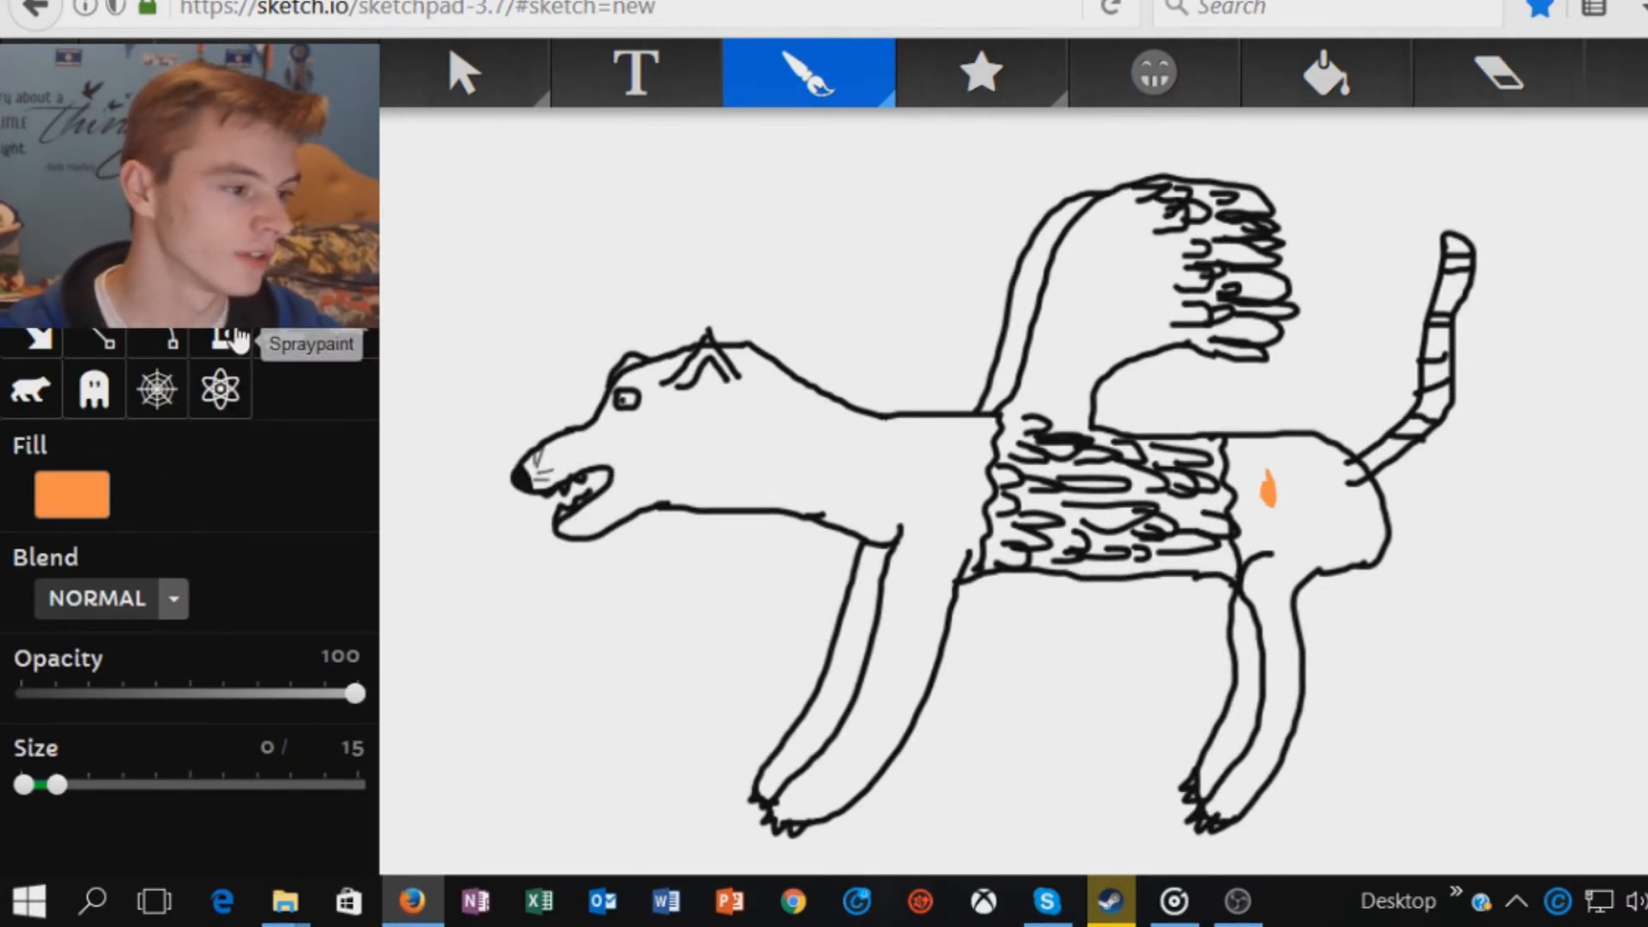
pyautogui.click(222, 340)
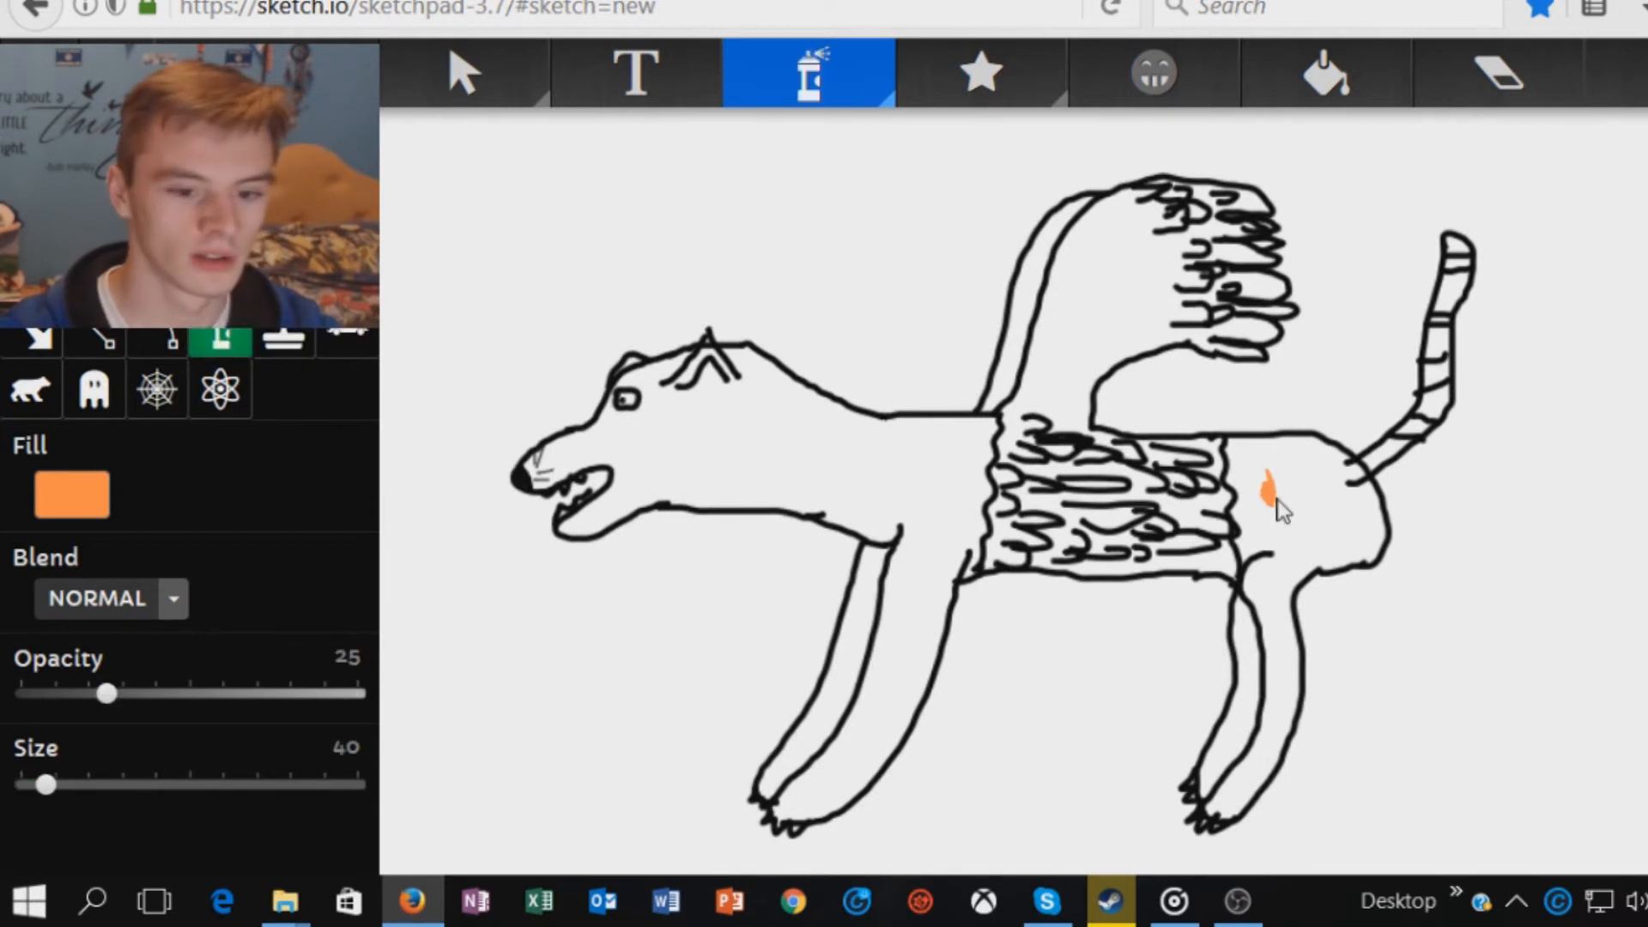
pyautogui.click(1270, 505)
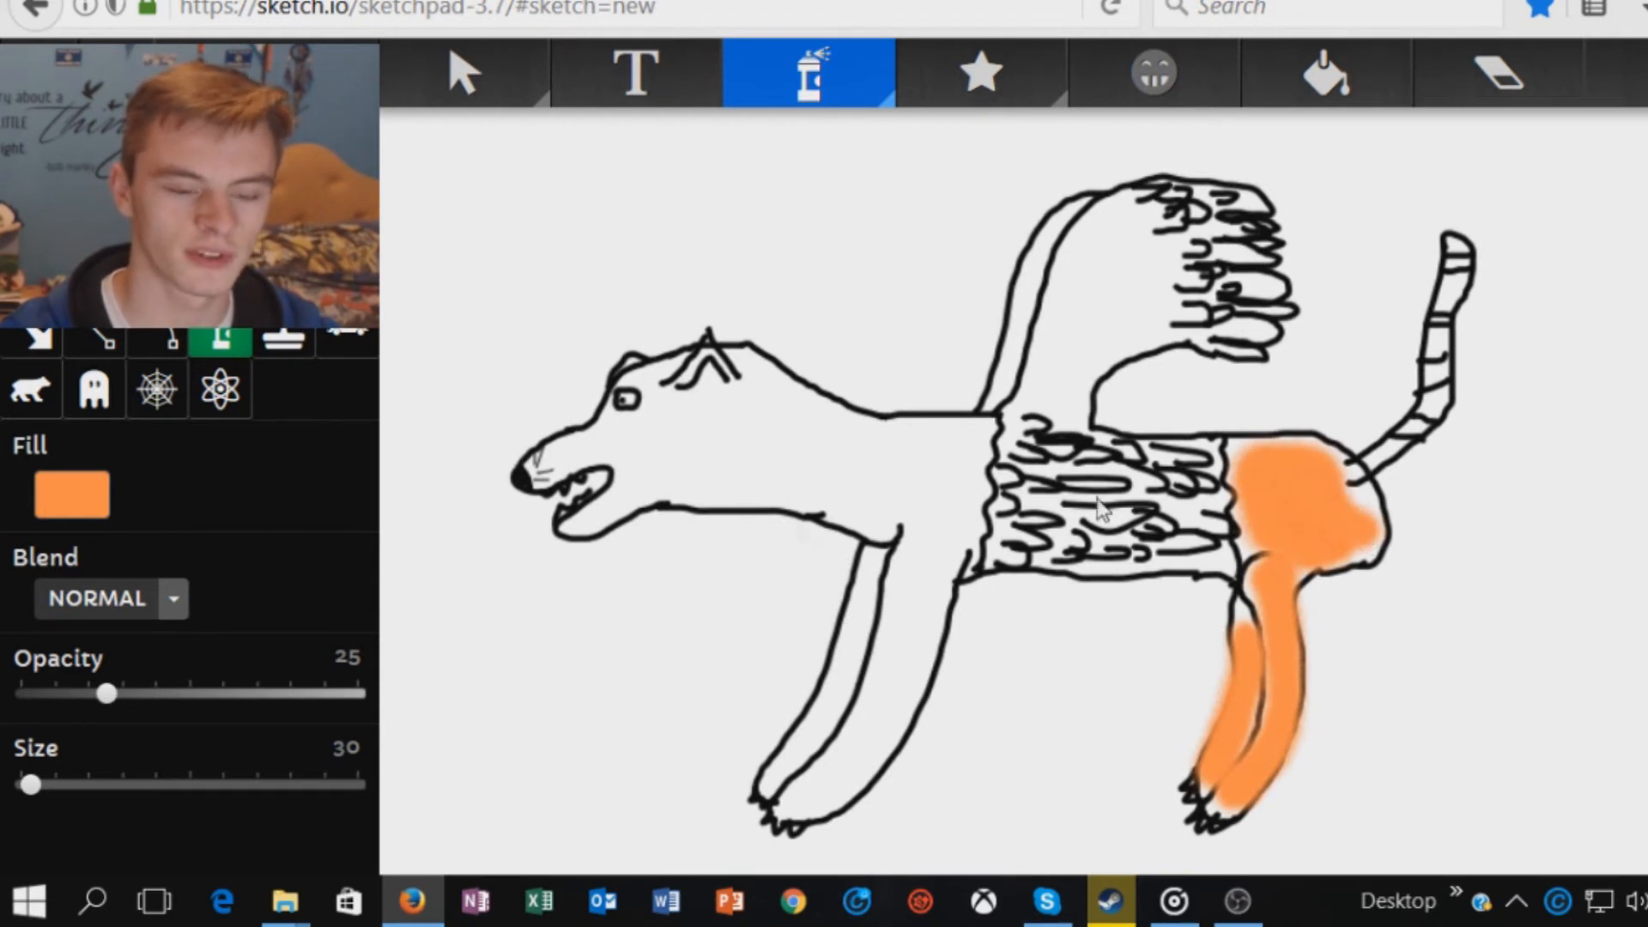
pyautogui.moveTo(568, 745)
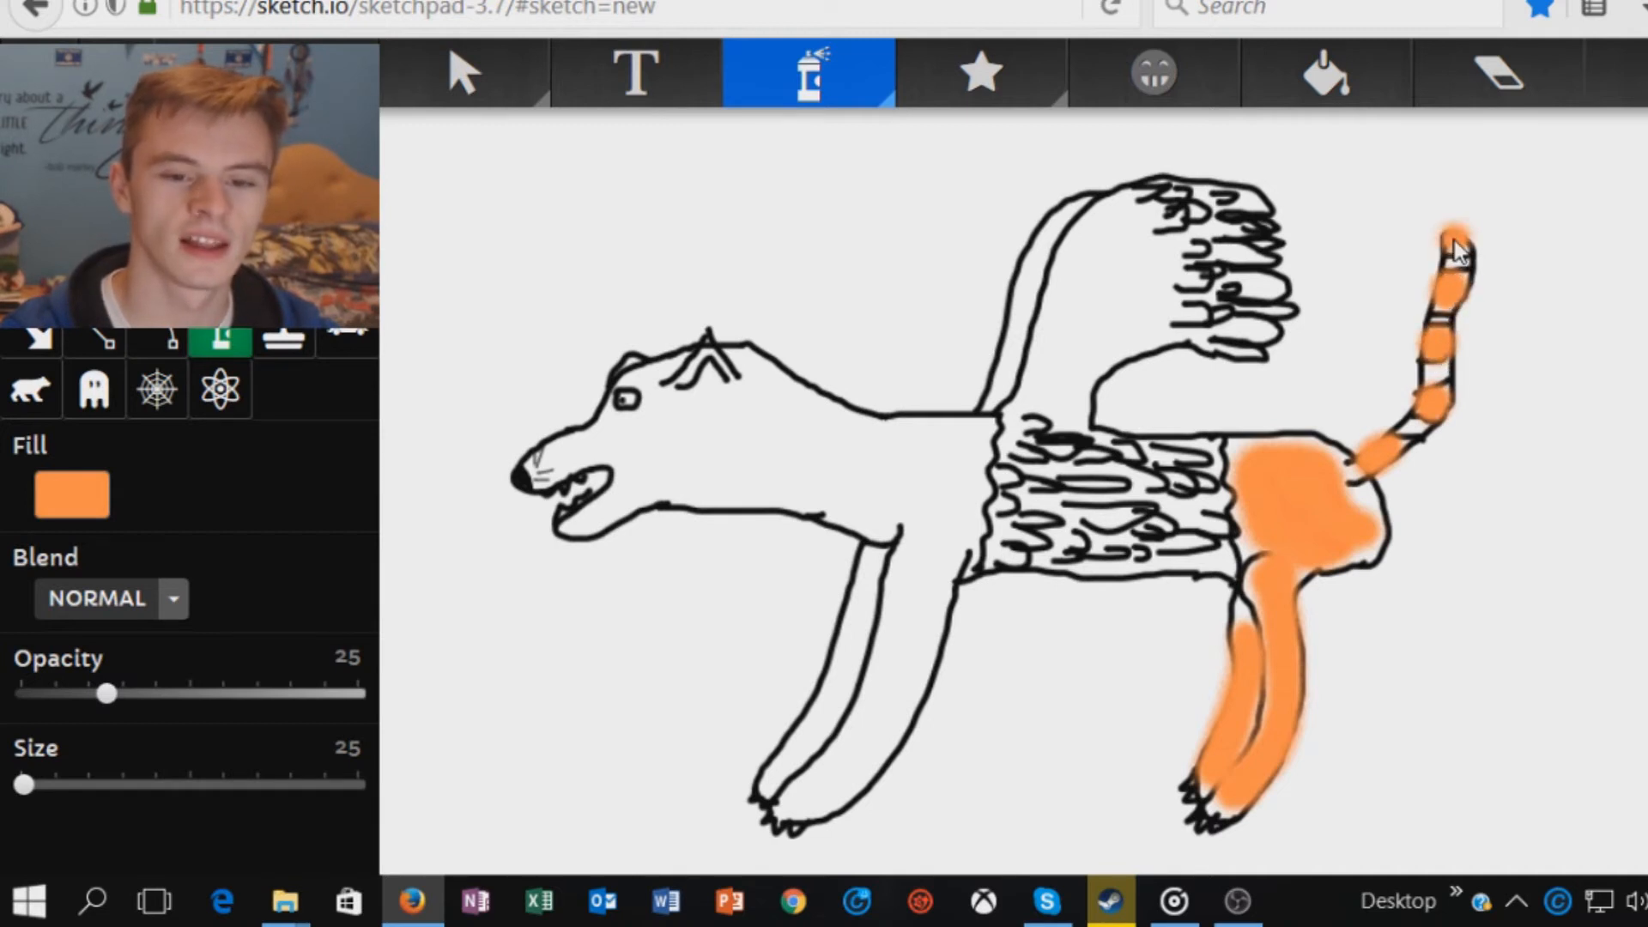
# Switch to black and dab dark spray spots on the creature's neck and head
pyautogui.click(72, 495)
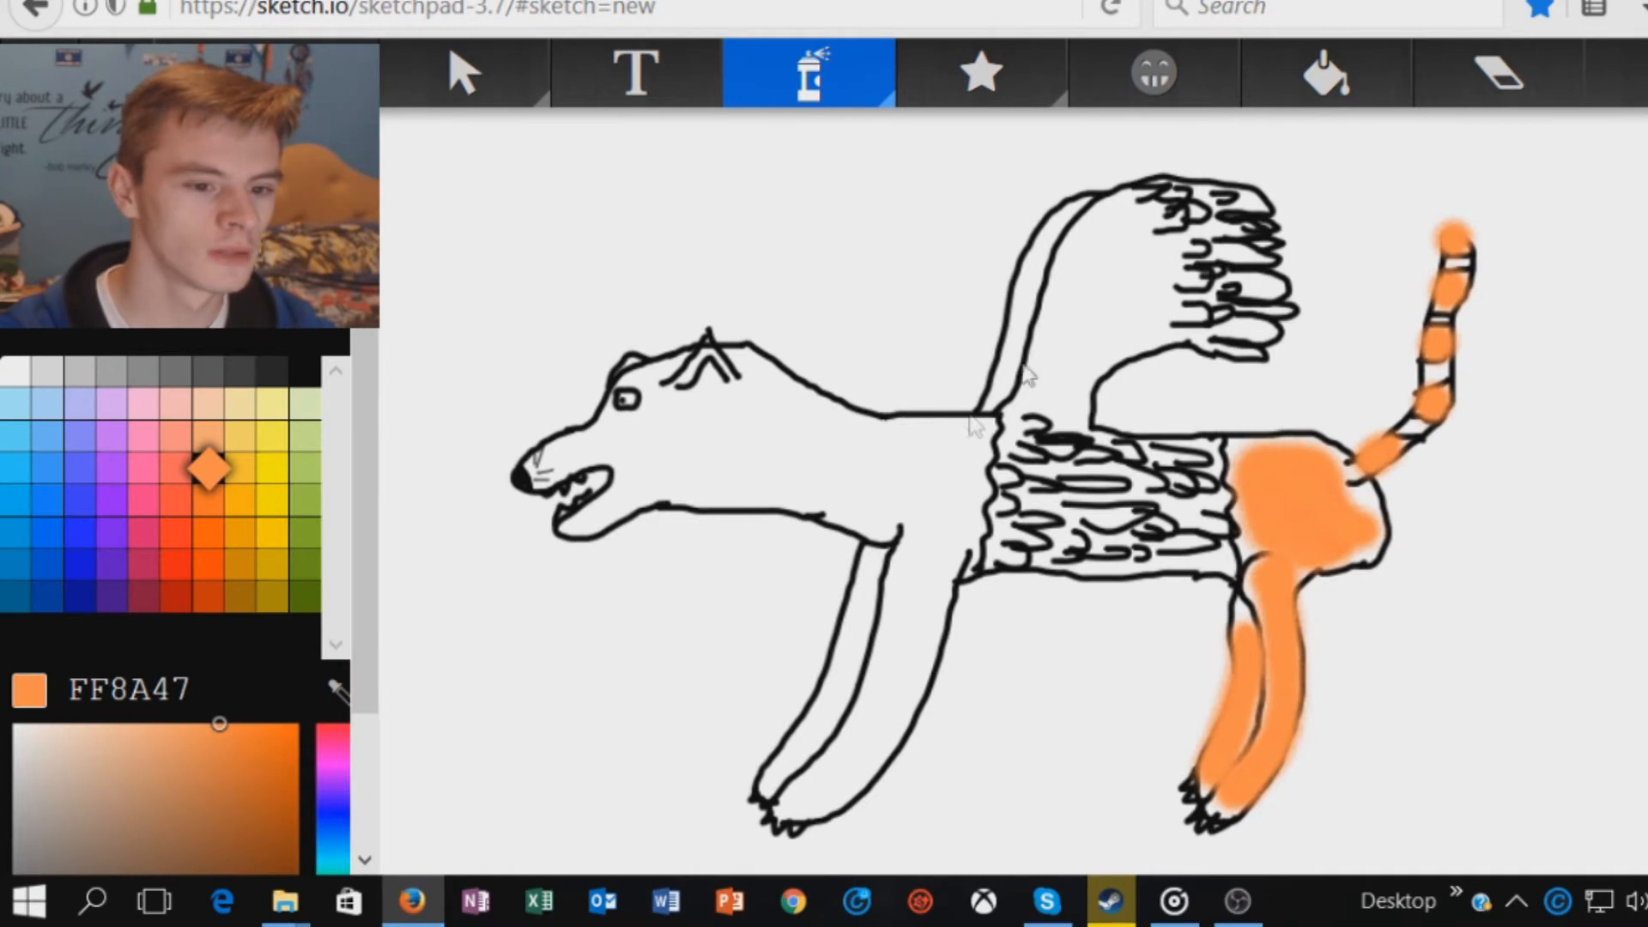
pyautogui.moveTo(244, 508)
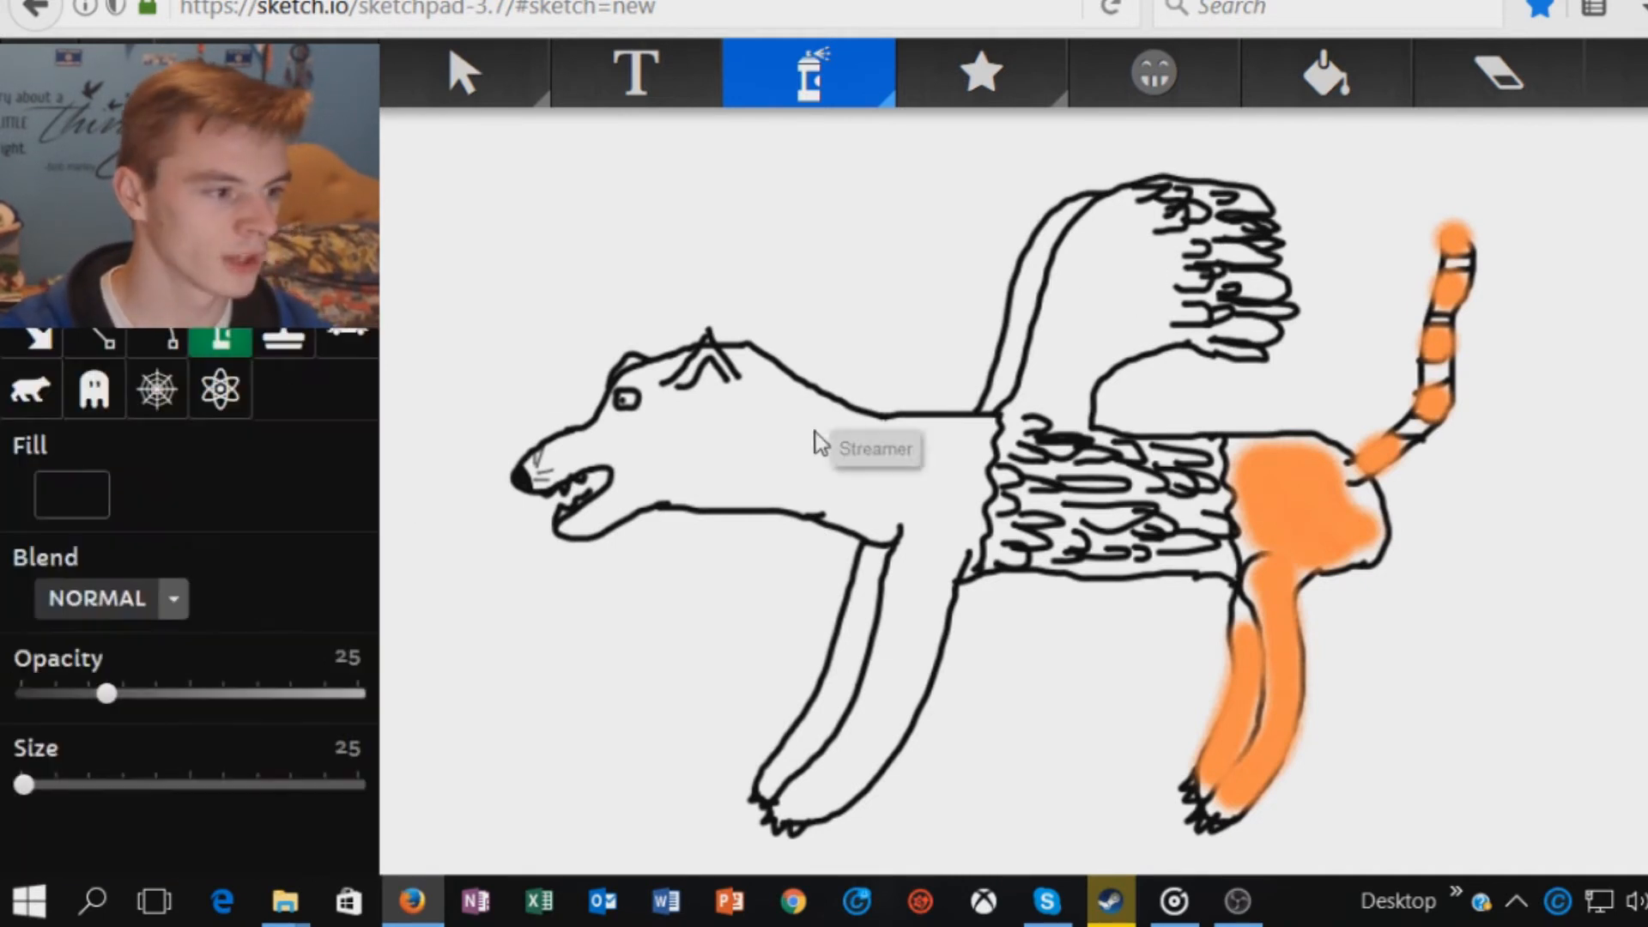
pyautogui.moveTo(855, 472)
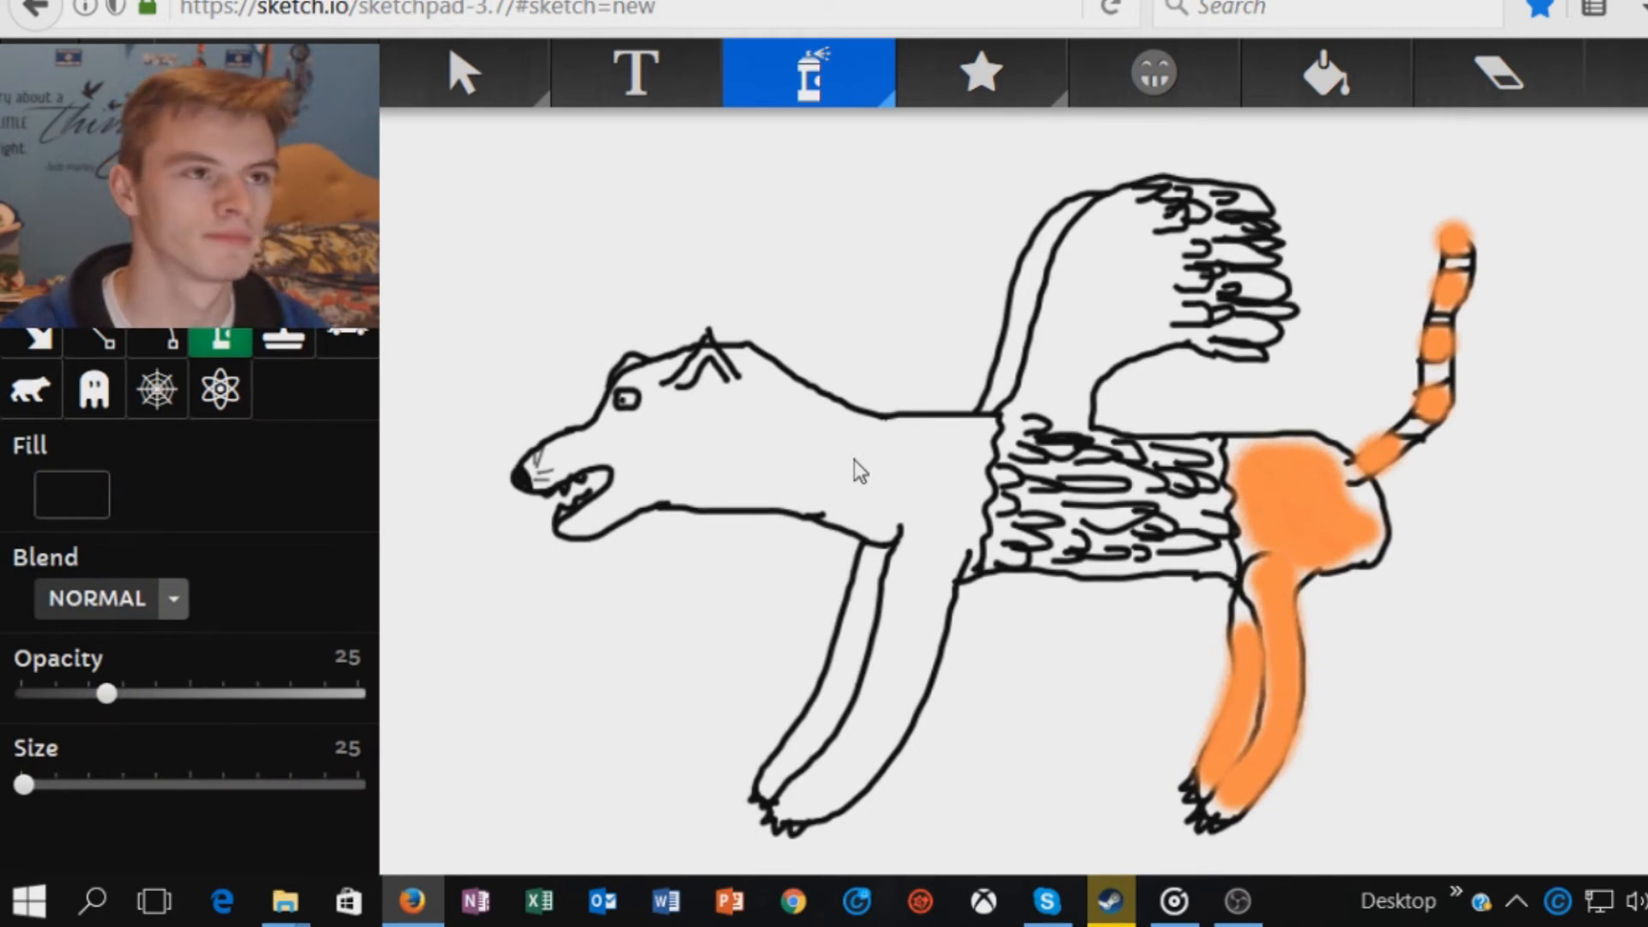
pyautogui.moveTo(816, 443)
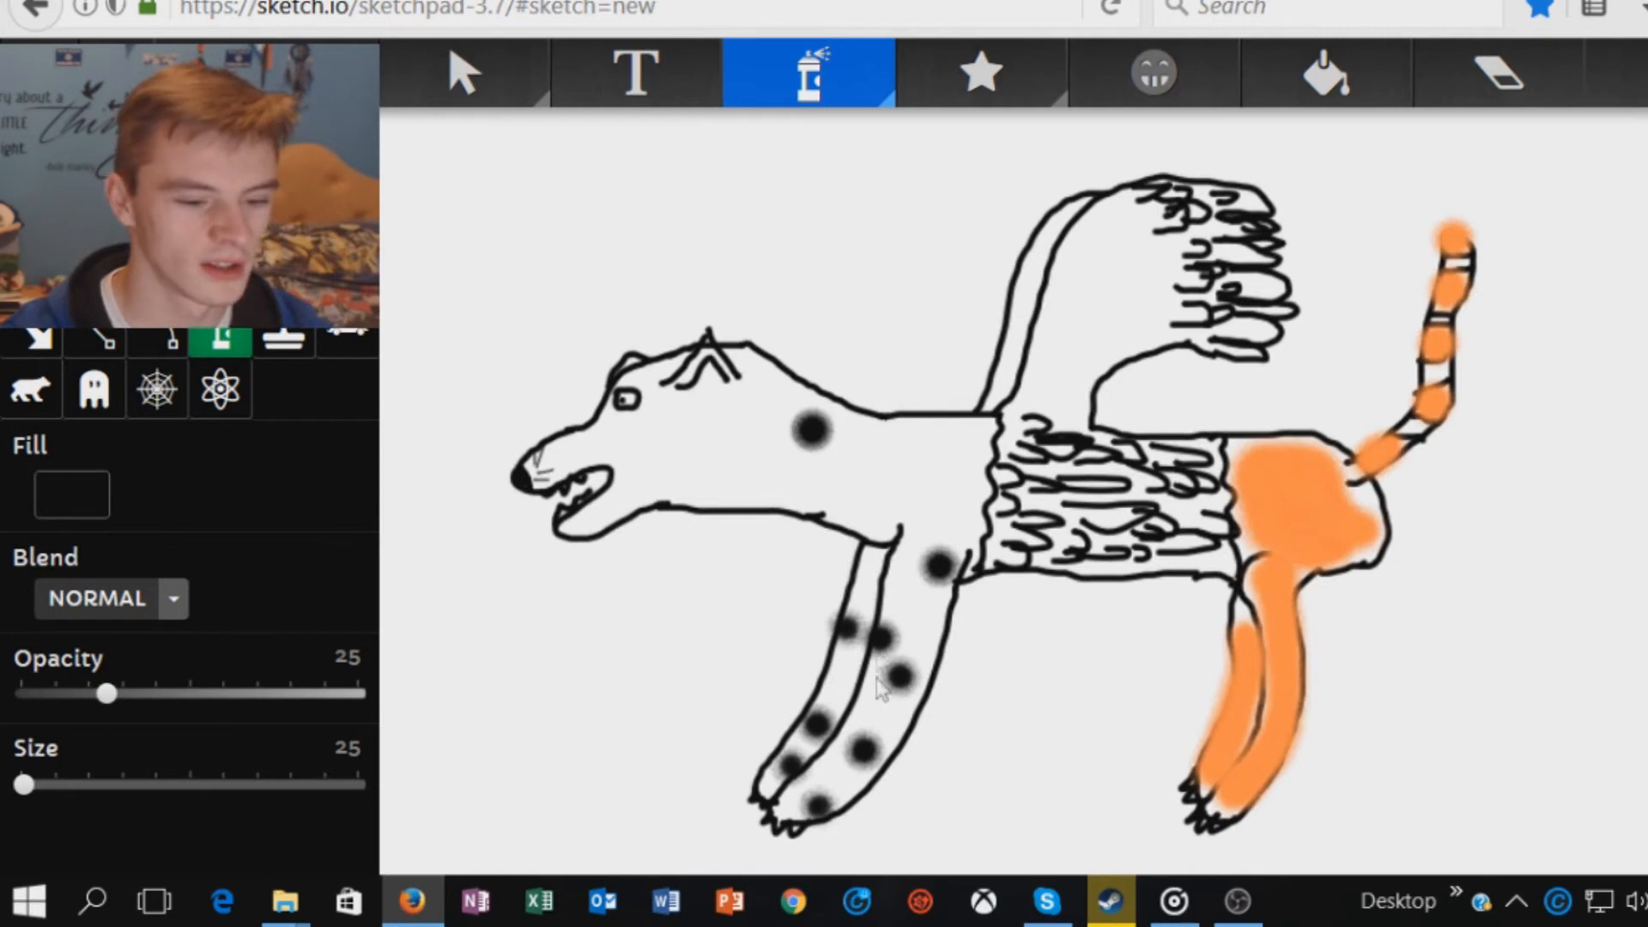
pyautogui.click(760, 491)
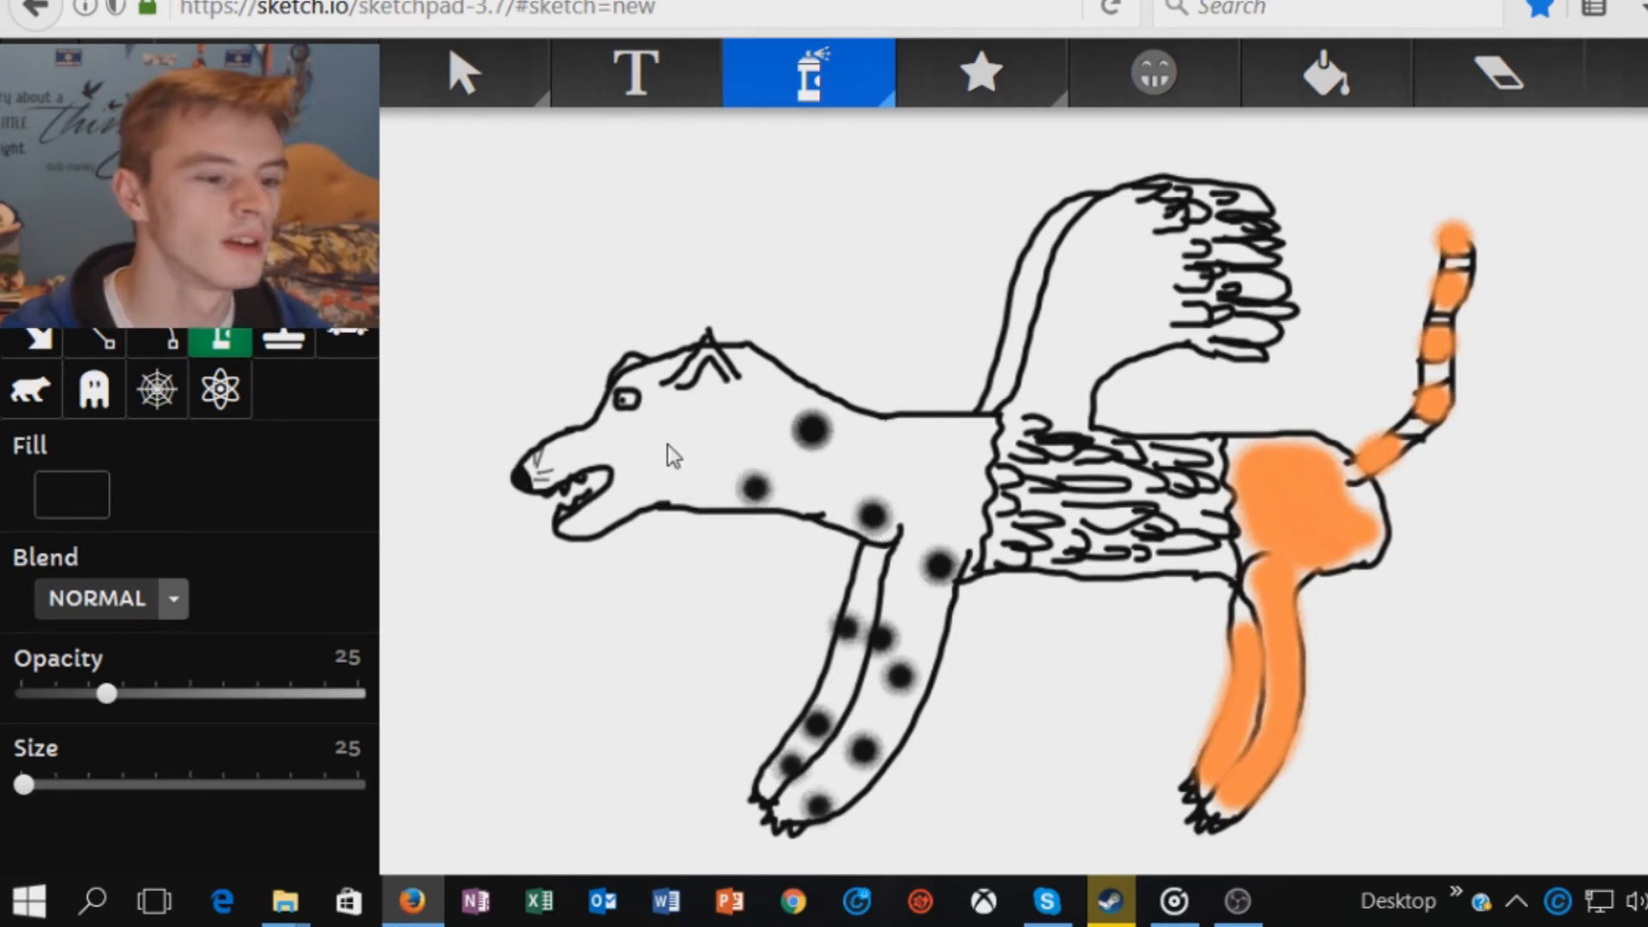
pyautogui.click(663, 464)
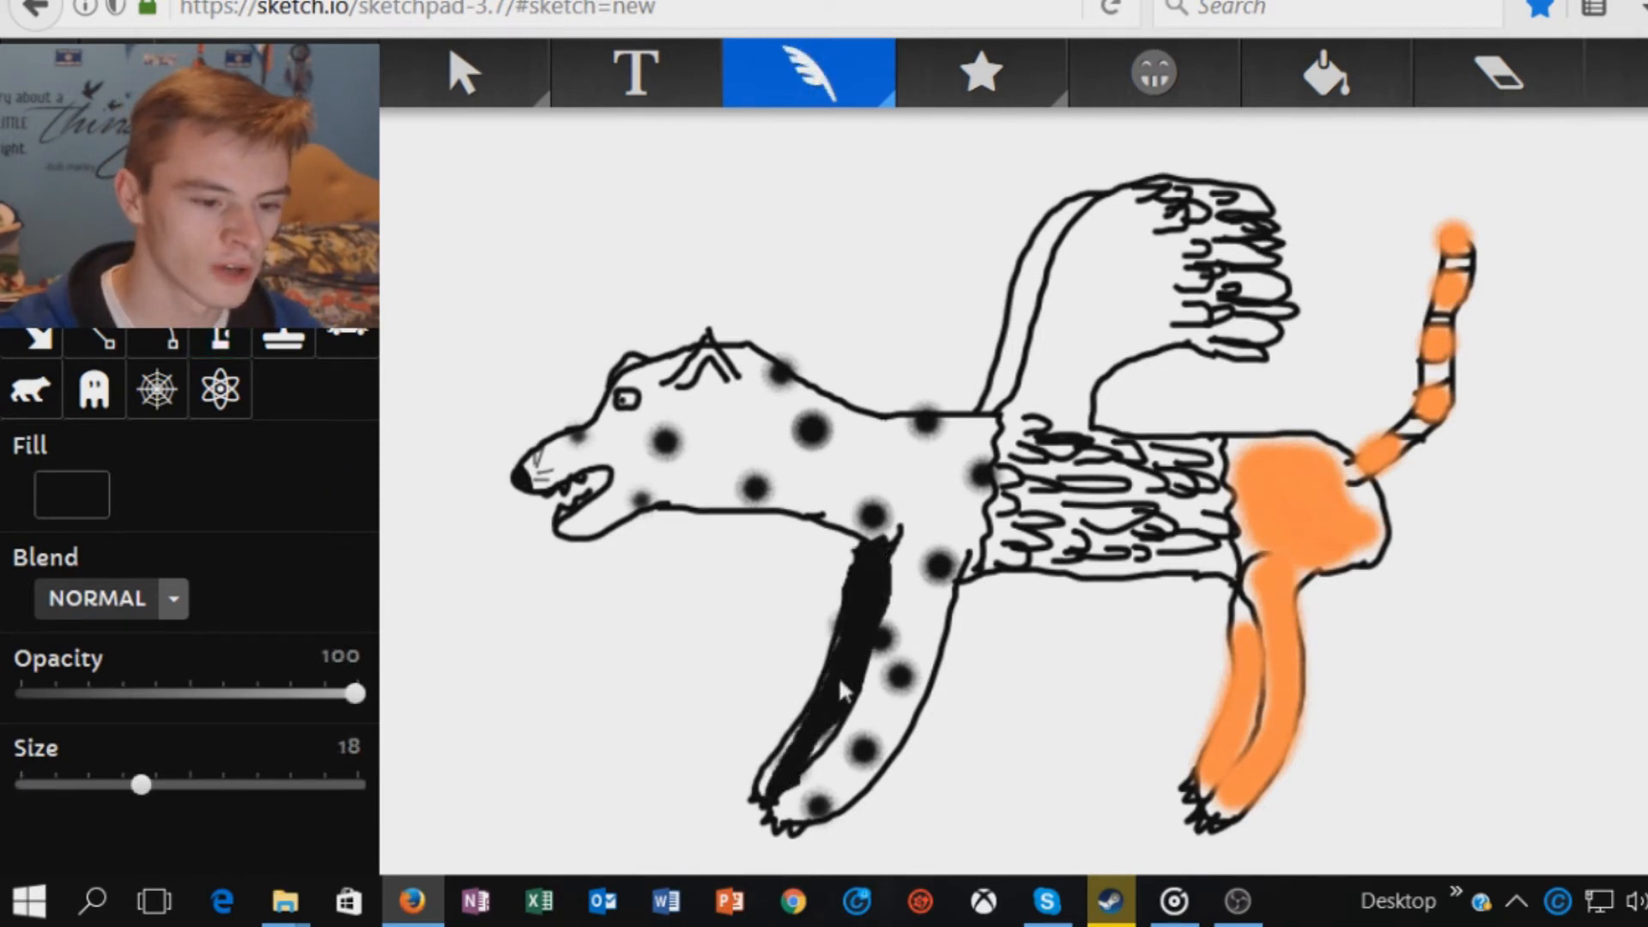
# Fill the body solid black, draw a red headband with trailing ties, then switch the colour to grey
pyautogui.moveTo(841, 683); pyautogui.dragTo(935, 652)
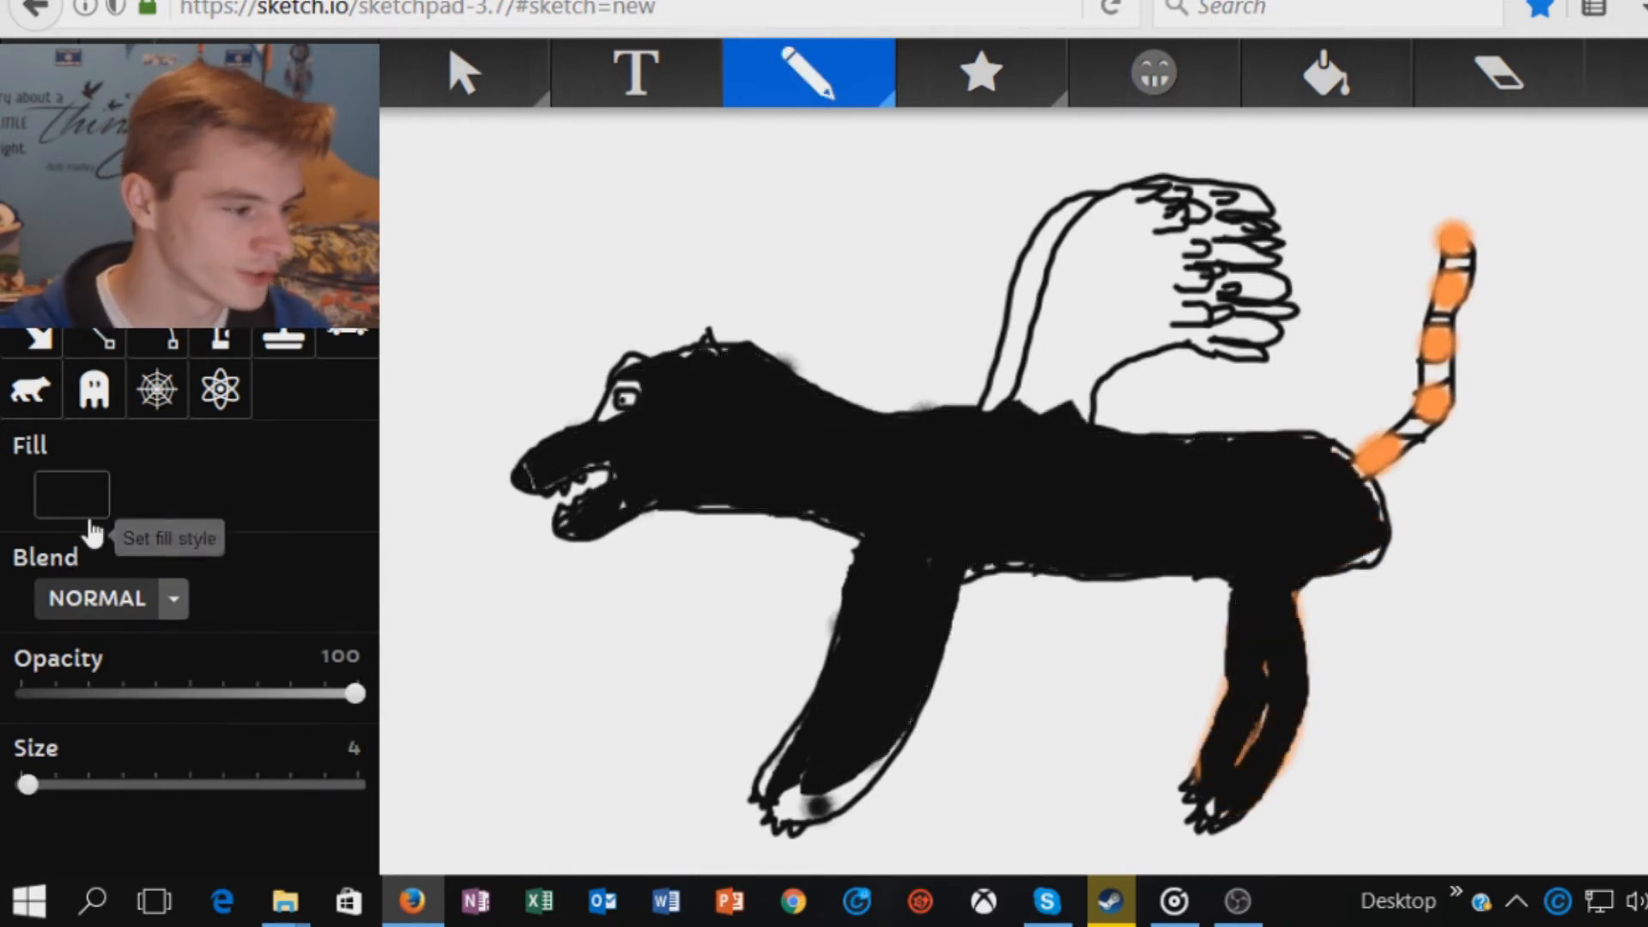
pyautogui.click(72, 495)
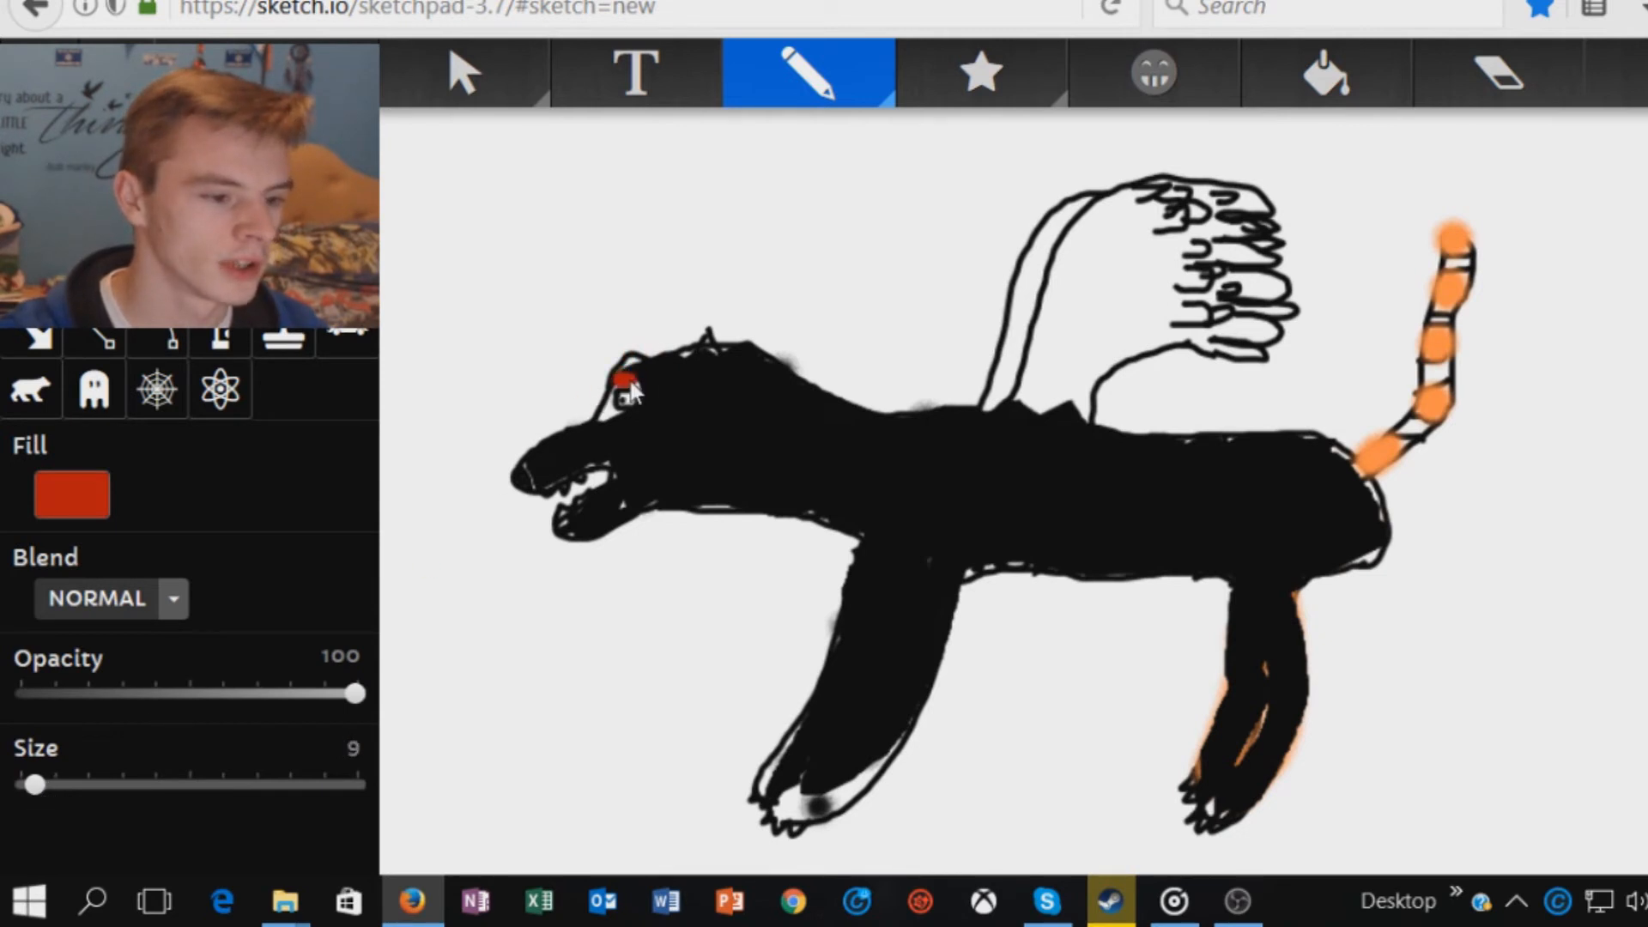
pyautogui.moveTo(619, 378); pyautogui.dragTo(783, 373)
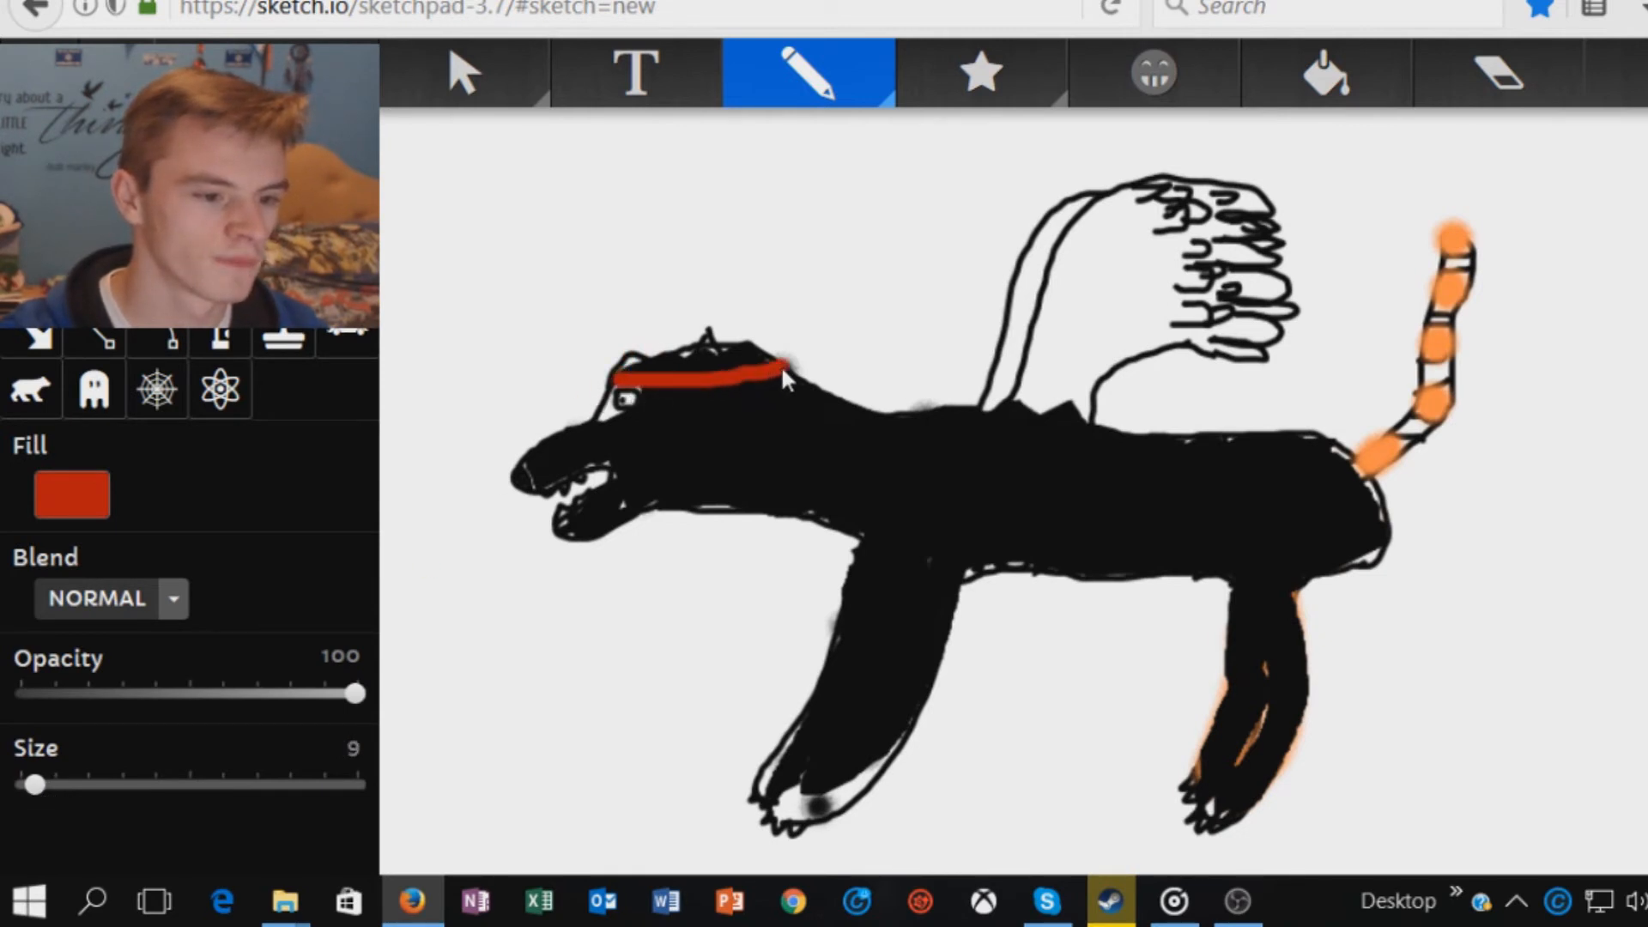
pyautogui.moveTo(768, 378); pyautogui.dragTo(925, 321)
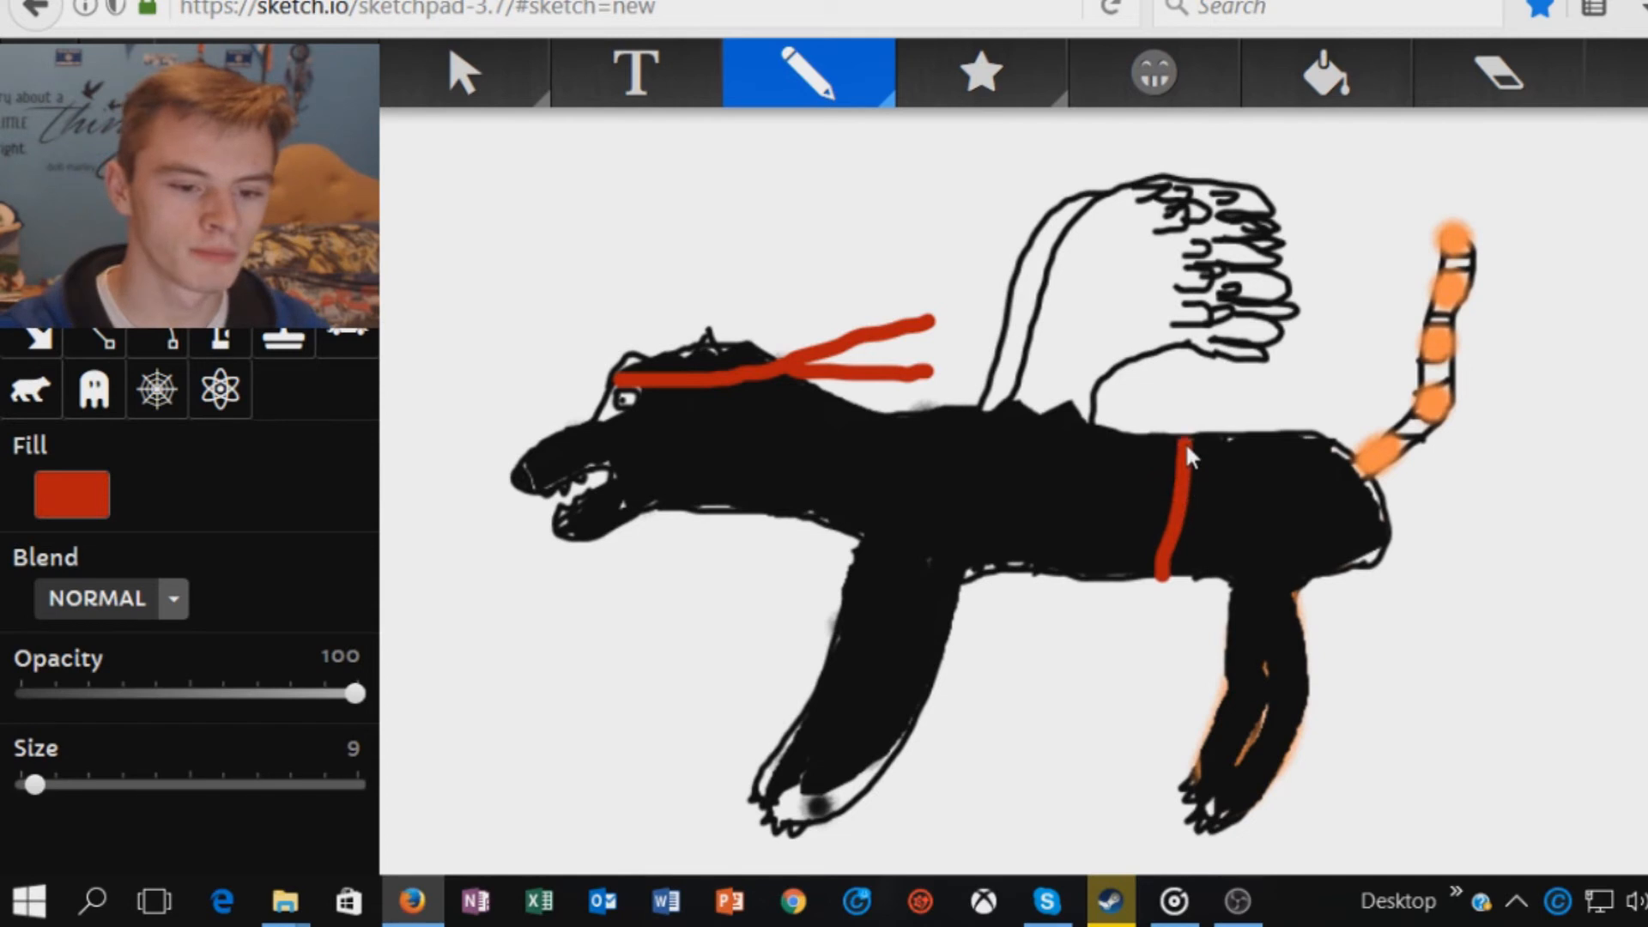
pyautogui.click(1039, 635)
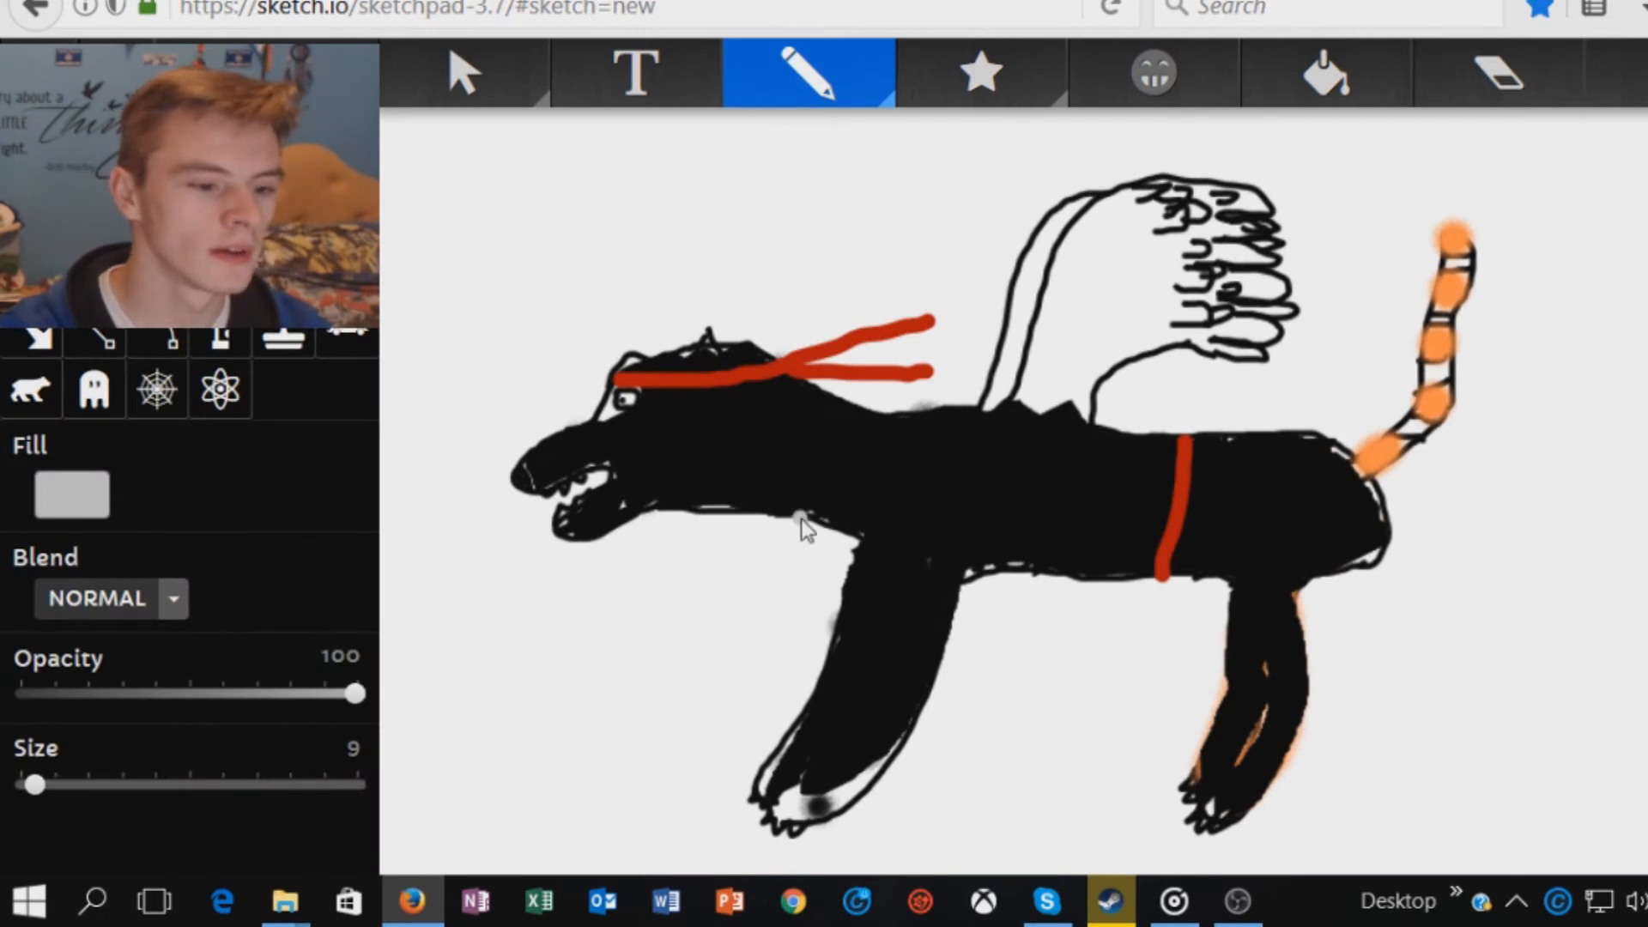
# Draw a grey bubble around the head and an orange cap shape above it
pyautogui.moveTo(798, 526); pyautogui.dragTo(431, 474)
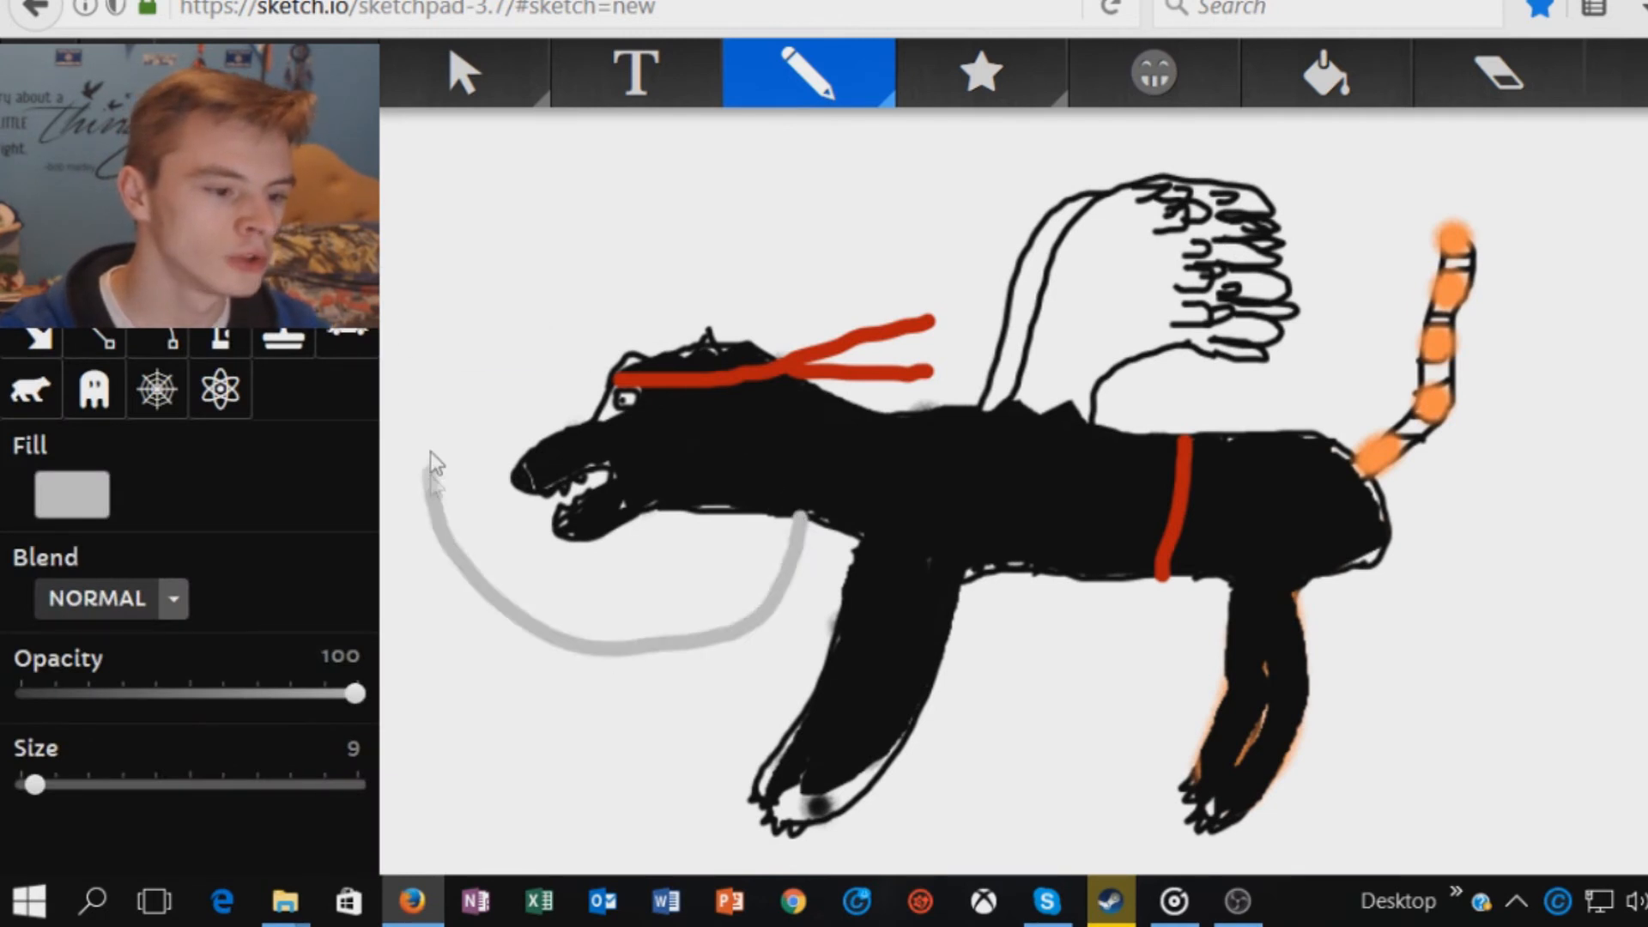
pyautogui.moveTo(441, 474); pyautogui.dragTo(905, 305)
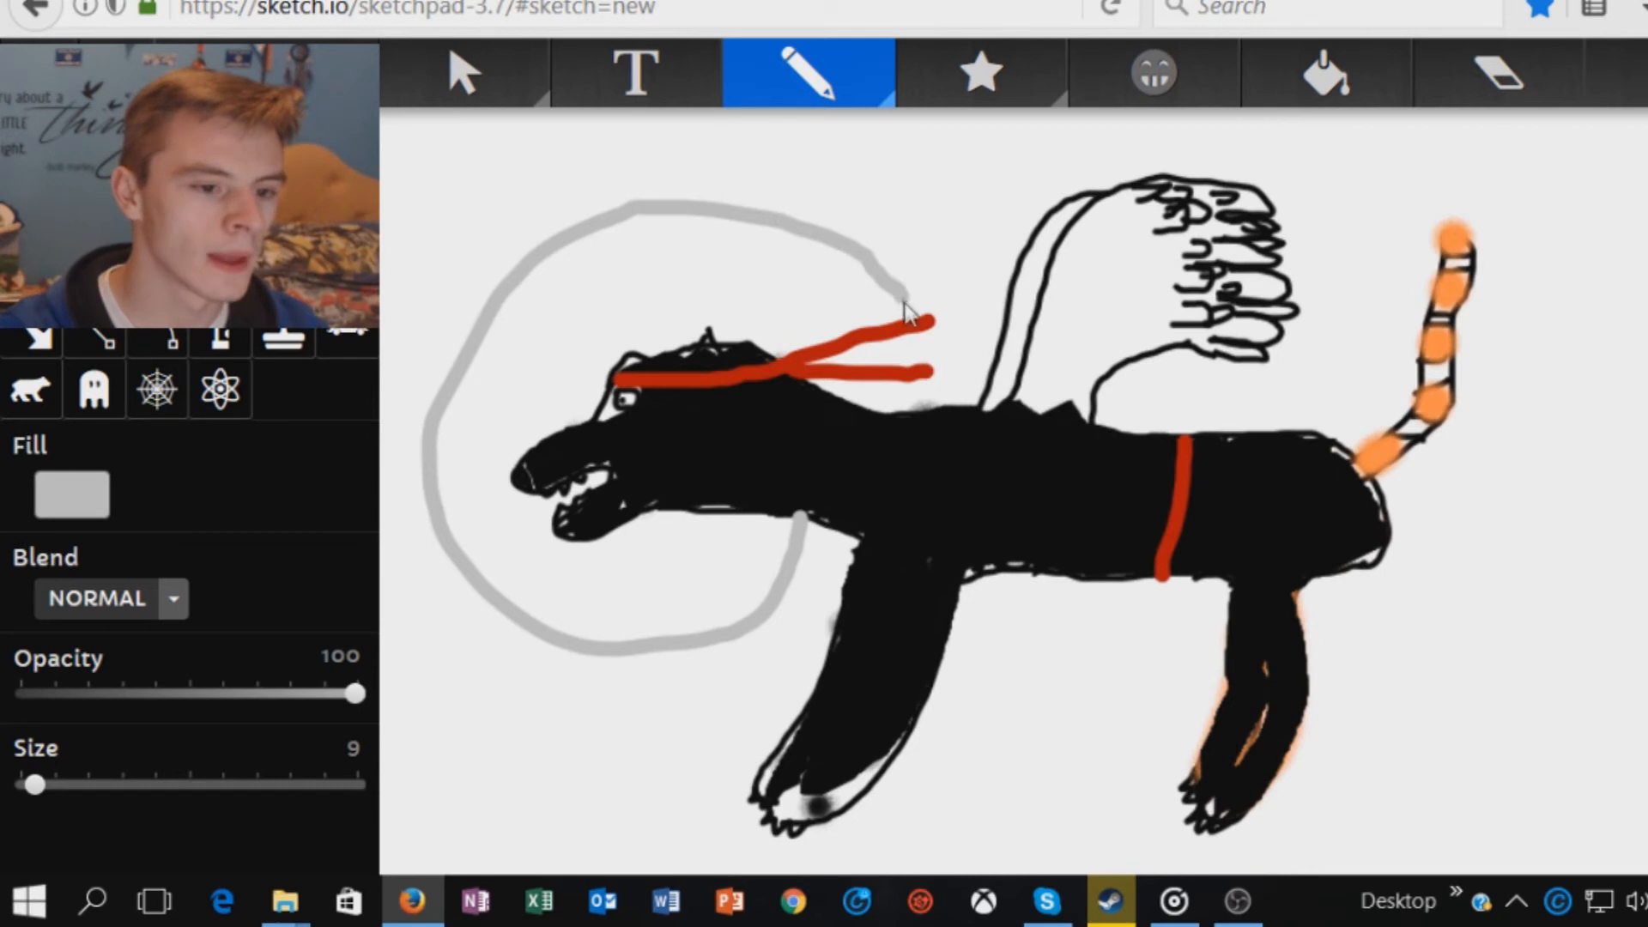
pyautogui.moveTo(915, 316); pyautogui.dragTo(862, 462)
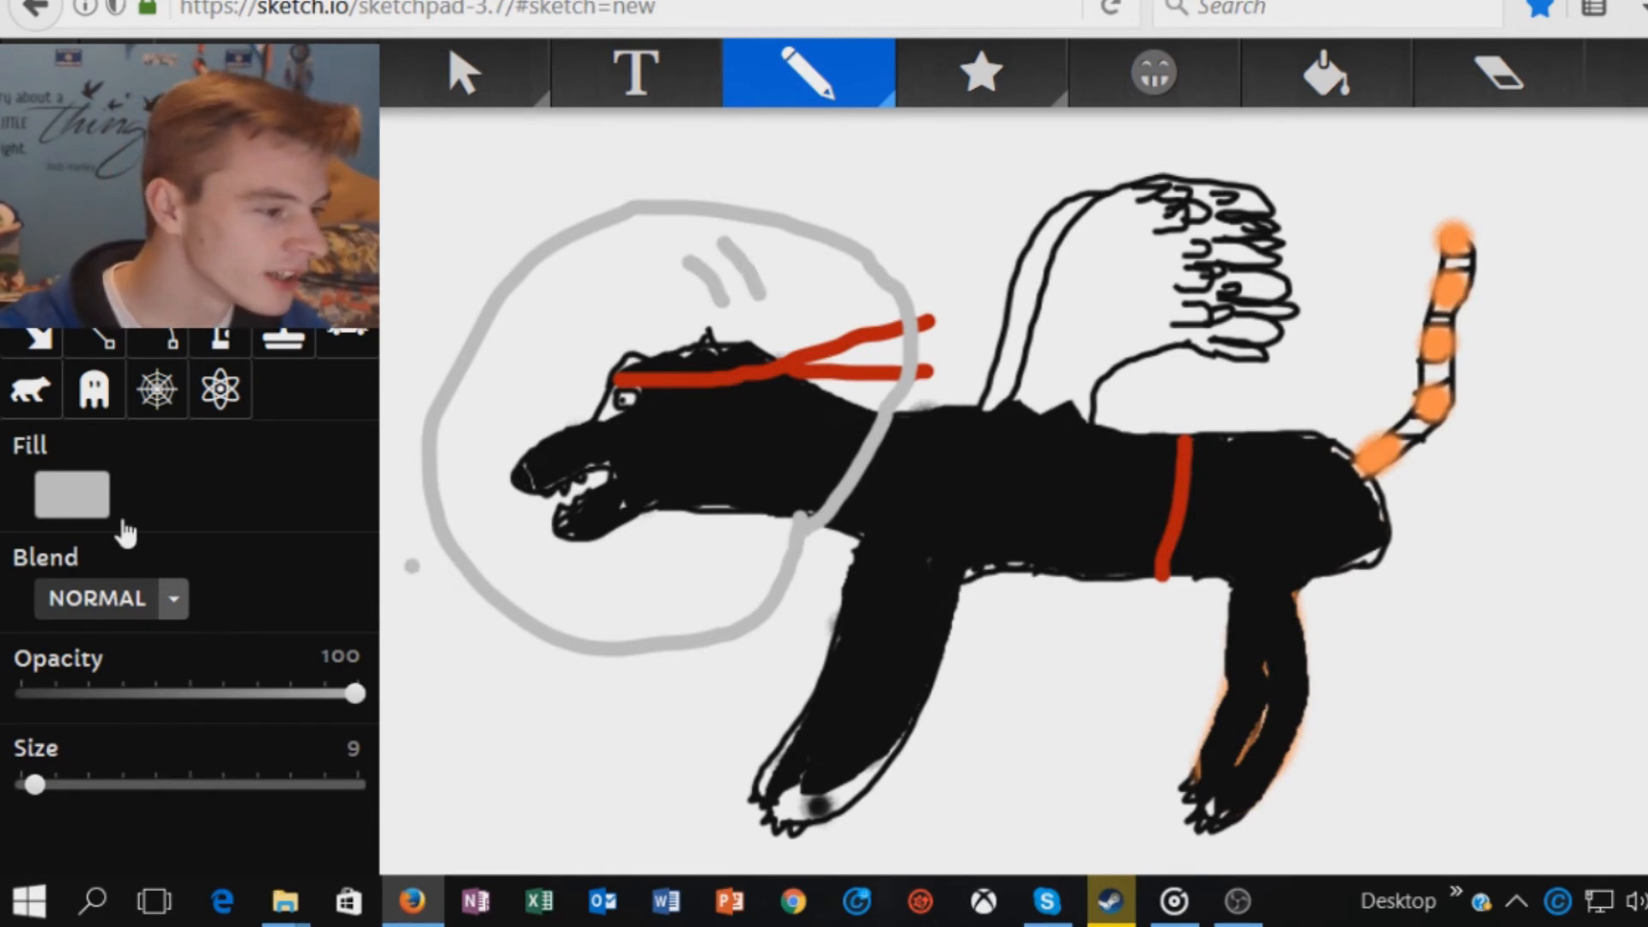
pyautogui.moveTo(138, 538)
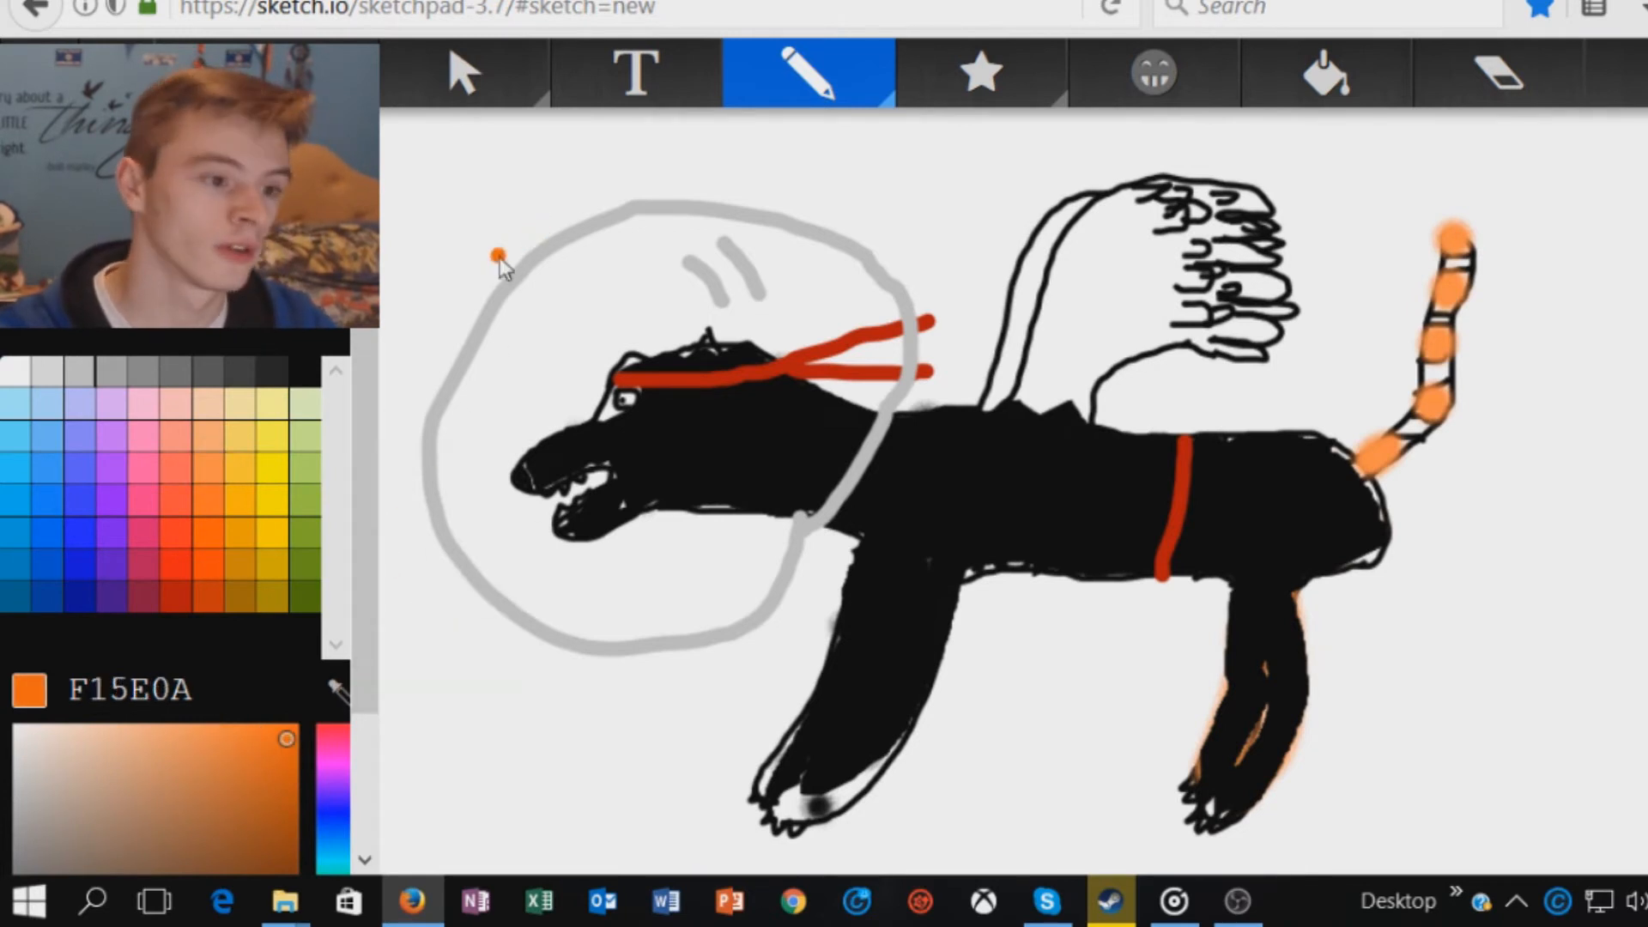
pyautogui.moveTo(458, 310)
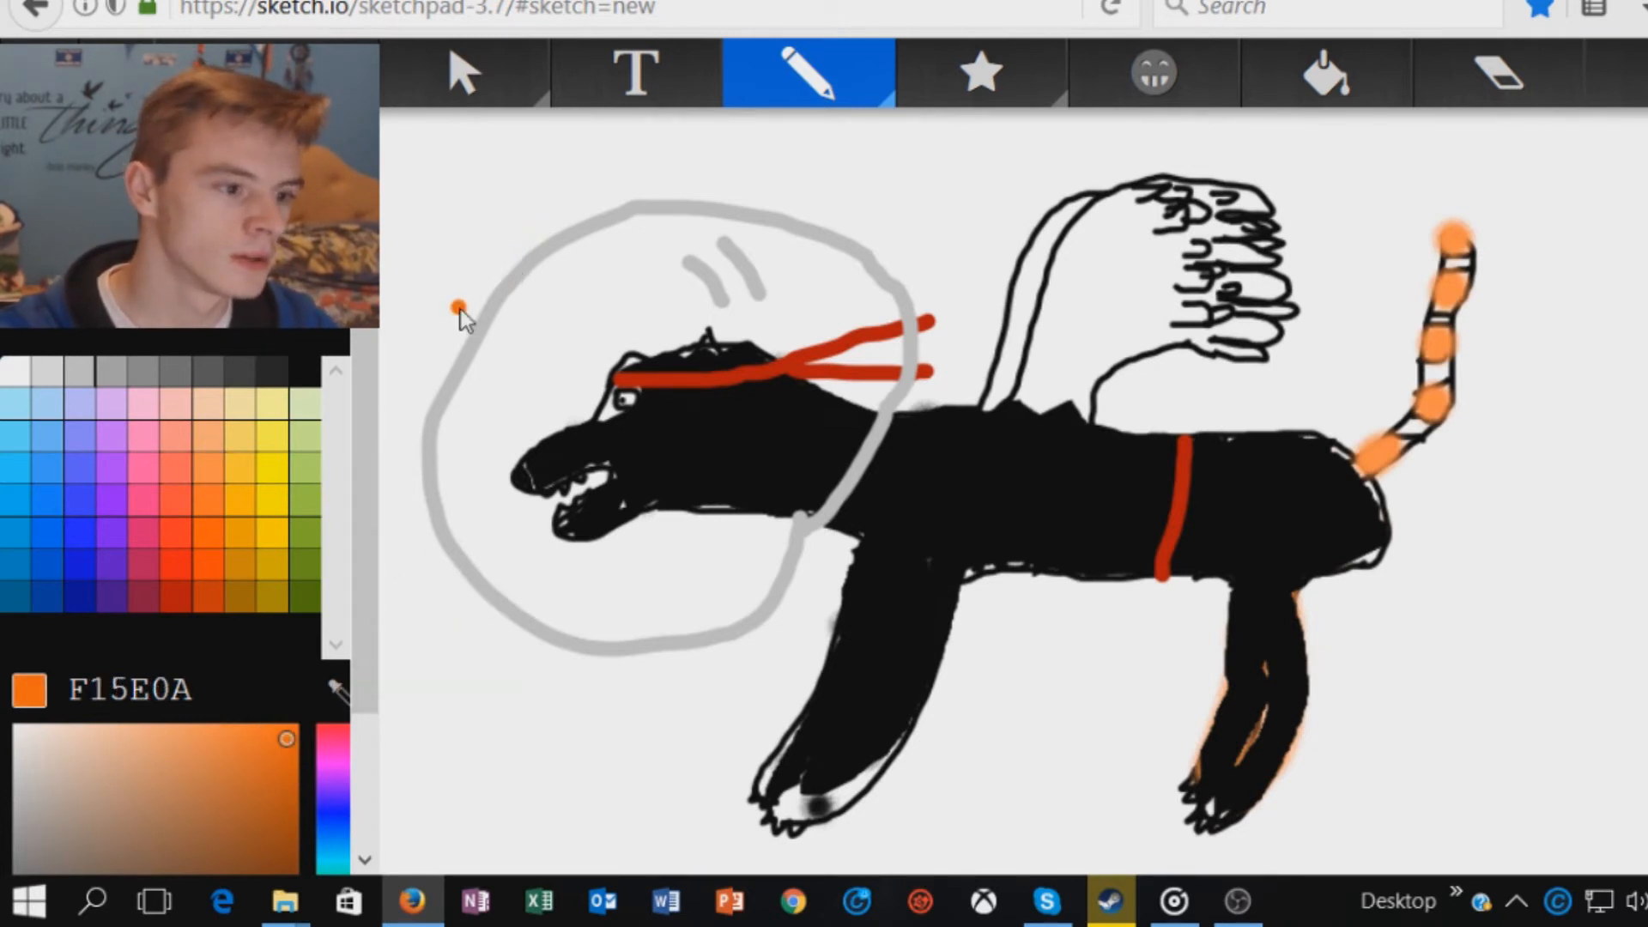
pyautogui.moveTo(457, 305); pyautogui.dragTo(736, 148)
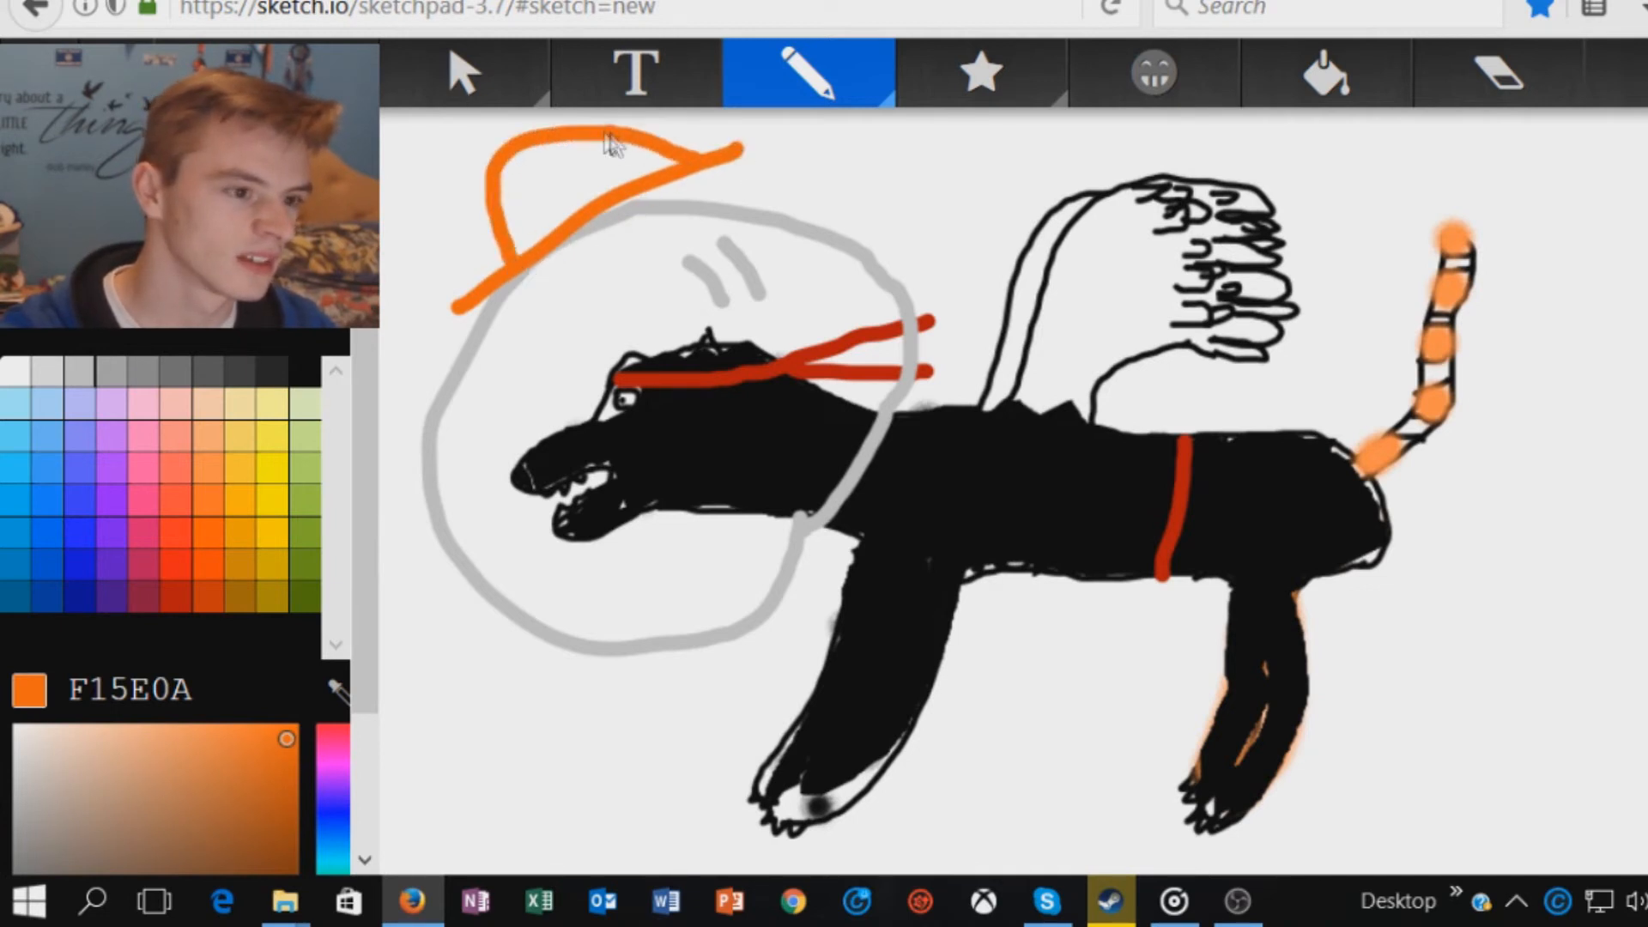
pyautogui.moveTo(524, 173)
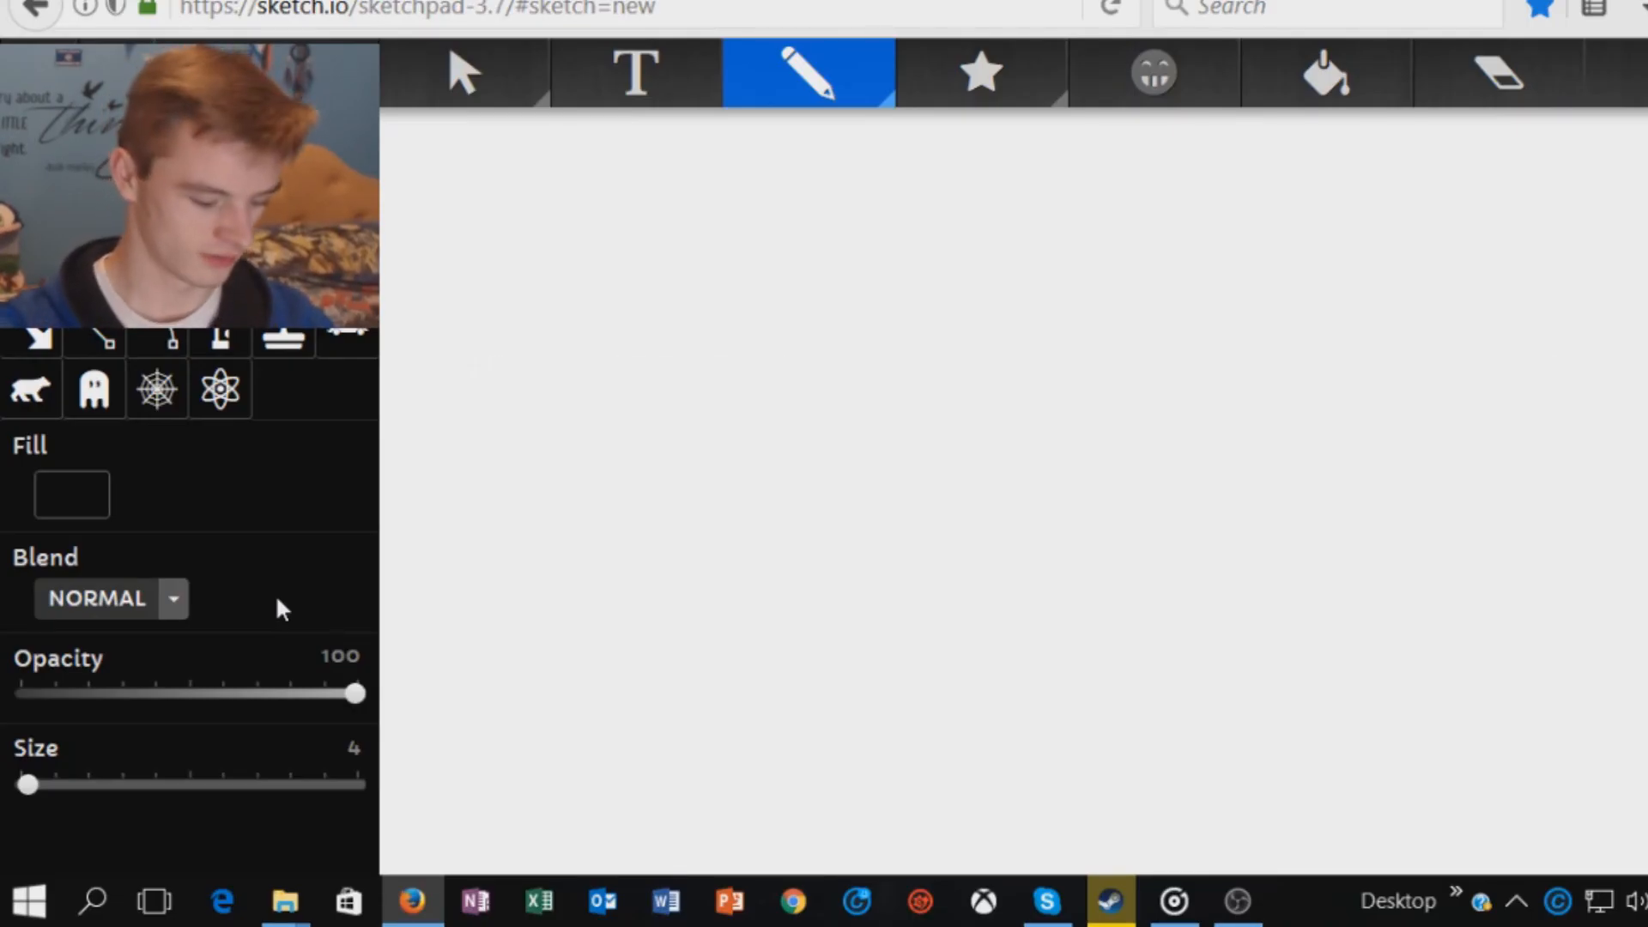
pyautogui.moveTo(237, 567)
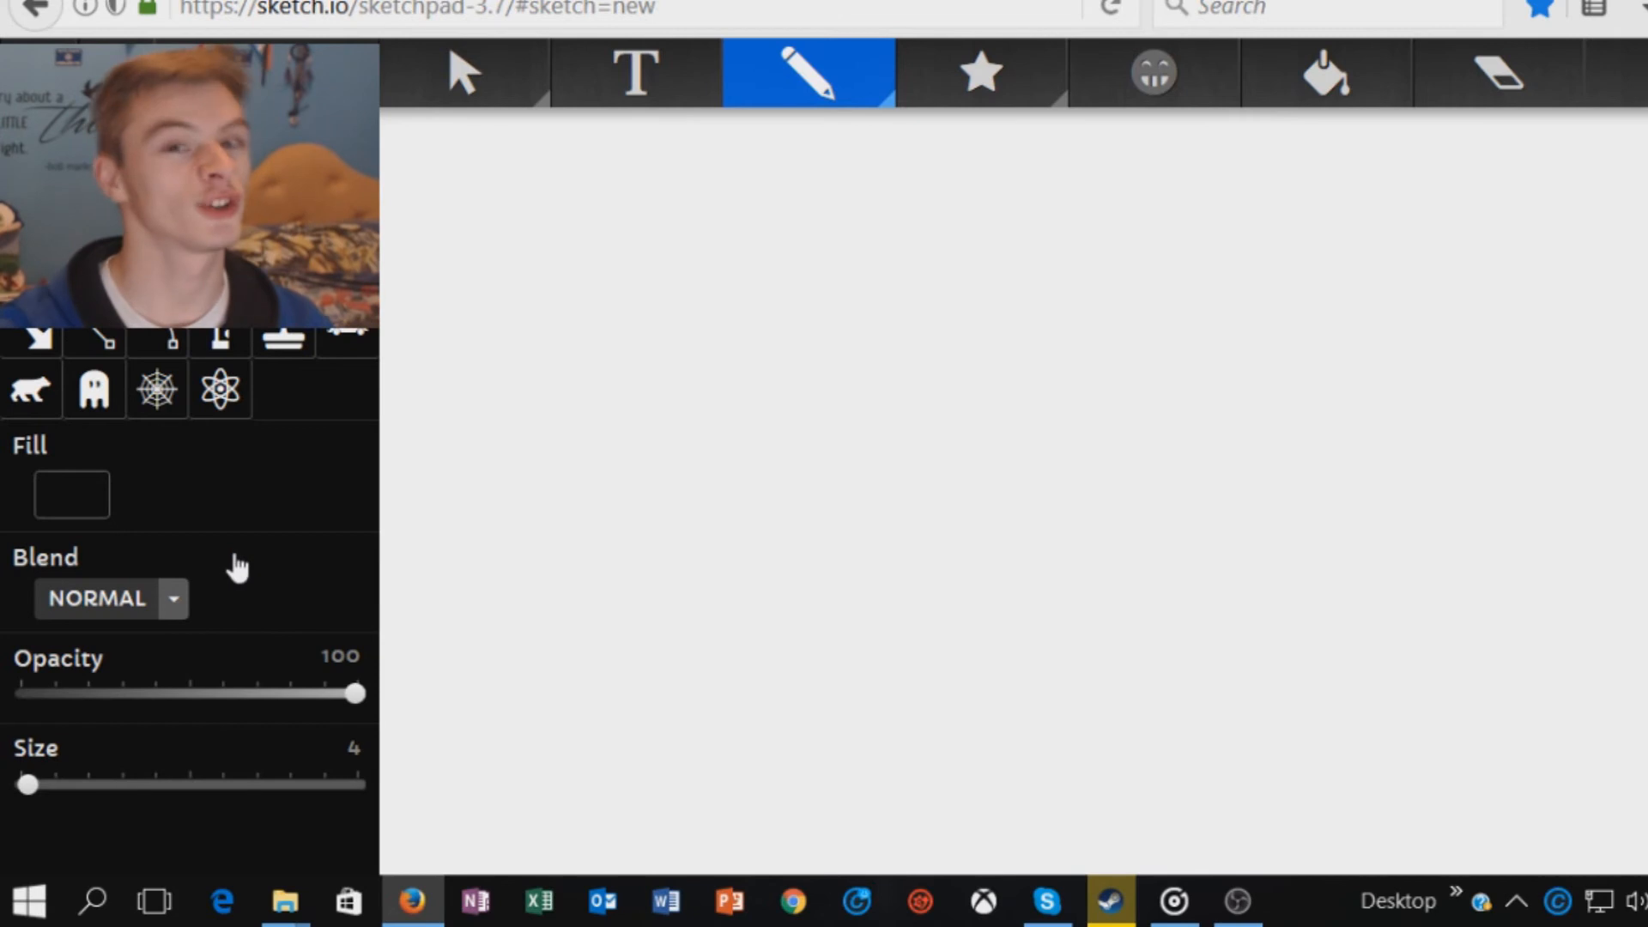
pyautogui.moveTo(60, 506)
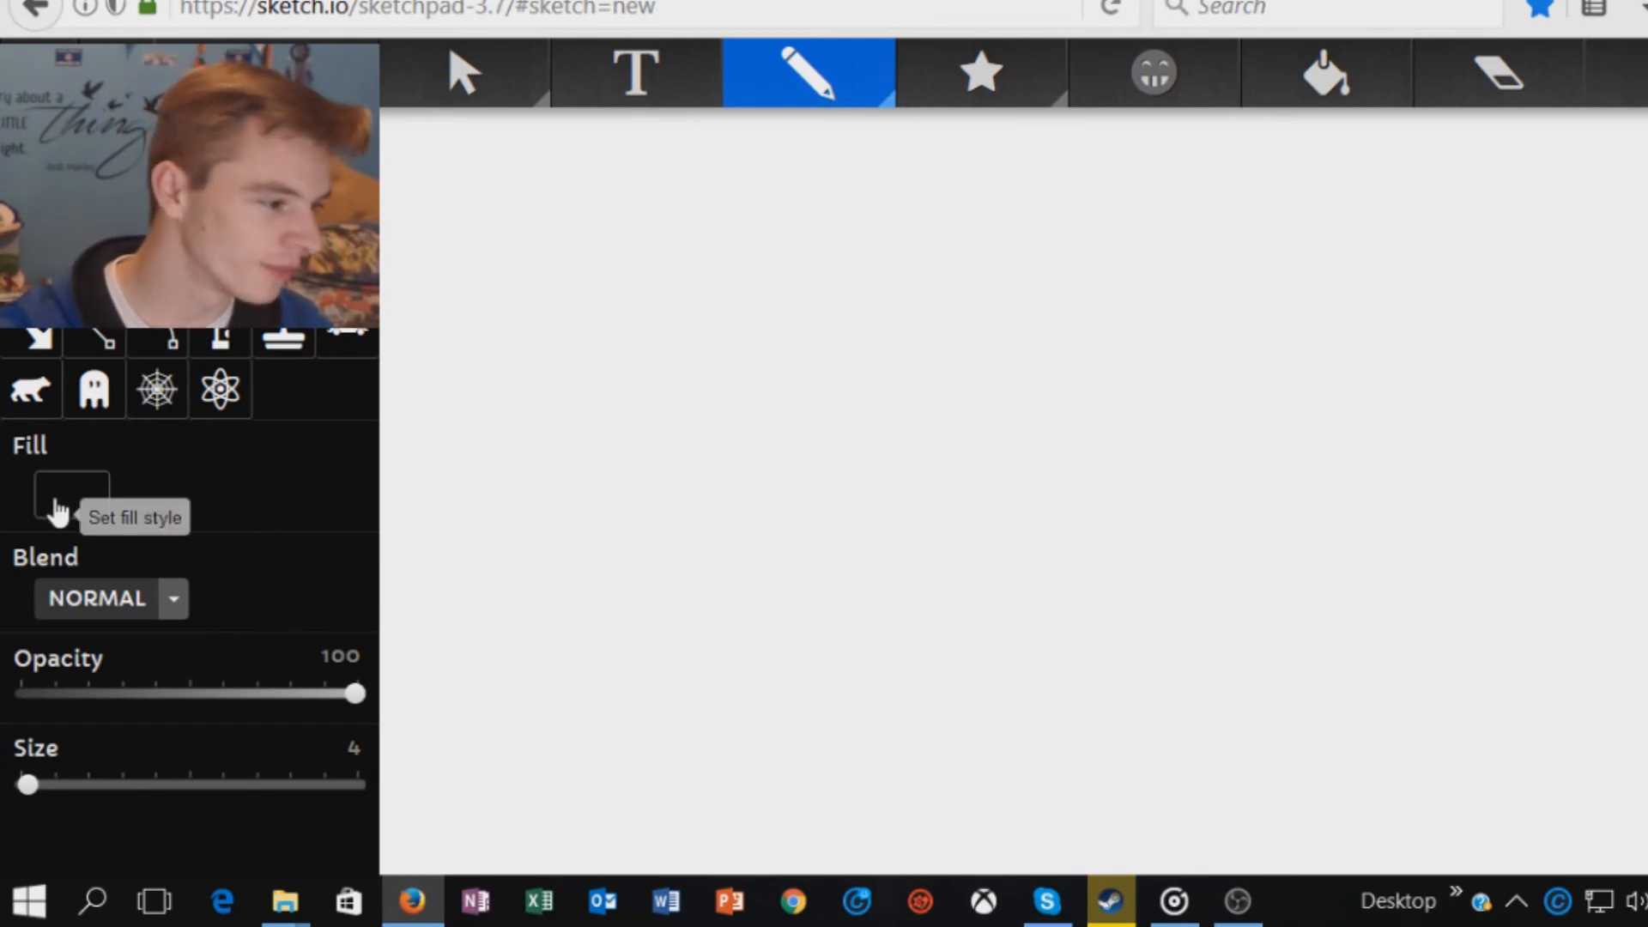
# Paint the pole across the canvas top in light grey #AAAAAA with the large paintbrush
pyautogui.click(69, 501)
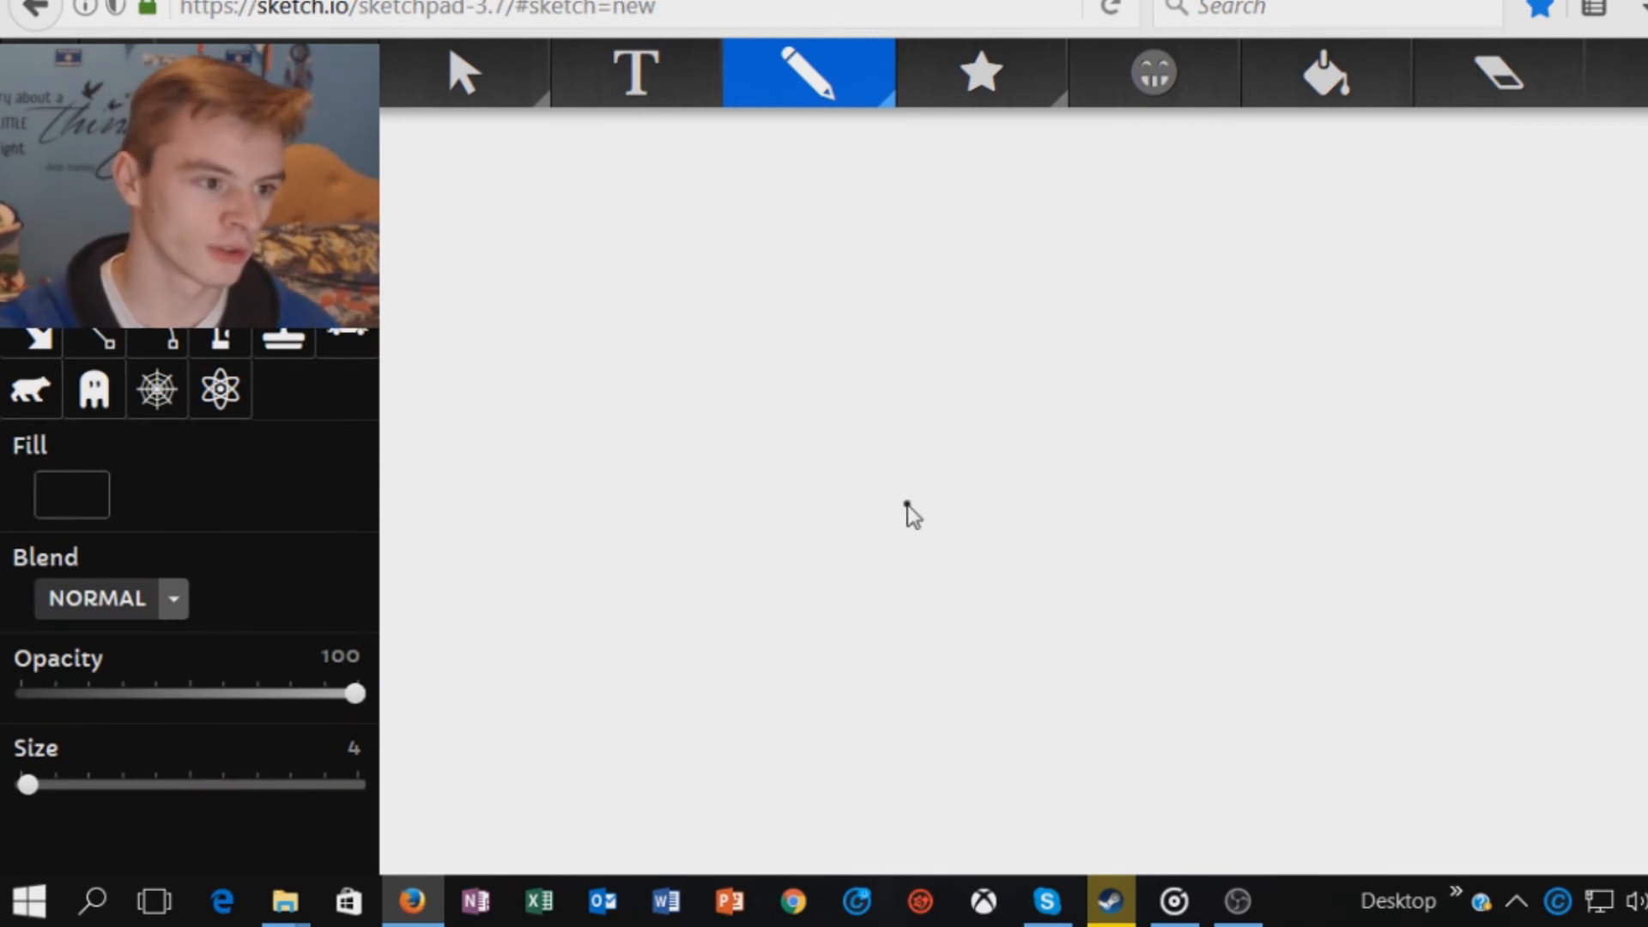
pyautogui.moveTo(445, 282)
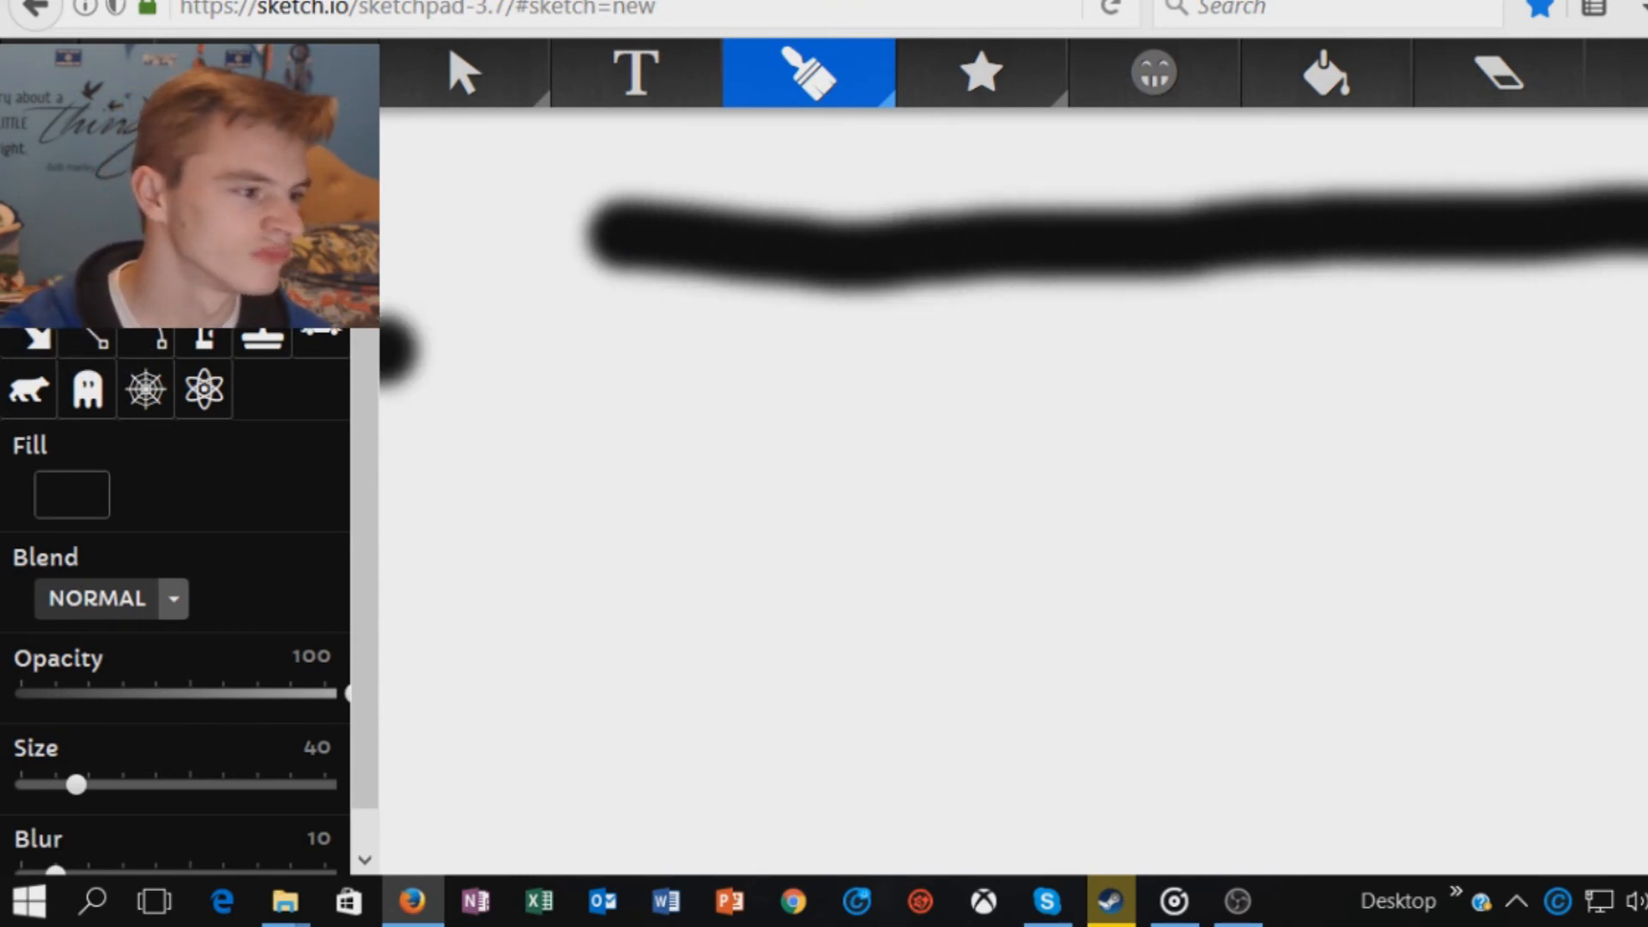
pyautogui.moveTo(89, 515)
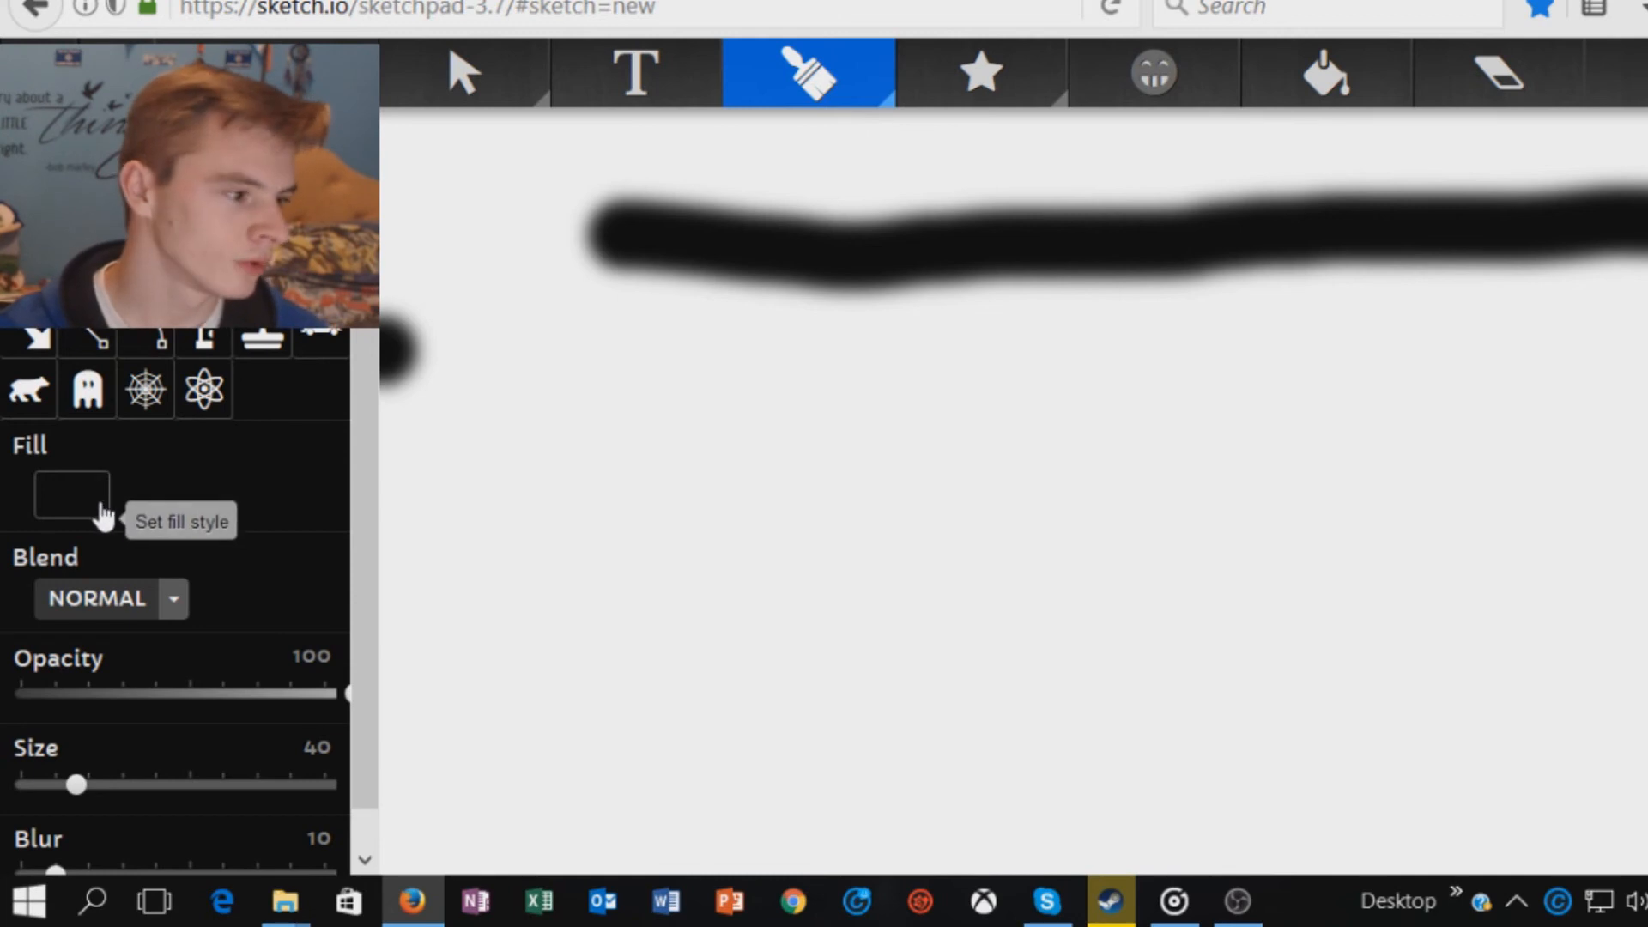
pyautogui.click(70, 494)
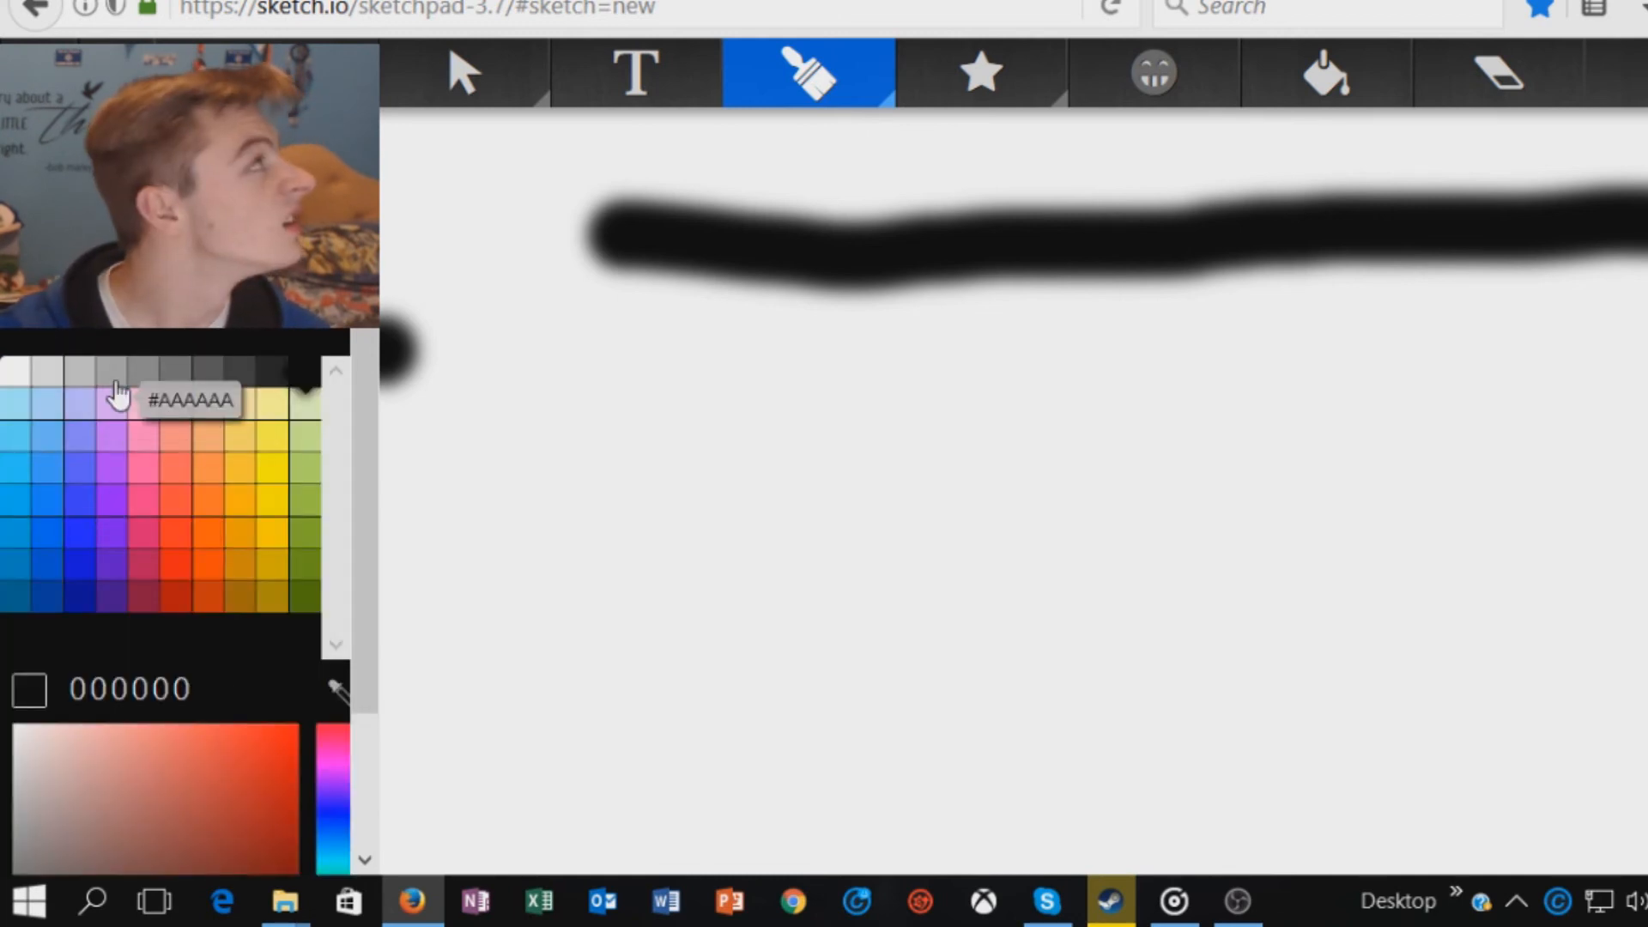
pyautogui.click(110, 373)
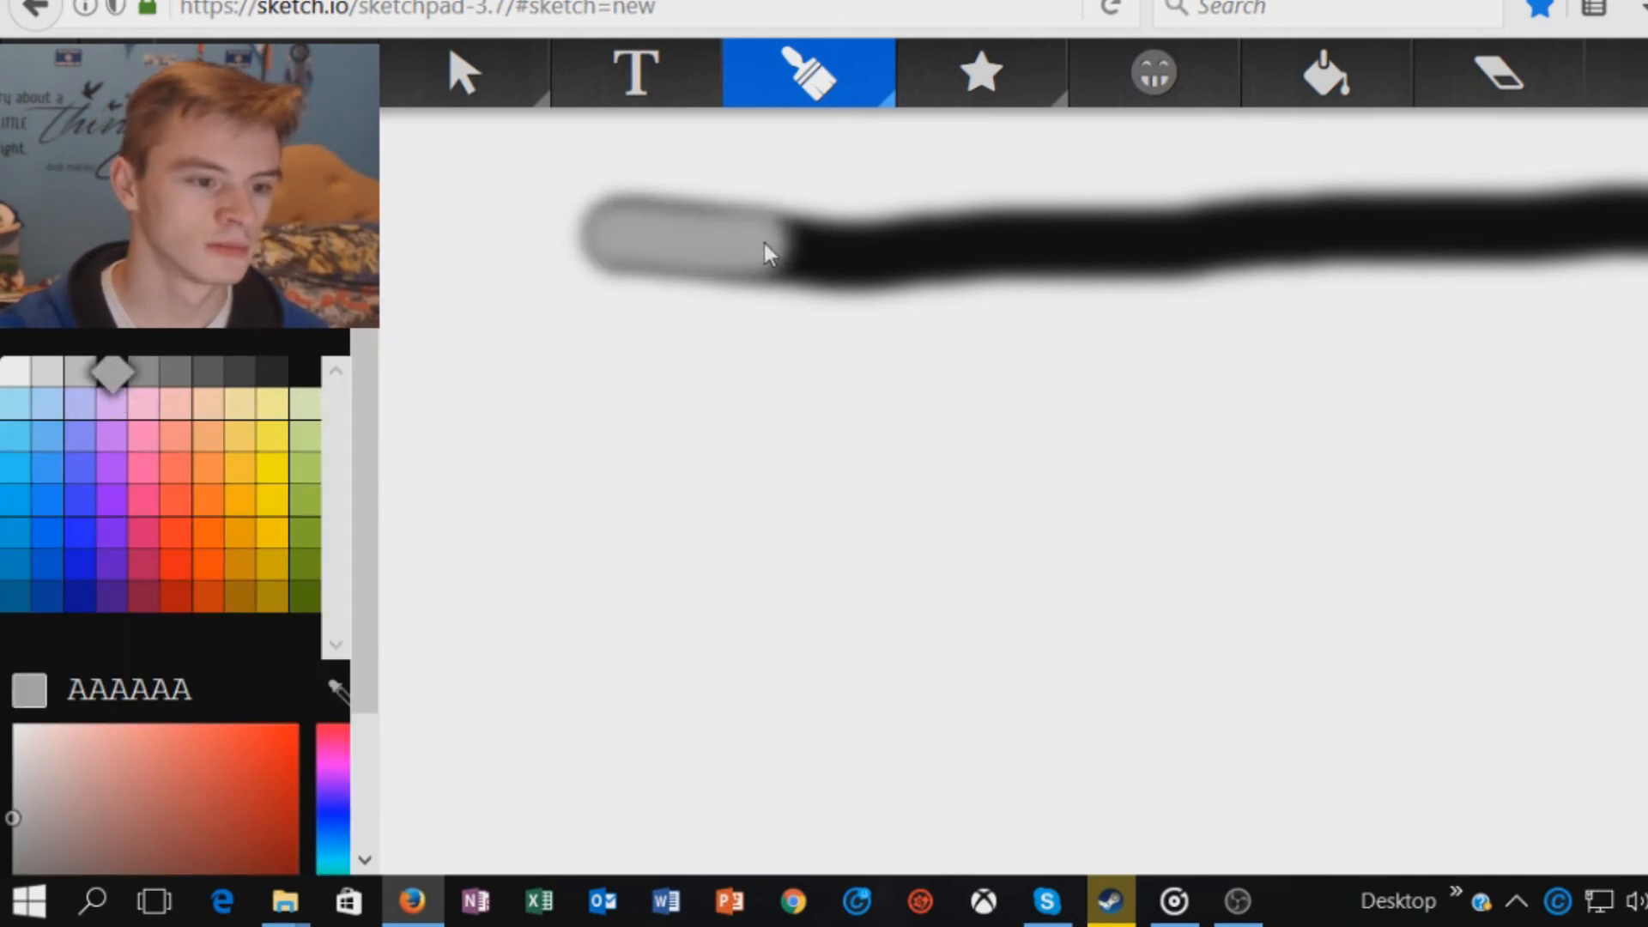
pyautogui.moveTo(767, 252); pyautogui.dragTo(1534, 221)
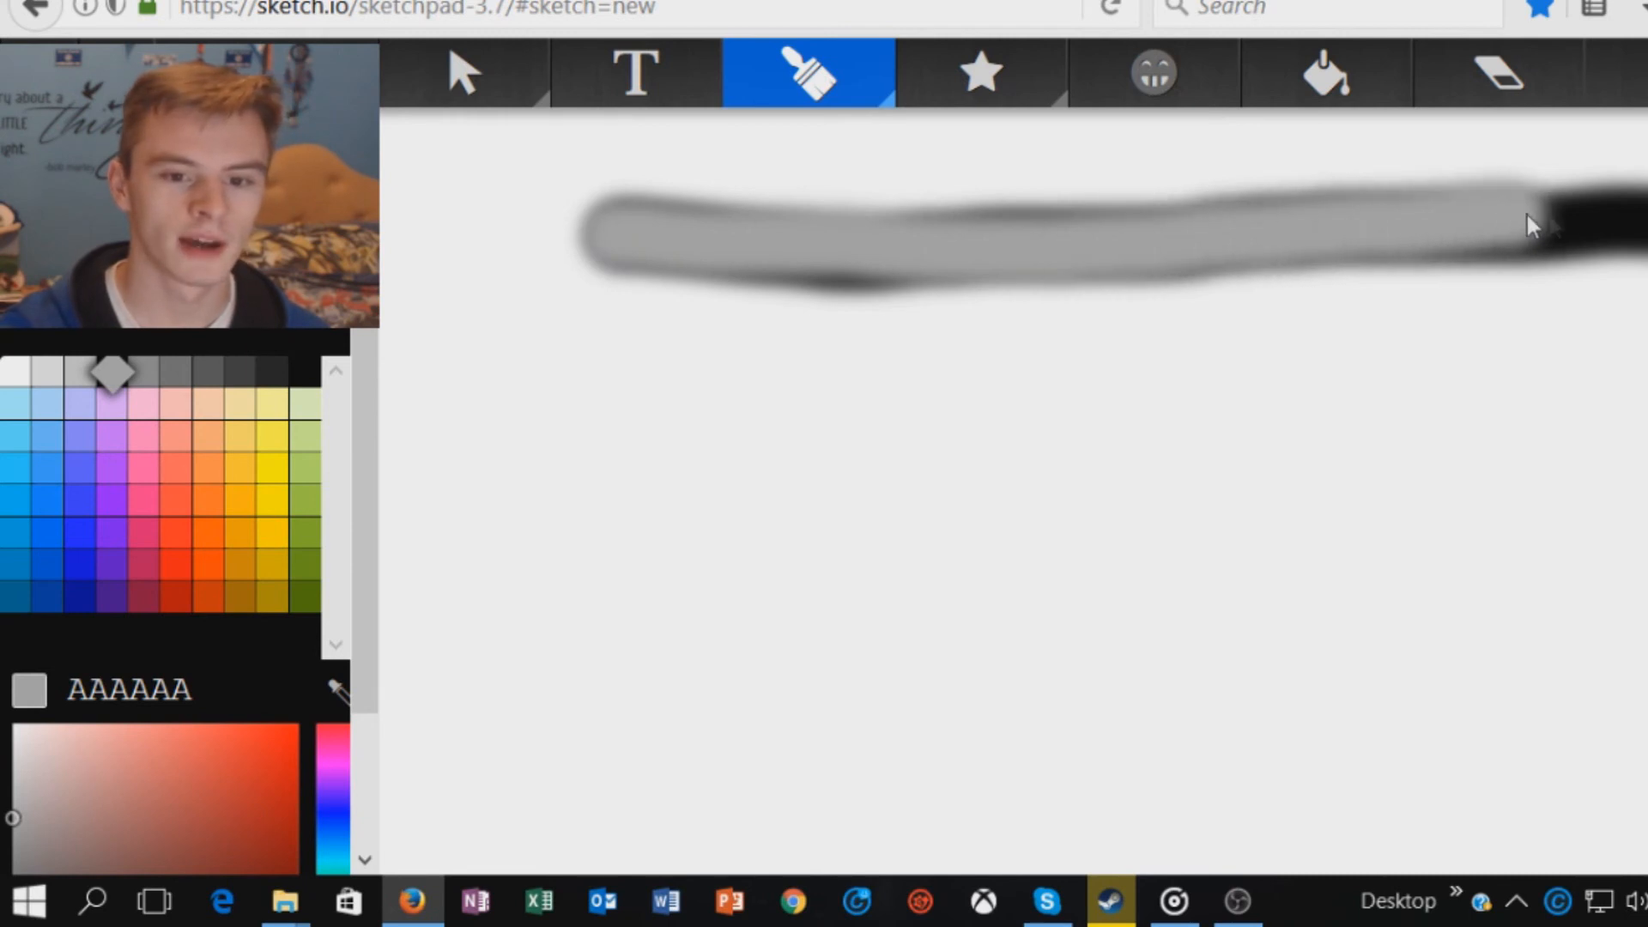
pyautogui.click(1107, 350)
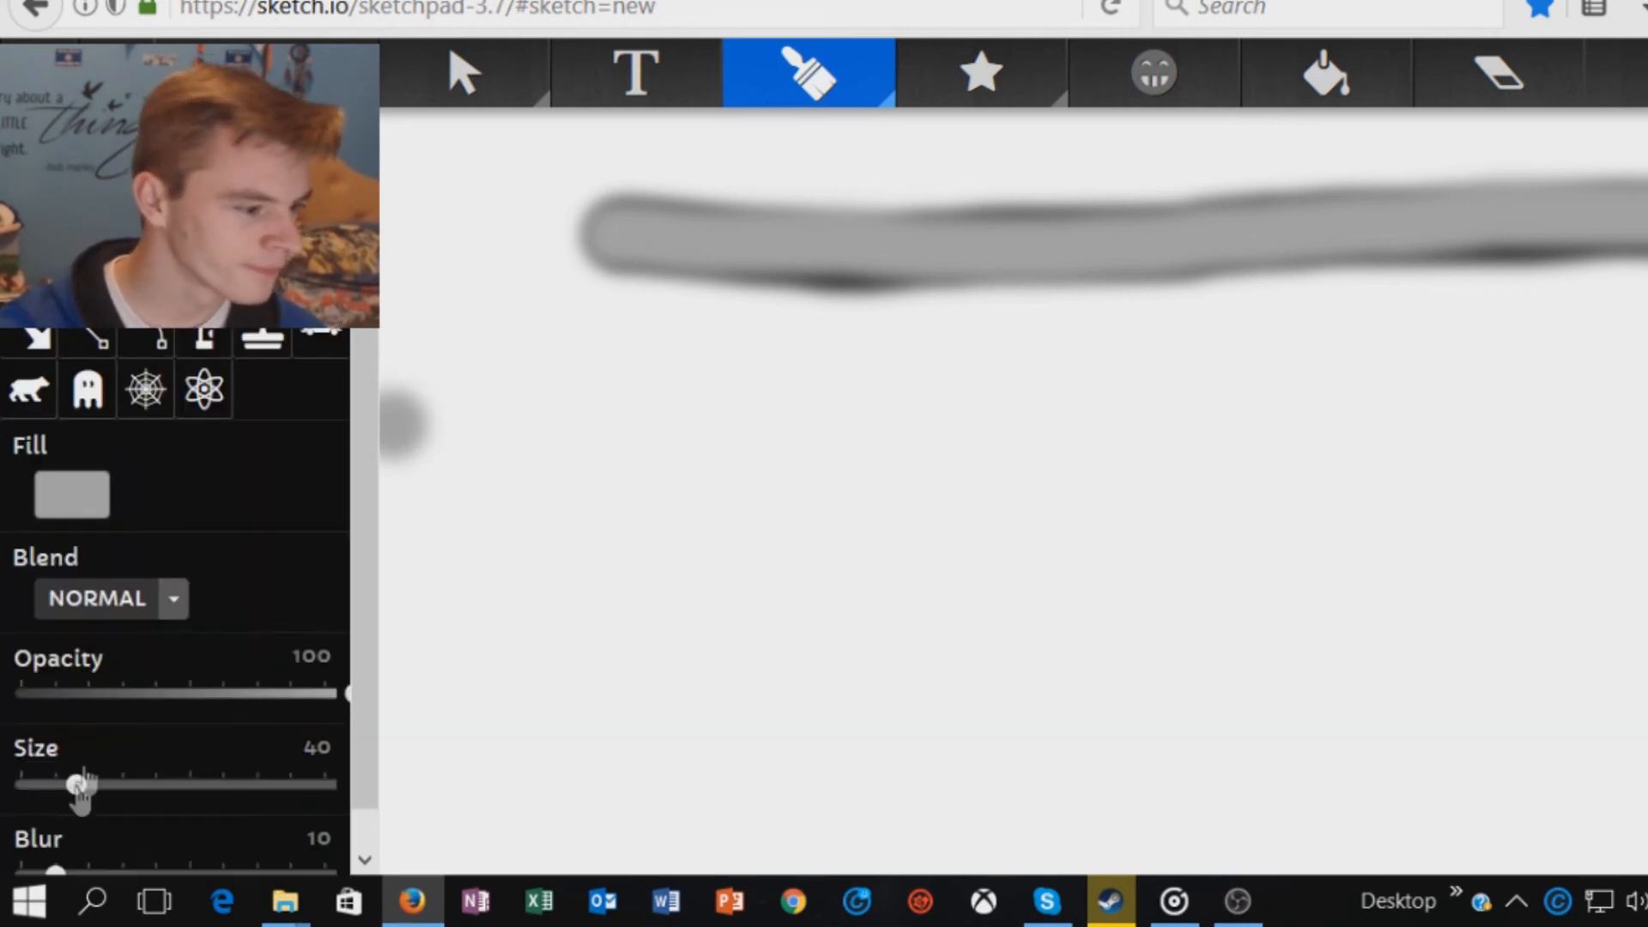
pyautogui.click(810, 73)
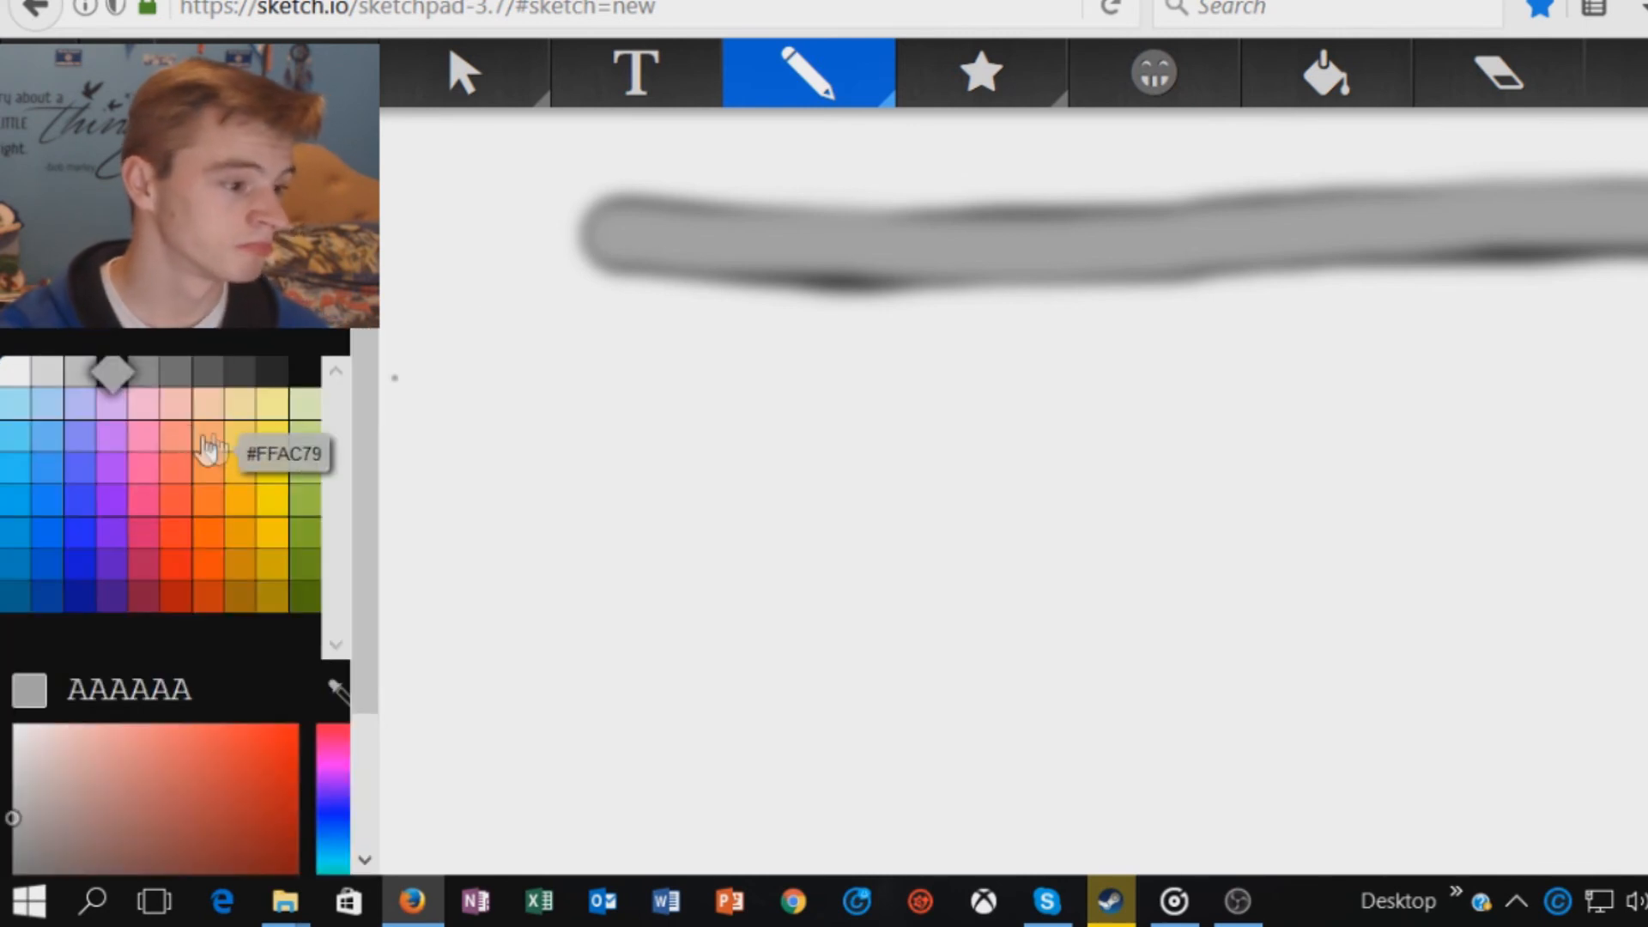
# Draw and fill a bright-blue (00C1F7) curtain under the pole, then add a pale 63E5FF vertical fold line
pyautogui.click(14, 498)
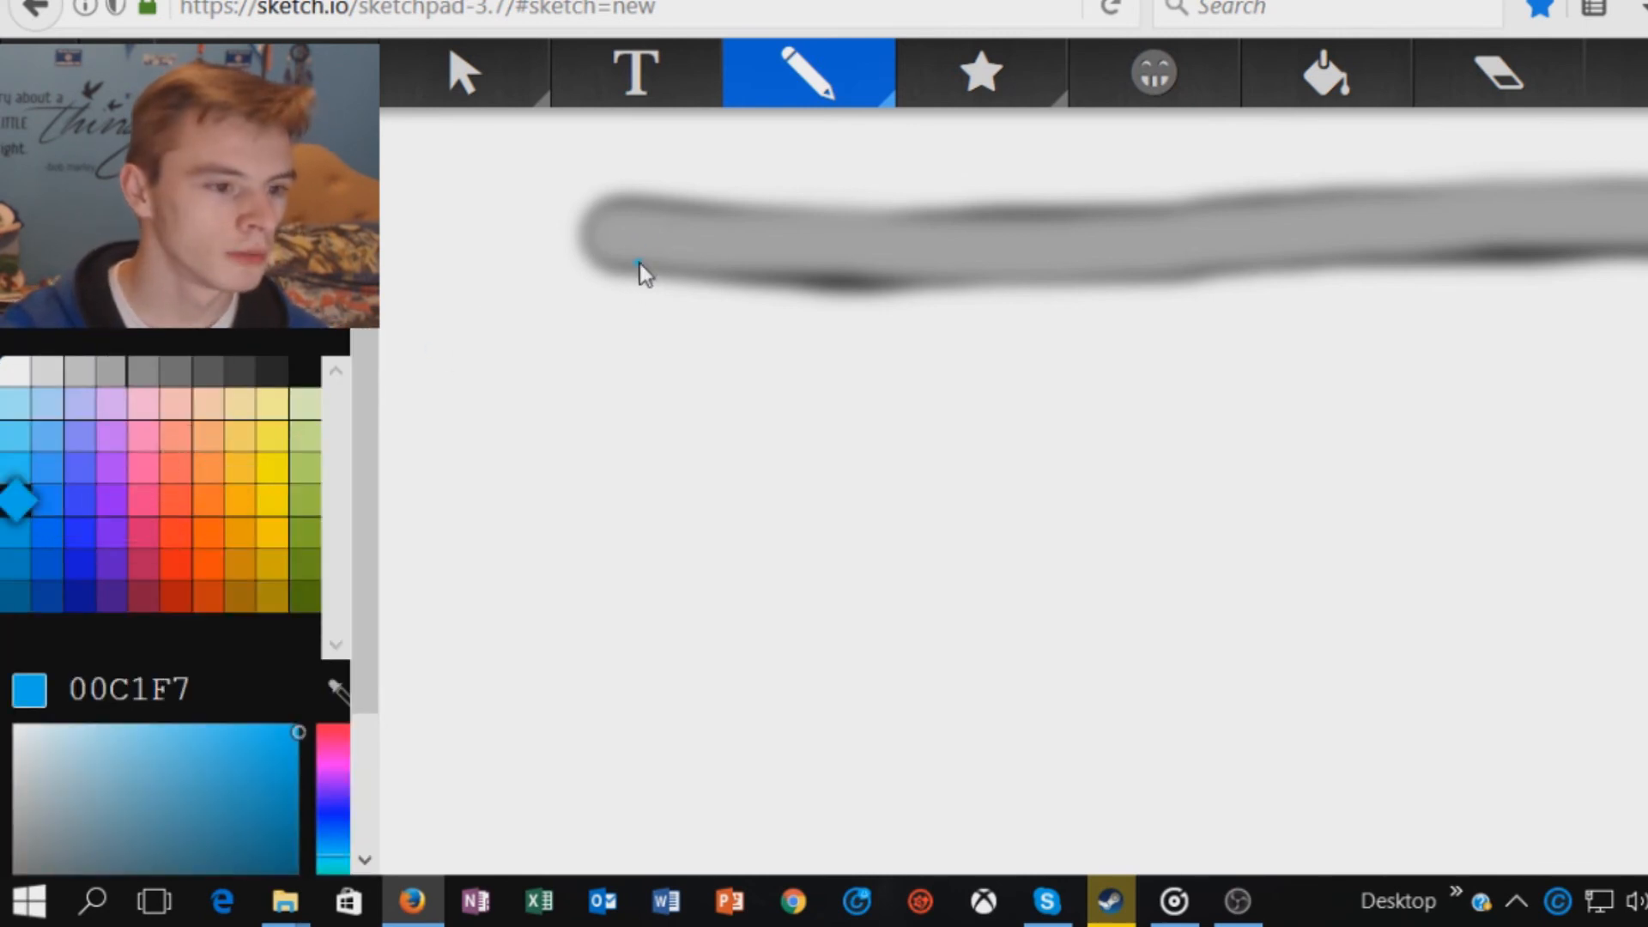
pyautogui.moveTo(639, 267); pyautogui.dragTo(628, 772)
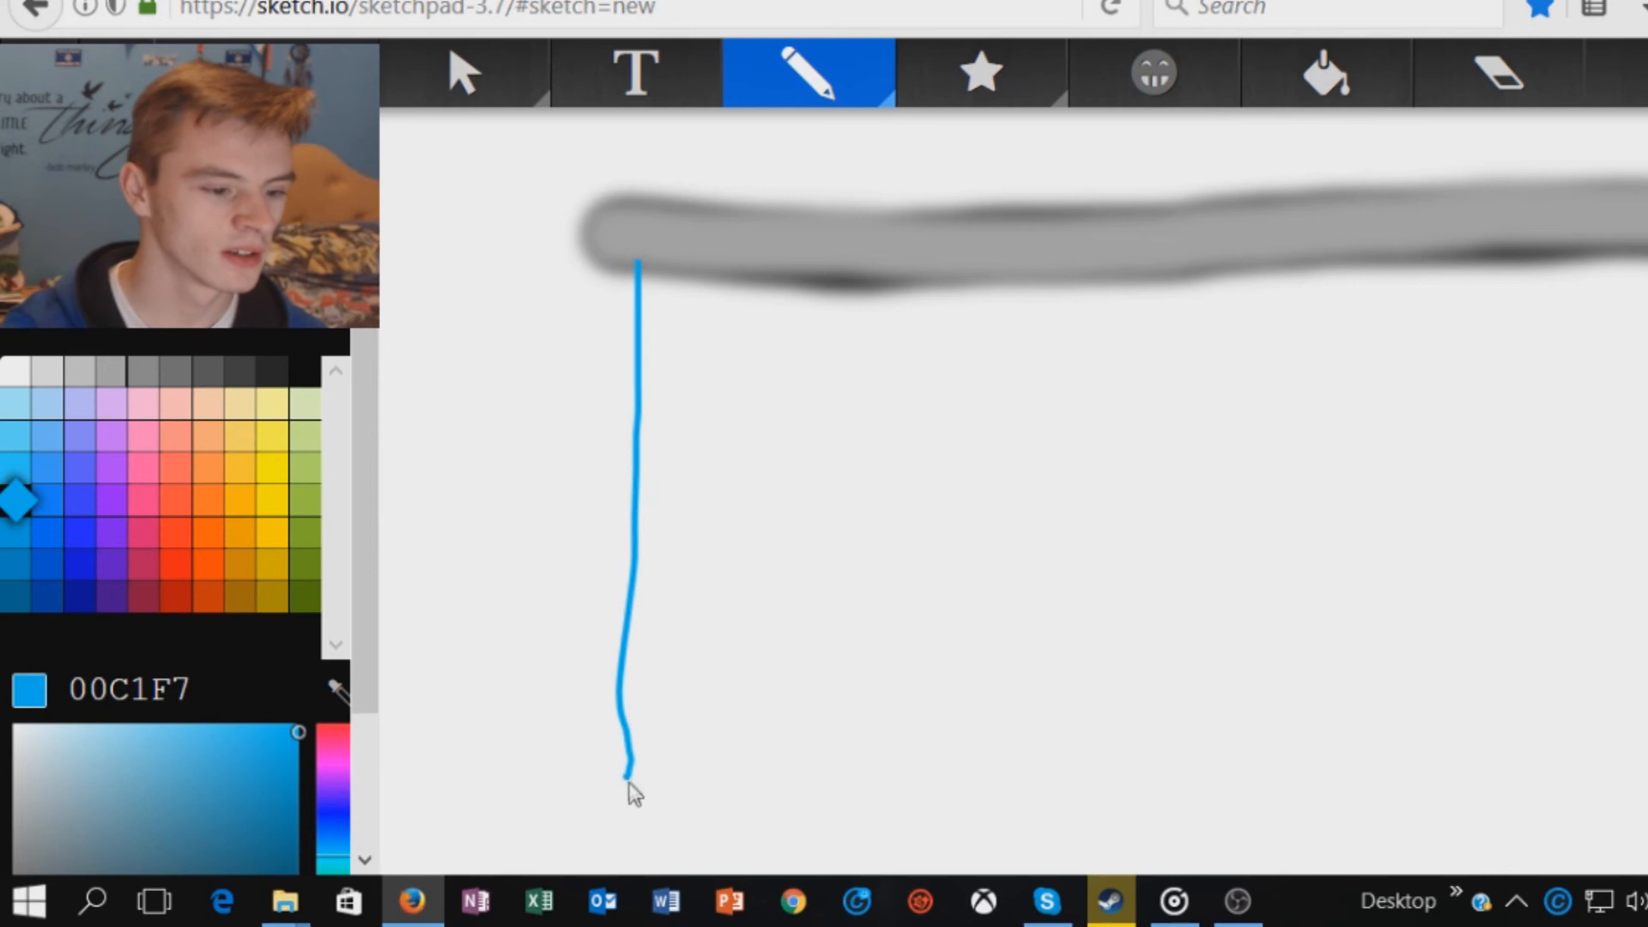
pyautogui.moveTo(1514, 302)
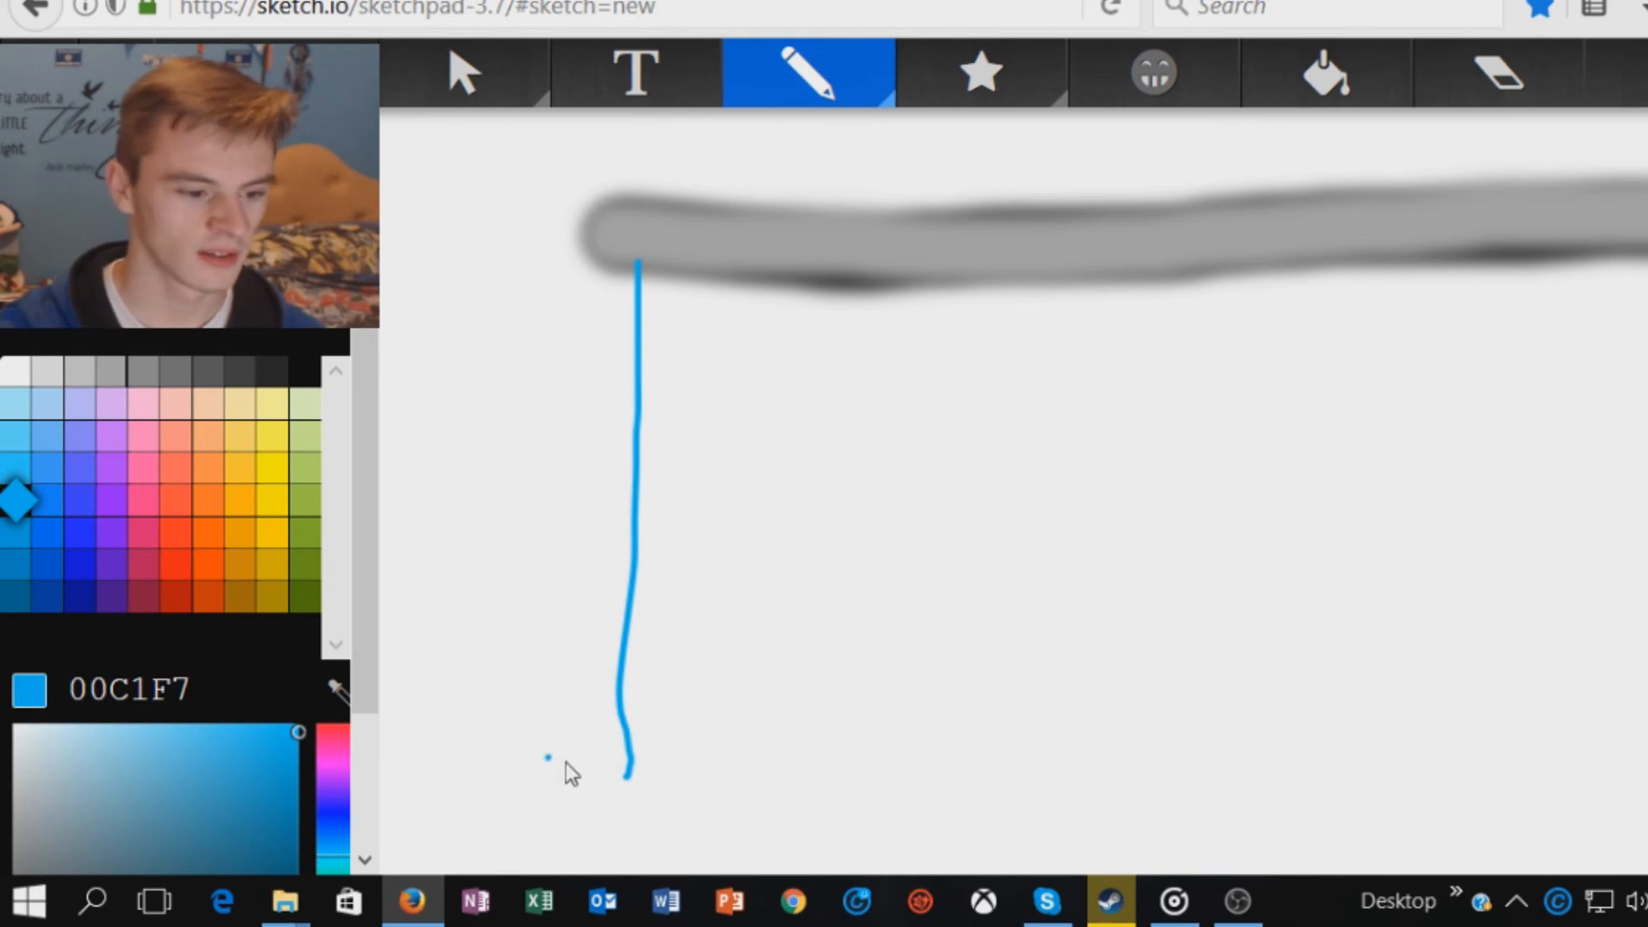
pyautogui.moveTo(625, 773); pyautogui.dragTo(793, 841)
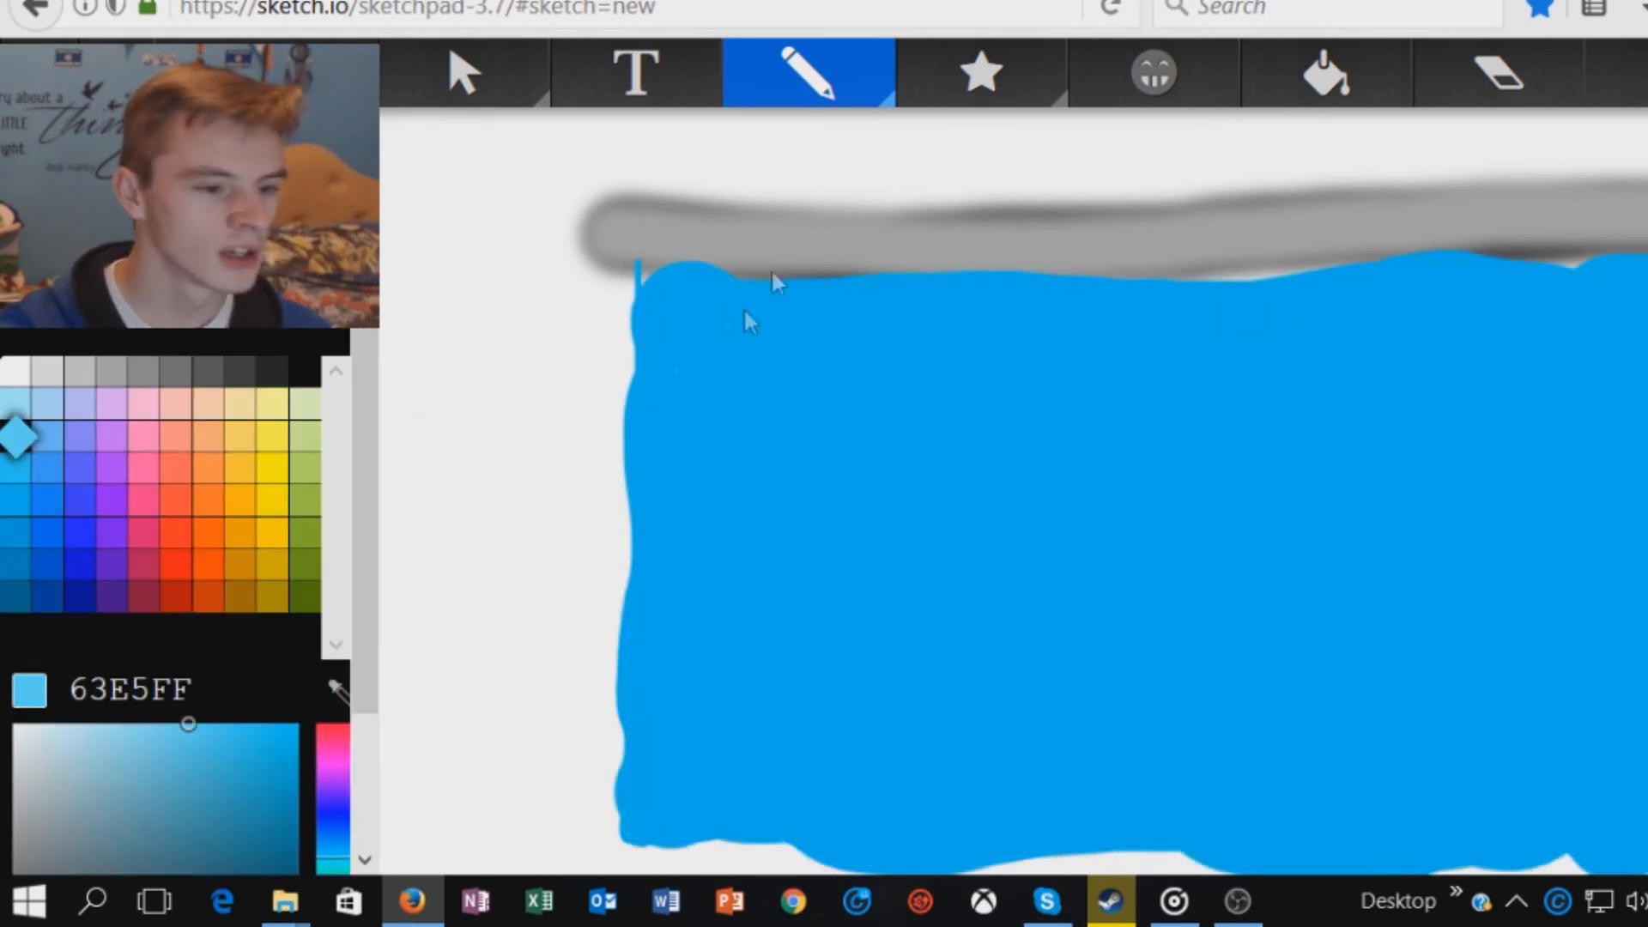
pyautogui.moveTo(773, 278); pyautogui.dragTo(783, 773)
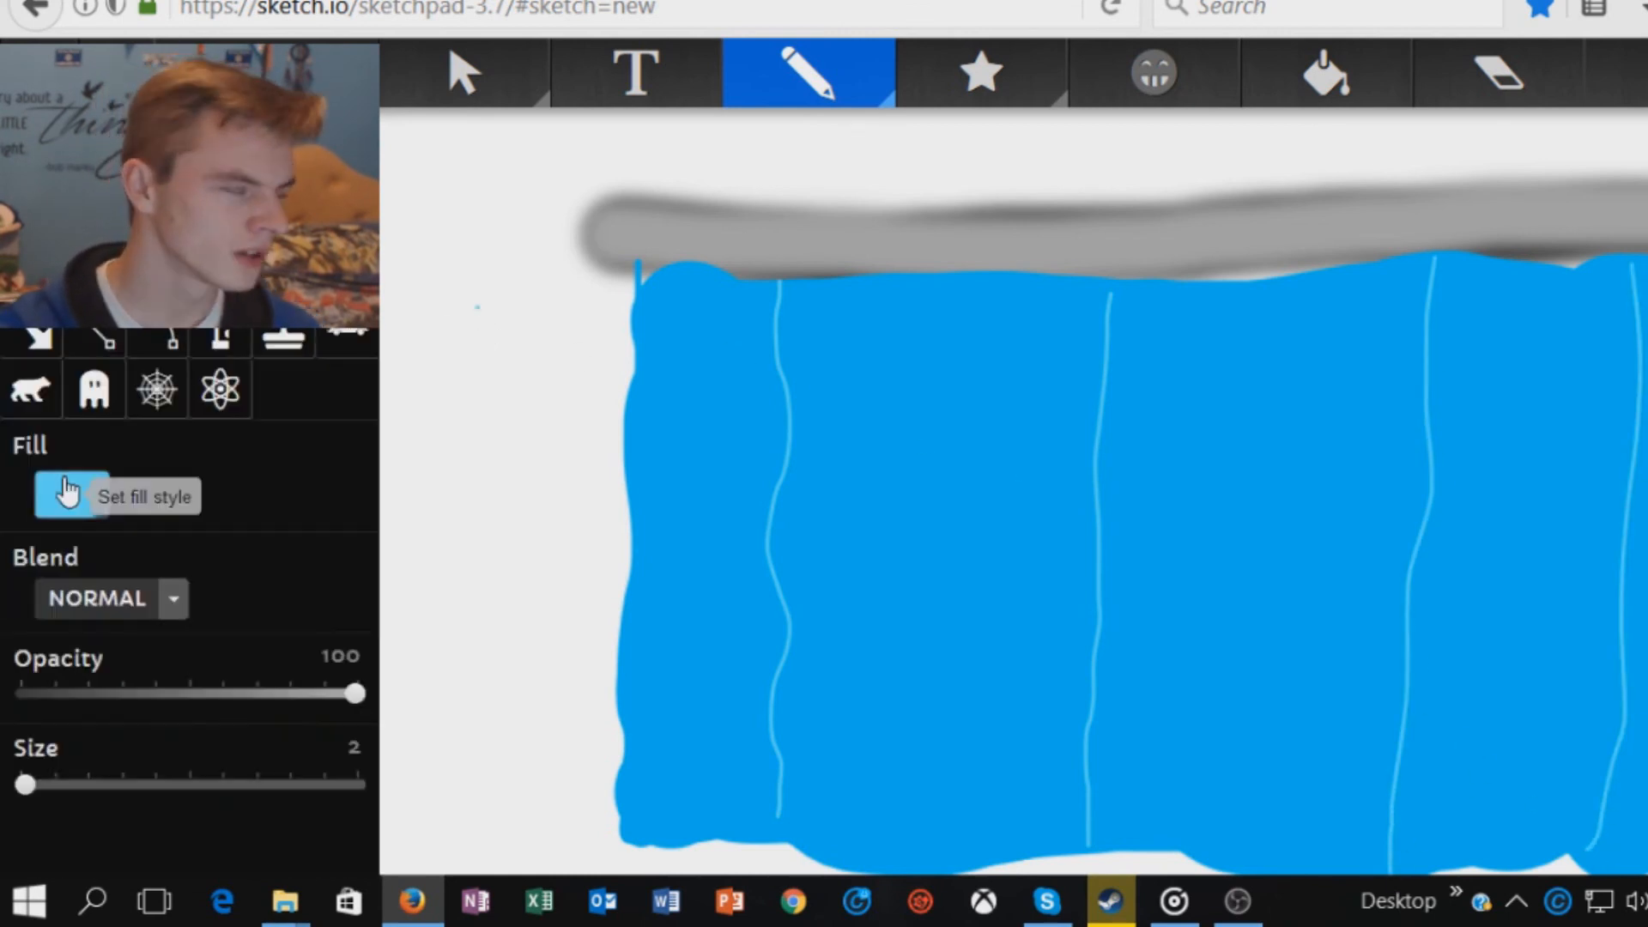
# Choose a blue snowflake-like pattern as the fill and widen the brush to size 62
pyautogui.click(67, 494)
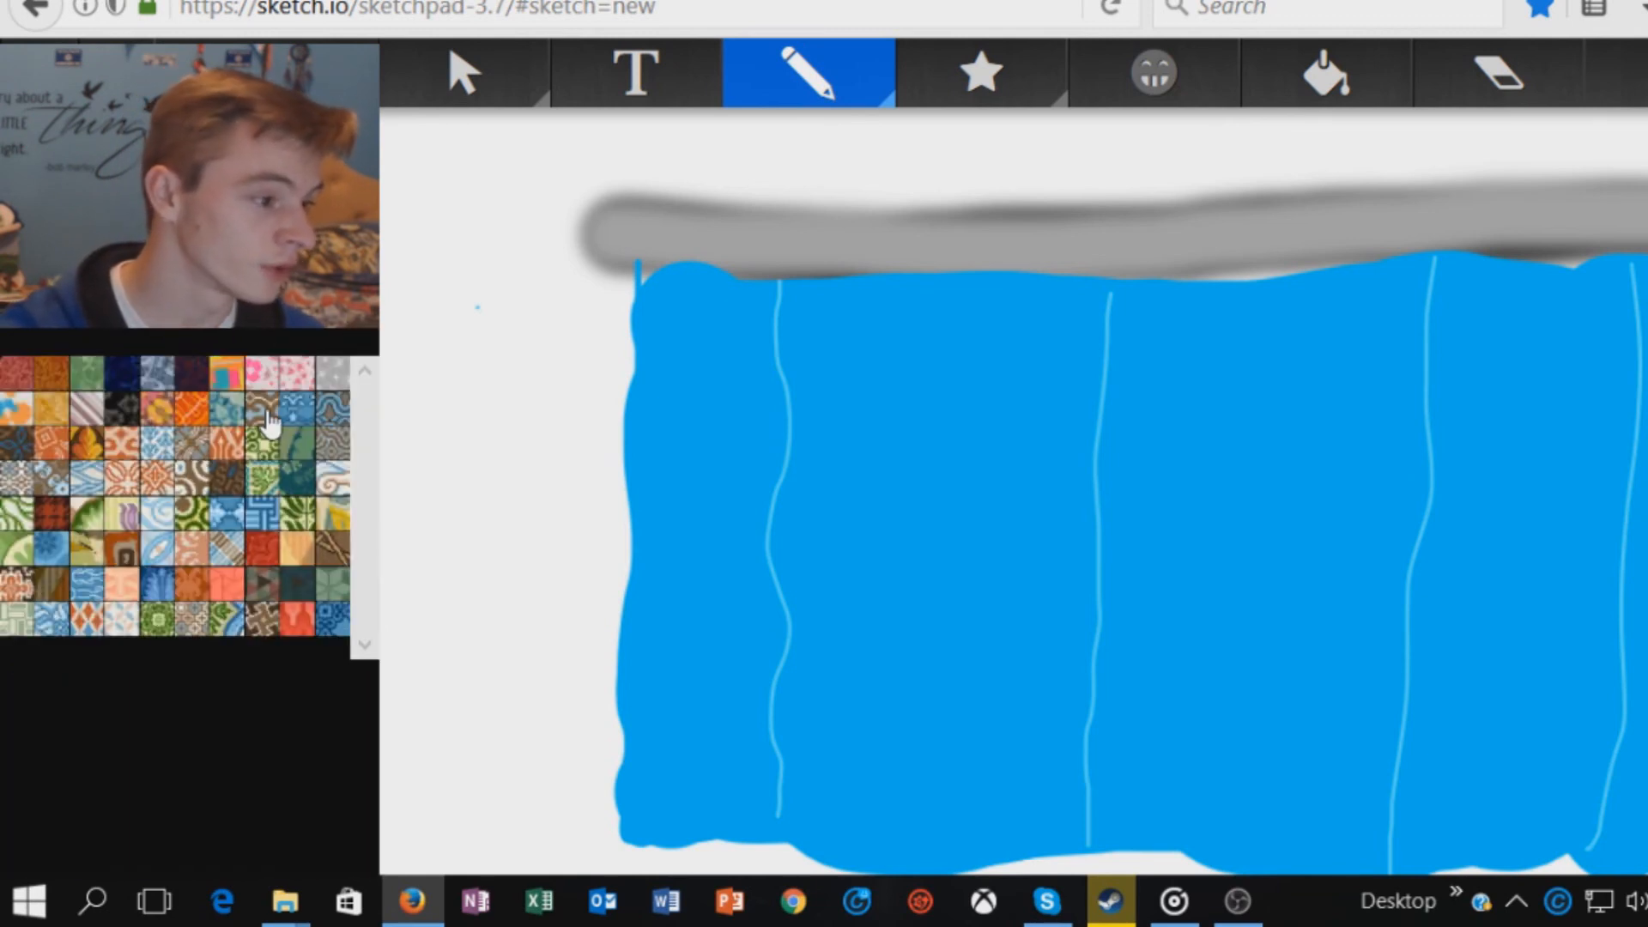
pyautogui.click(227, 515)
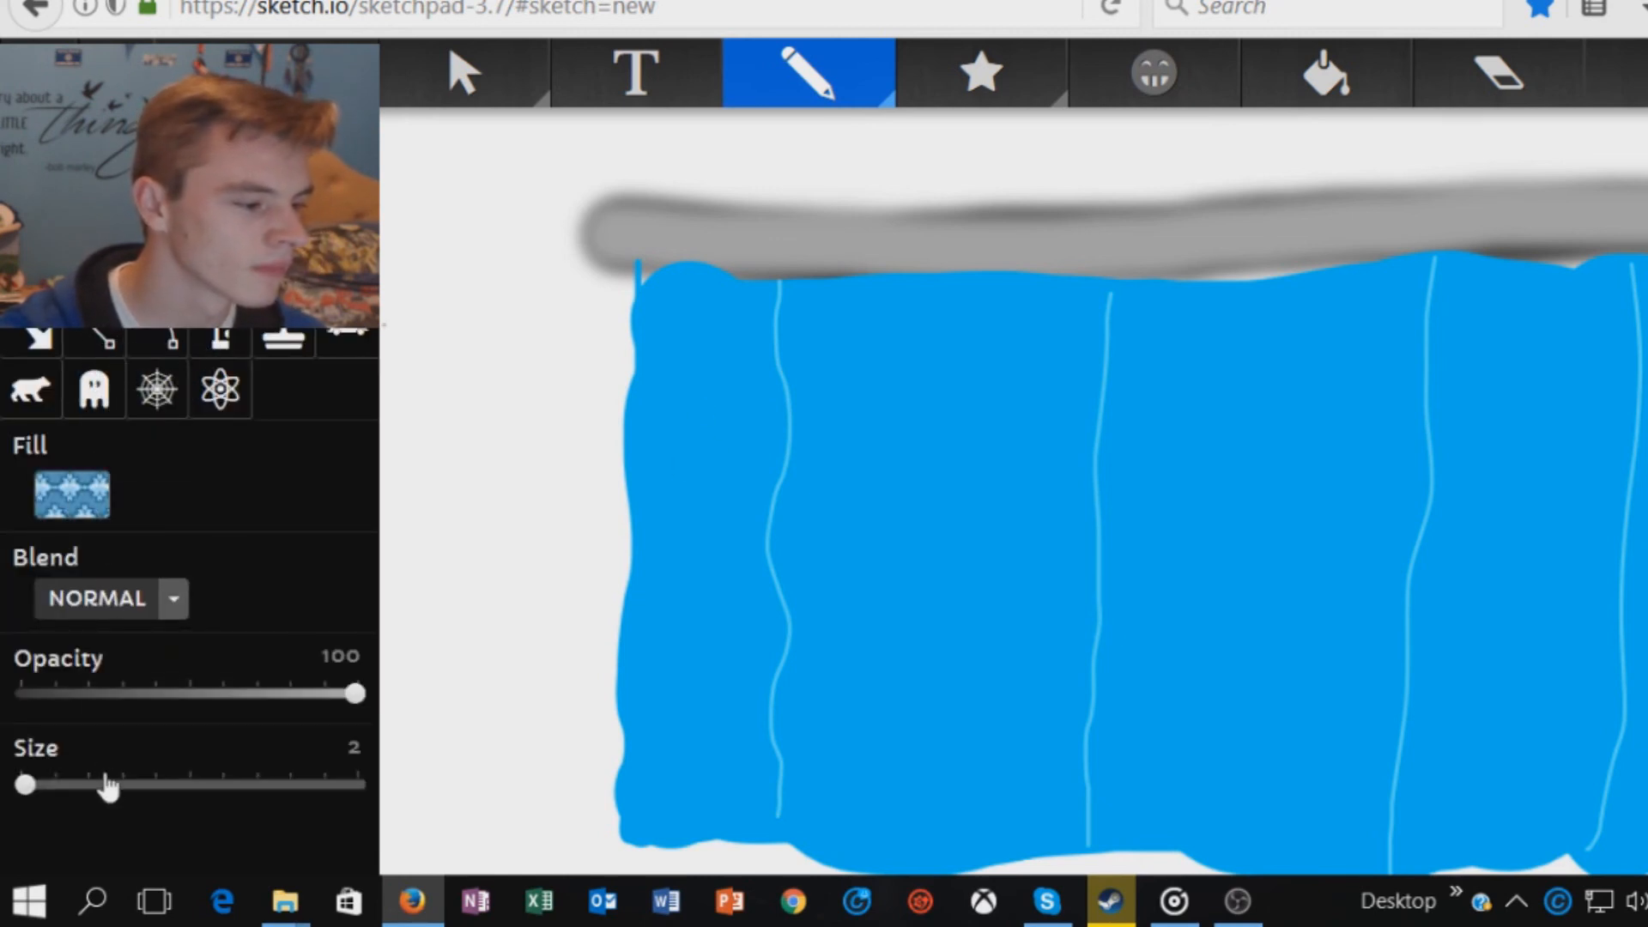
pyautogui.moveTo(22, 785); pyautogui.dragTo(103, 784)
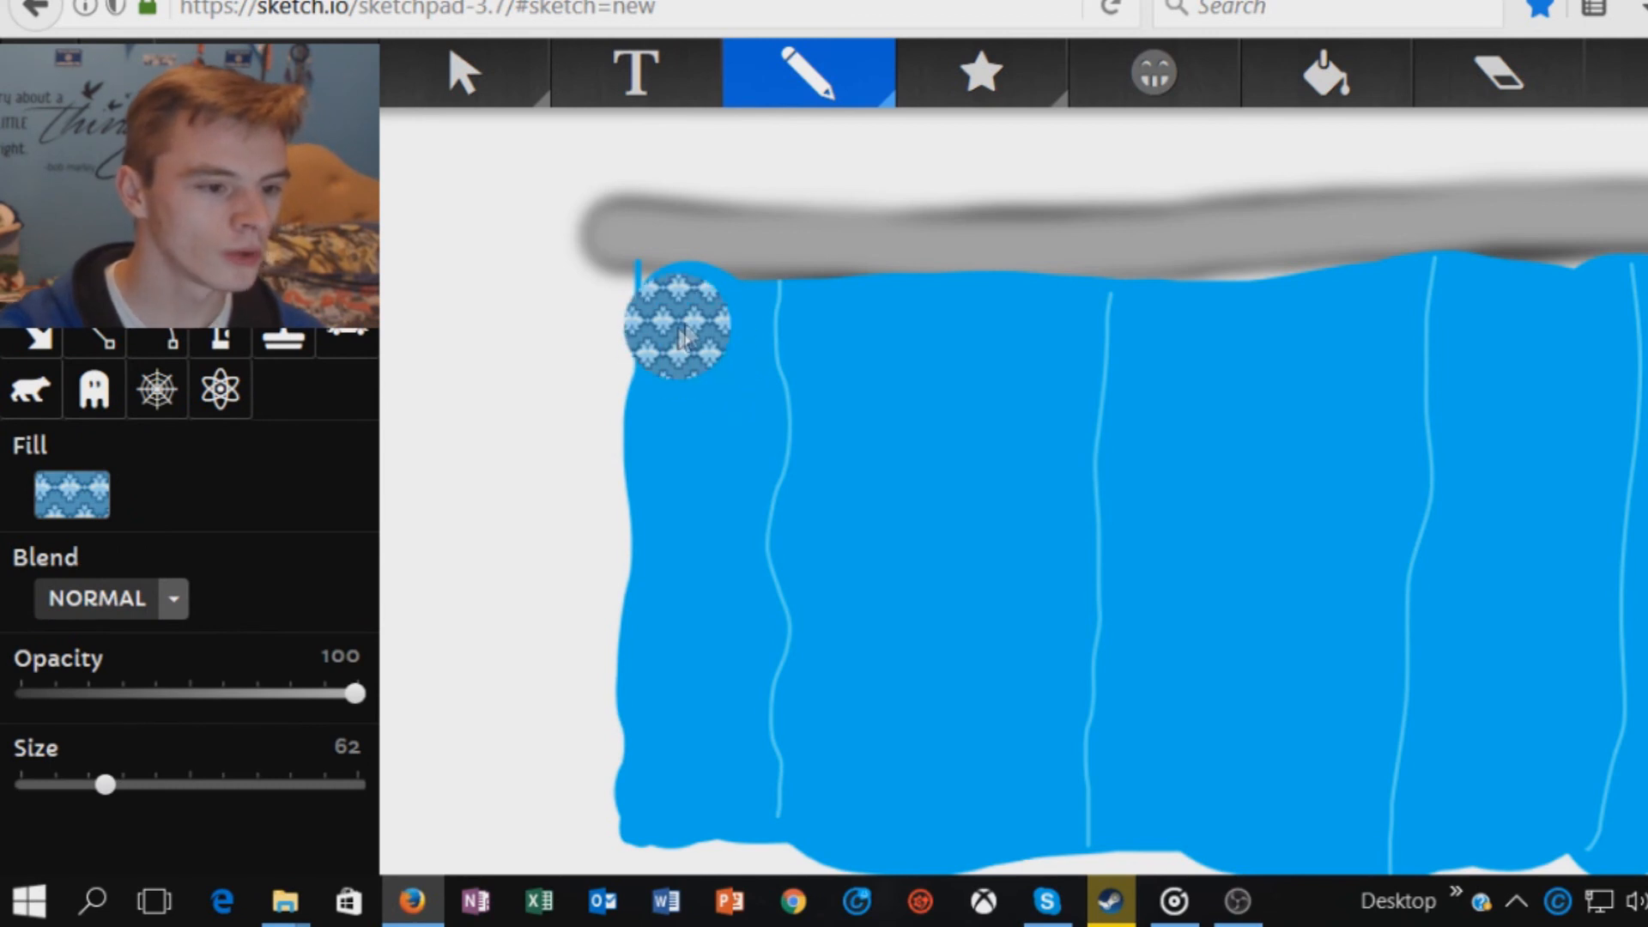
# Paint the pattern down the first and second curtain panels from top to hem
pyautogui.moveTo(678, 326); pyautogui.dragTo(693, 683)
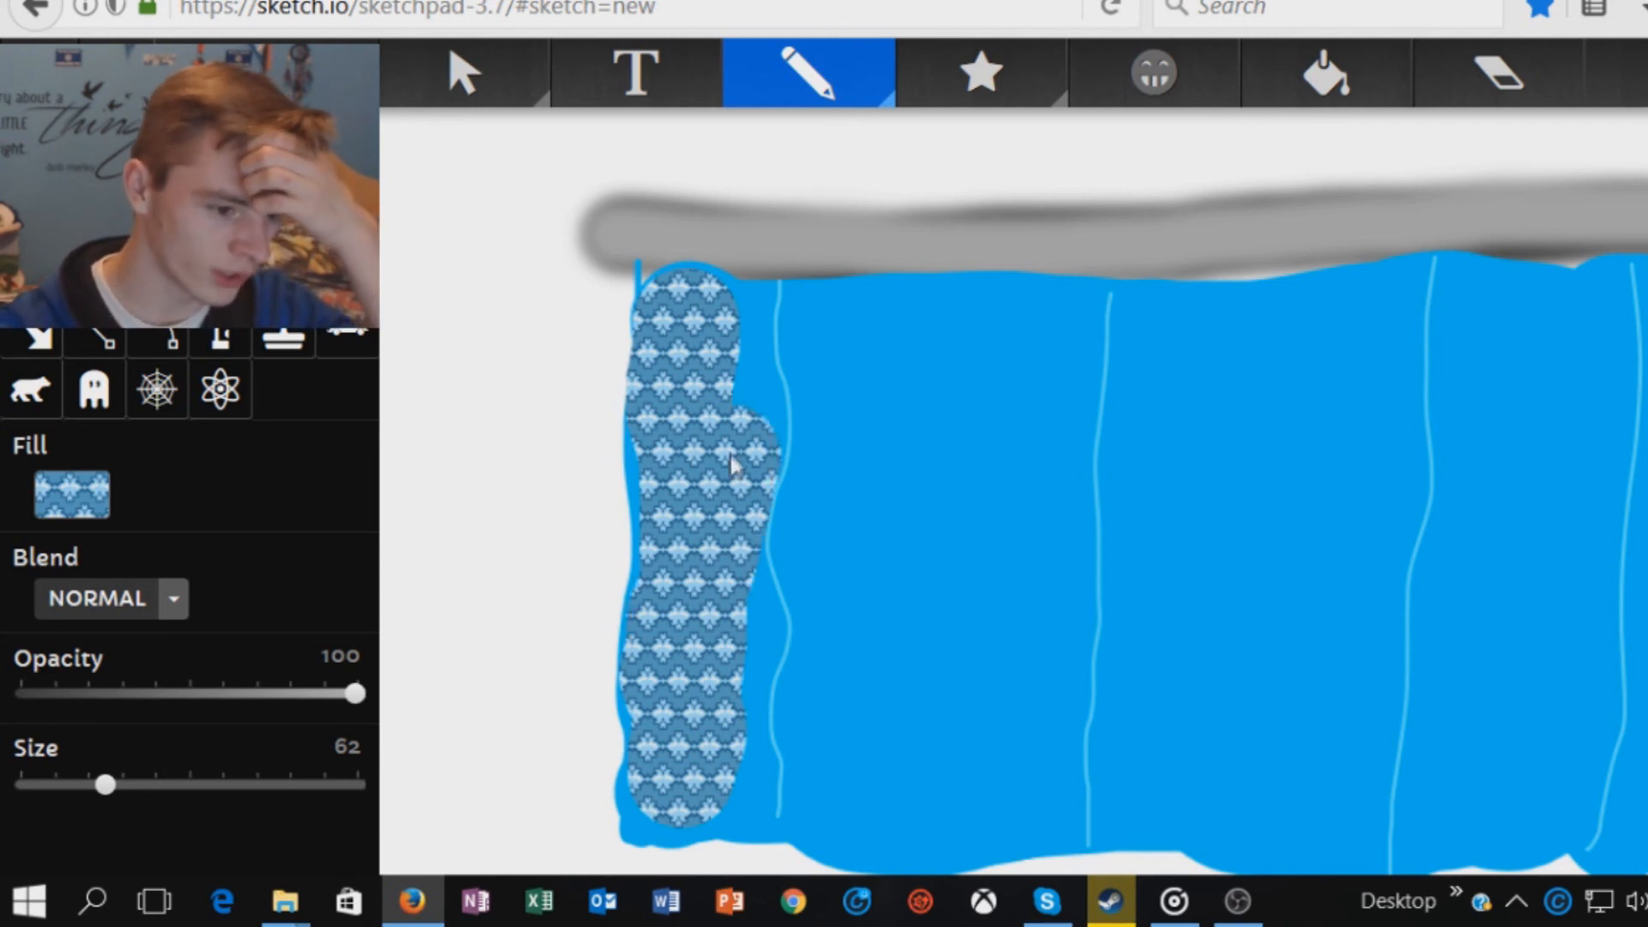
pyautogui.moveTo(736, 461); pyautogui.dragTo(737, 336)
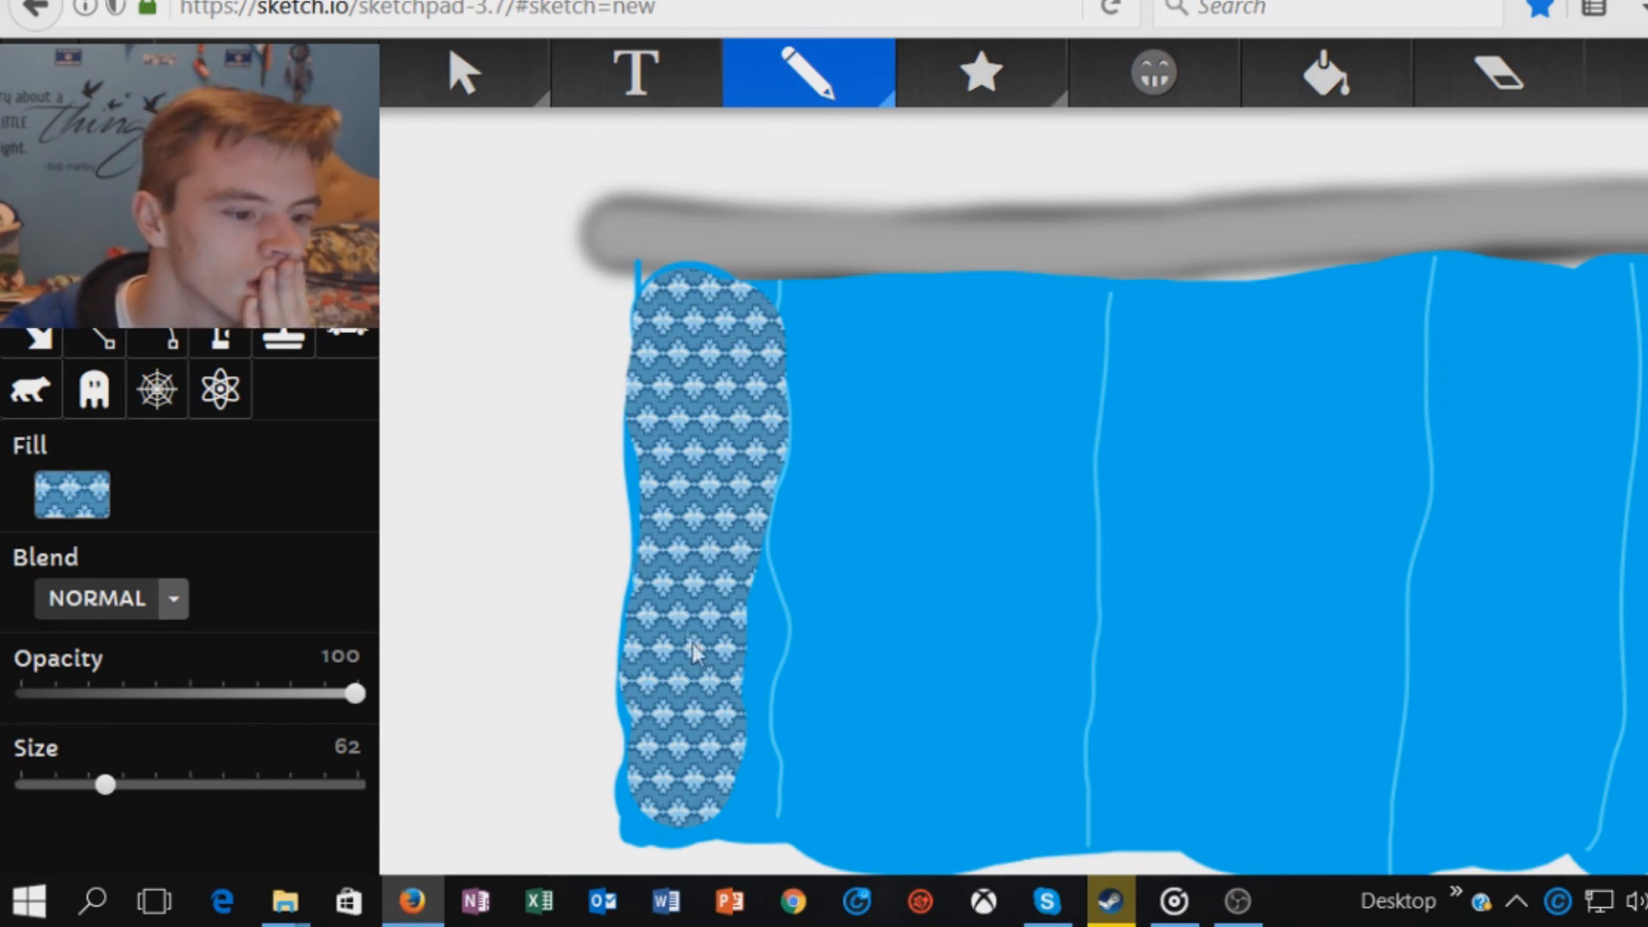
pyautogui.moveTo(694, 653); pyautogui.dragTo(719, 793)
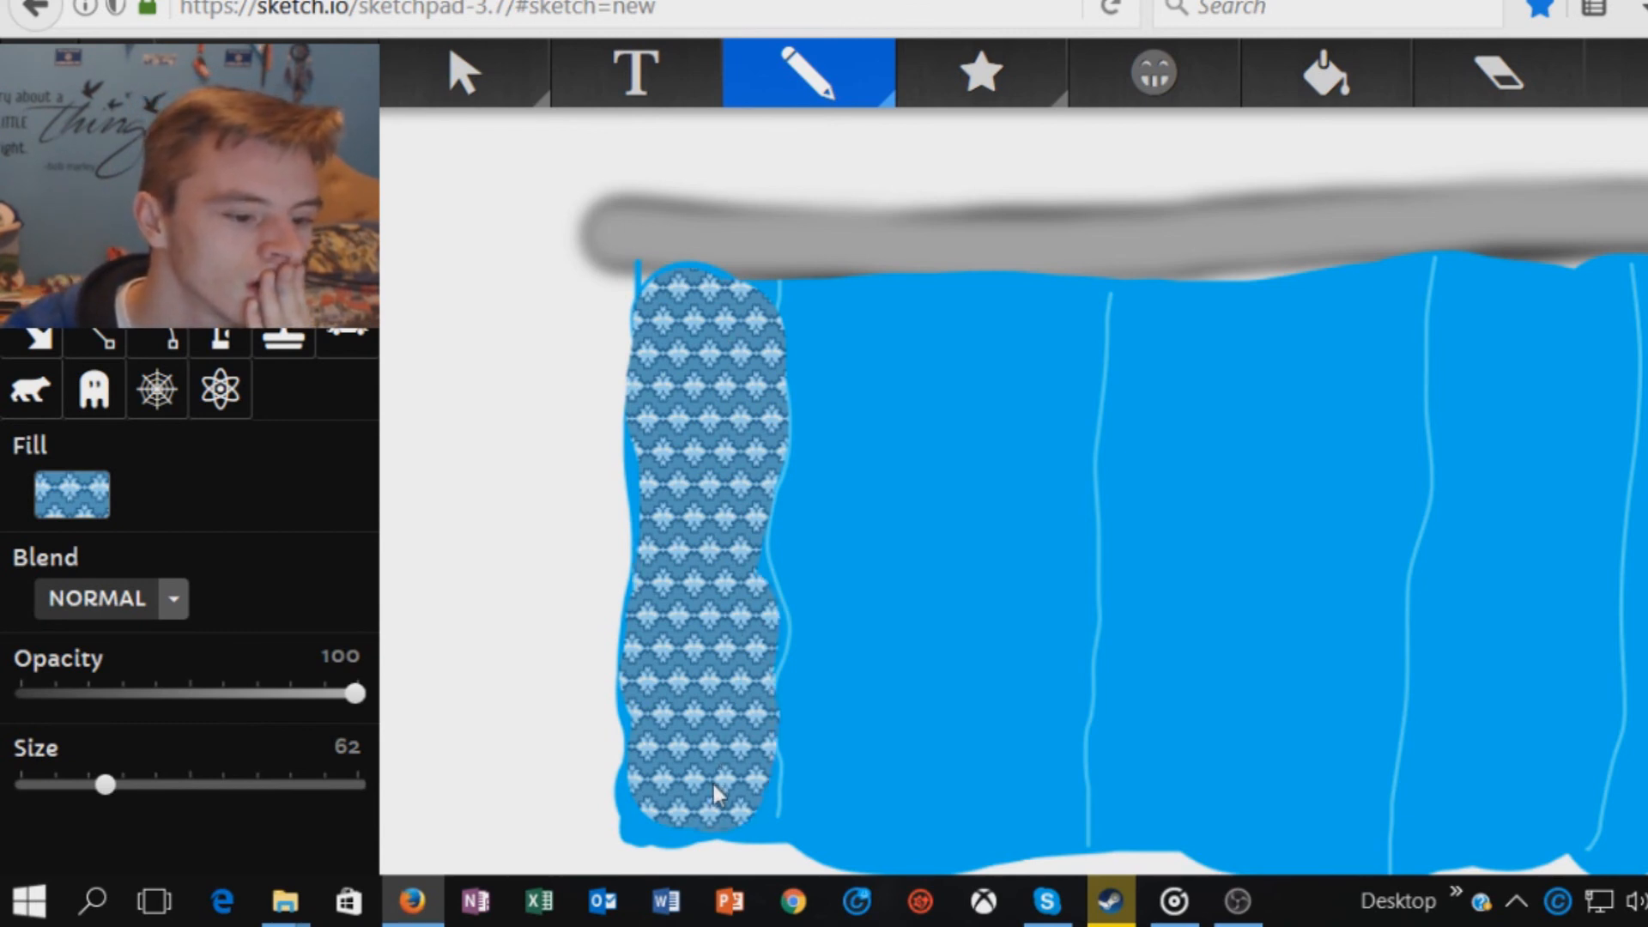
pyautogui.click(848, 337)
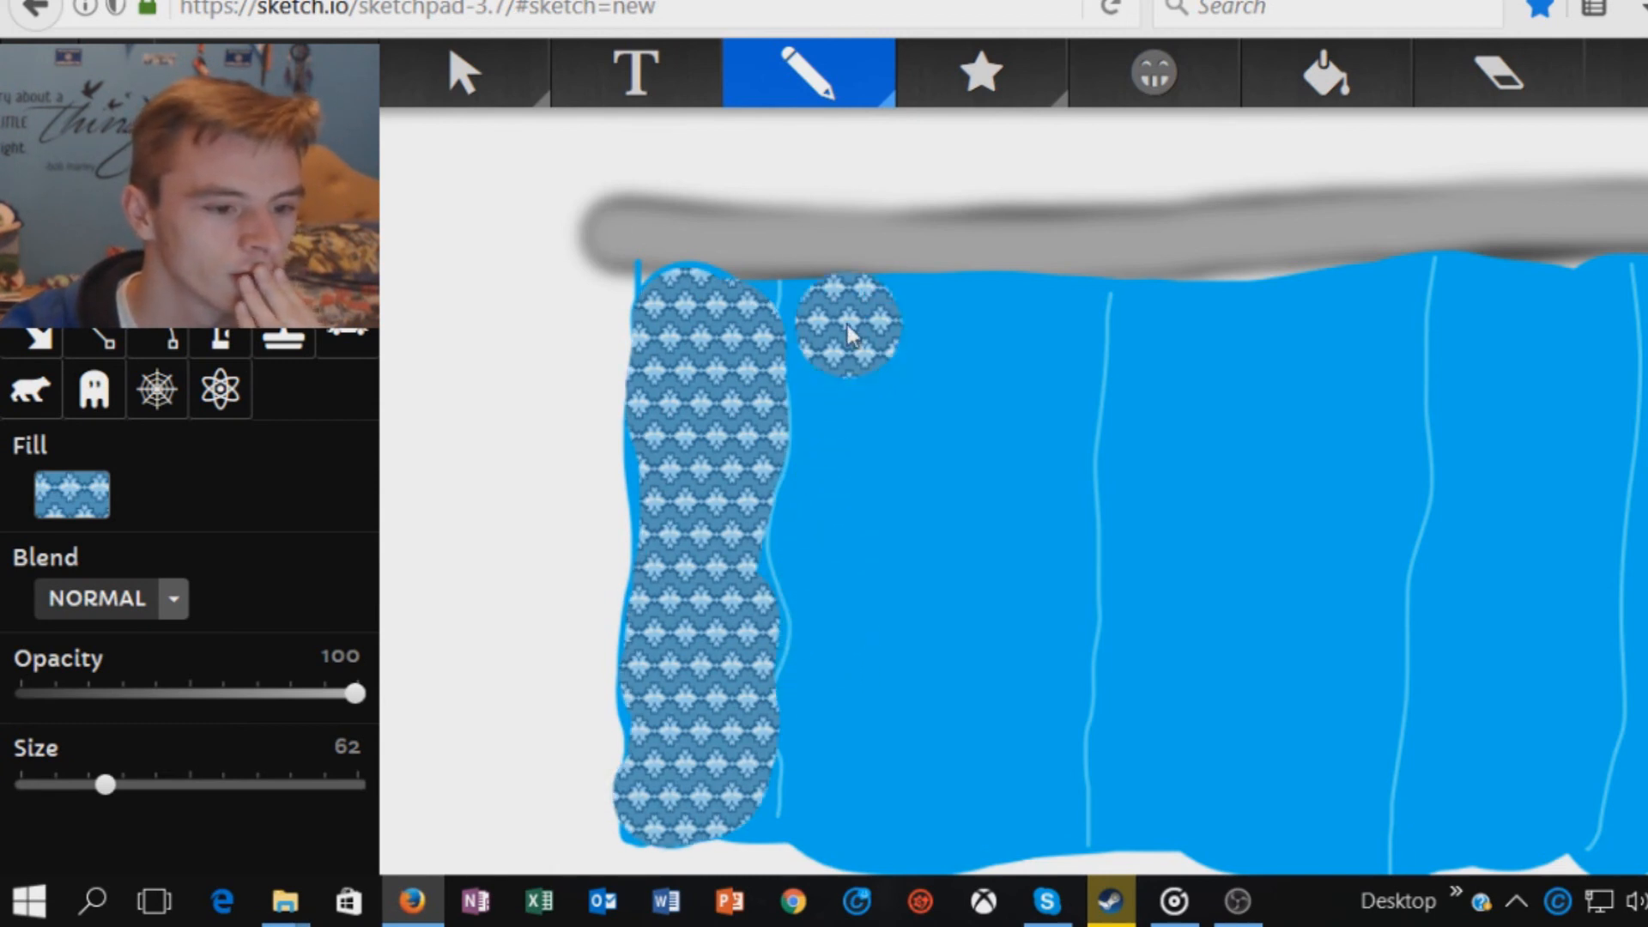
pyautogui.moveTo(846, 336); pyautogui.dragTo(846, 494)
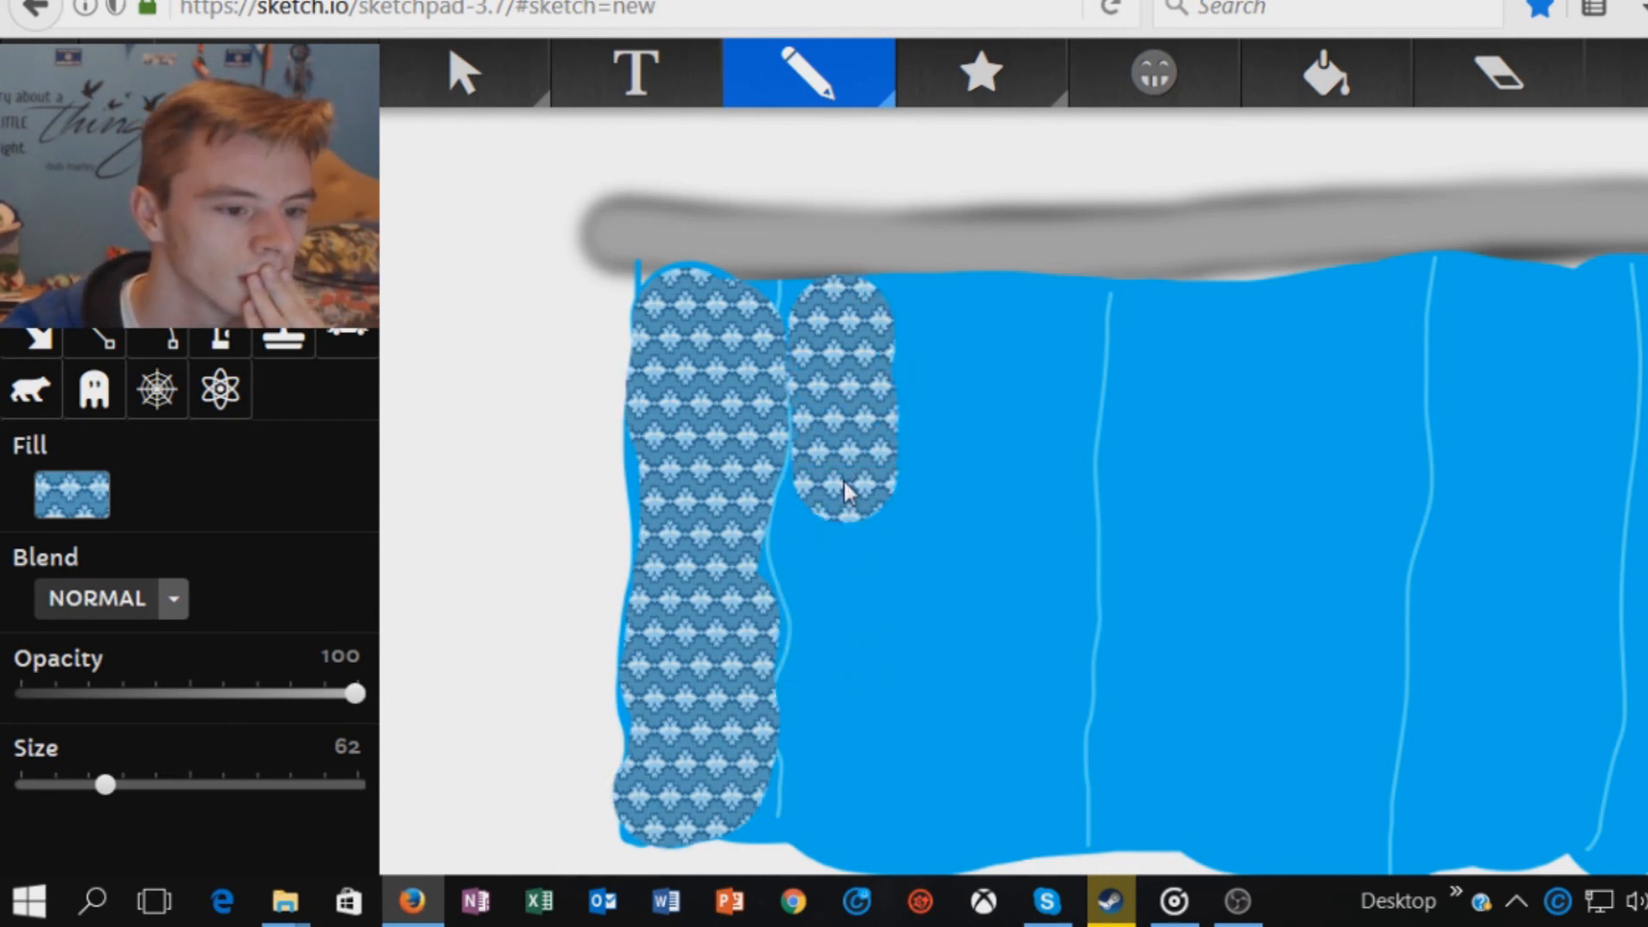
pyautogui.moveTo(841, 495); pyautogui.dragTo(841, 798)
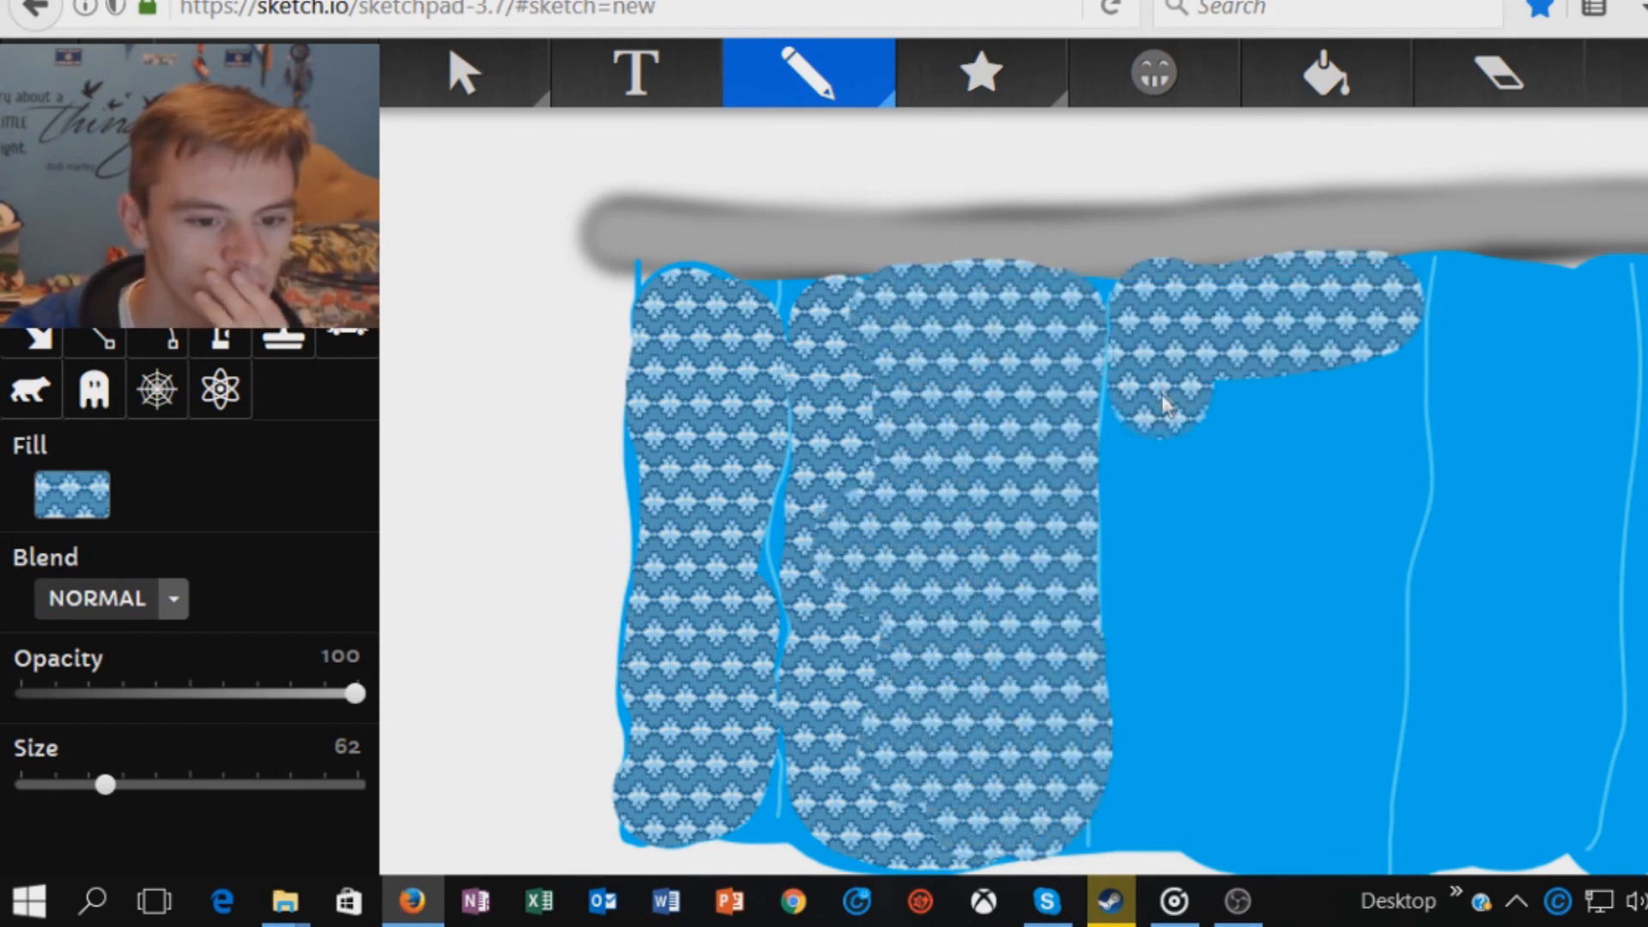
# Cover the third and remaining panels with the pattern, then return the pen to size 4
pyautogui.moveTo(1162, 420); pyautogui.dragTo(1172, 798)
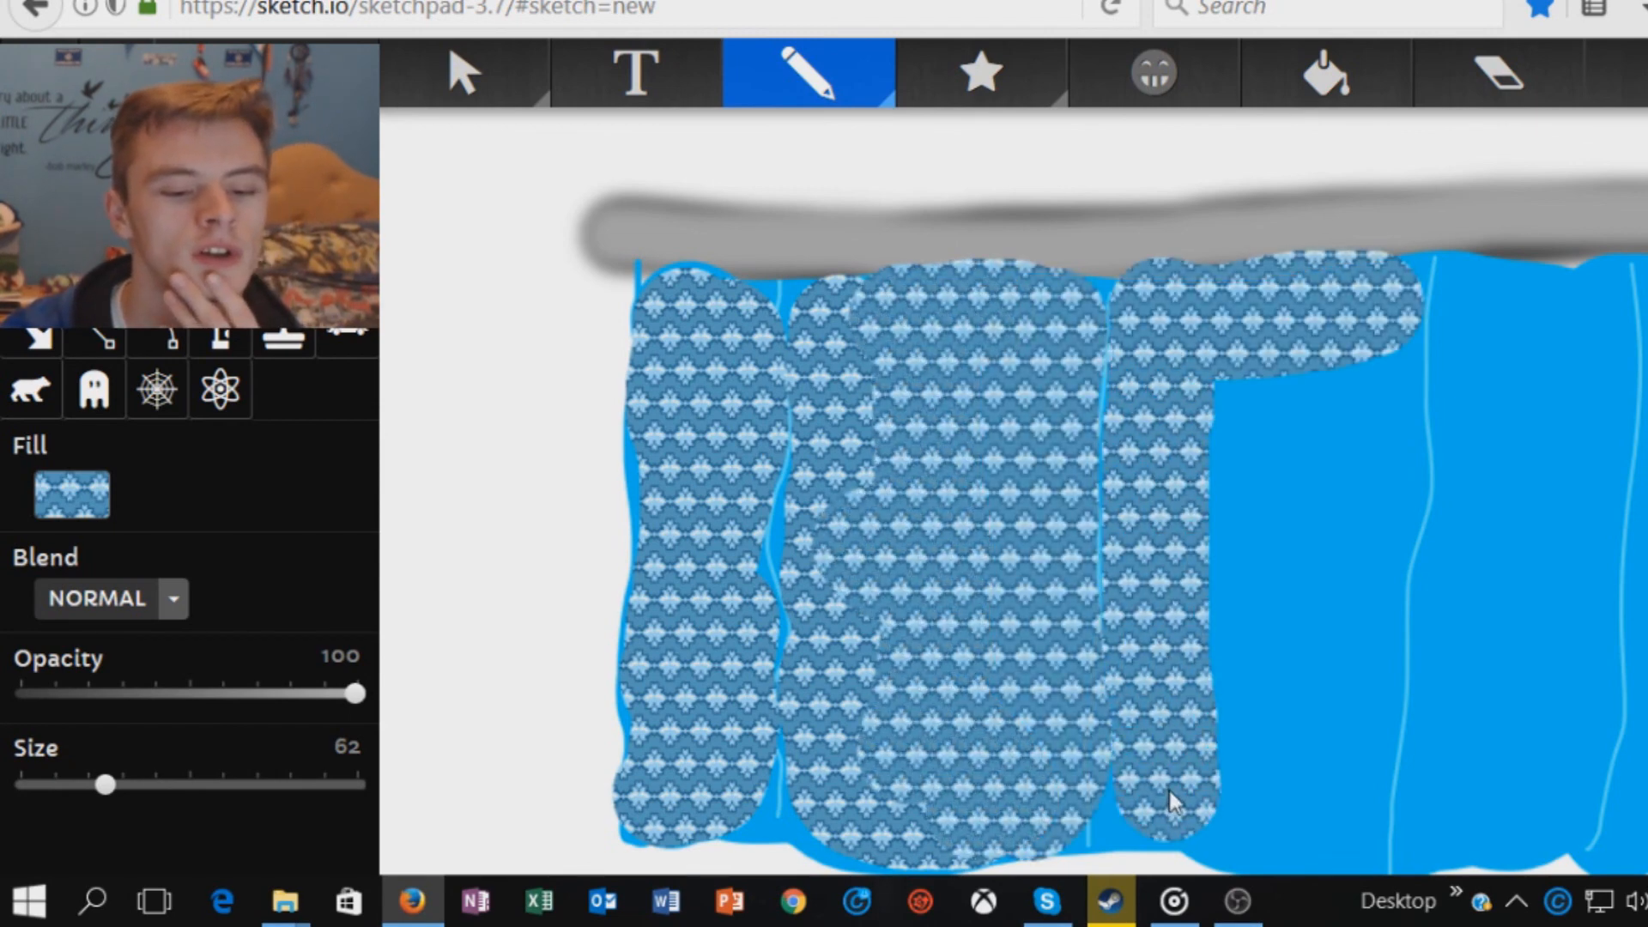
pyautogui.moveTo(1167, 798); pyautogui.dragTo(1356, 737)
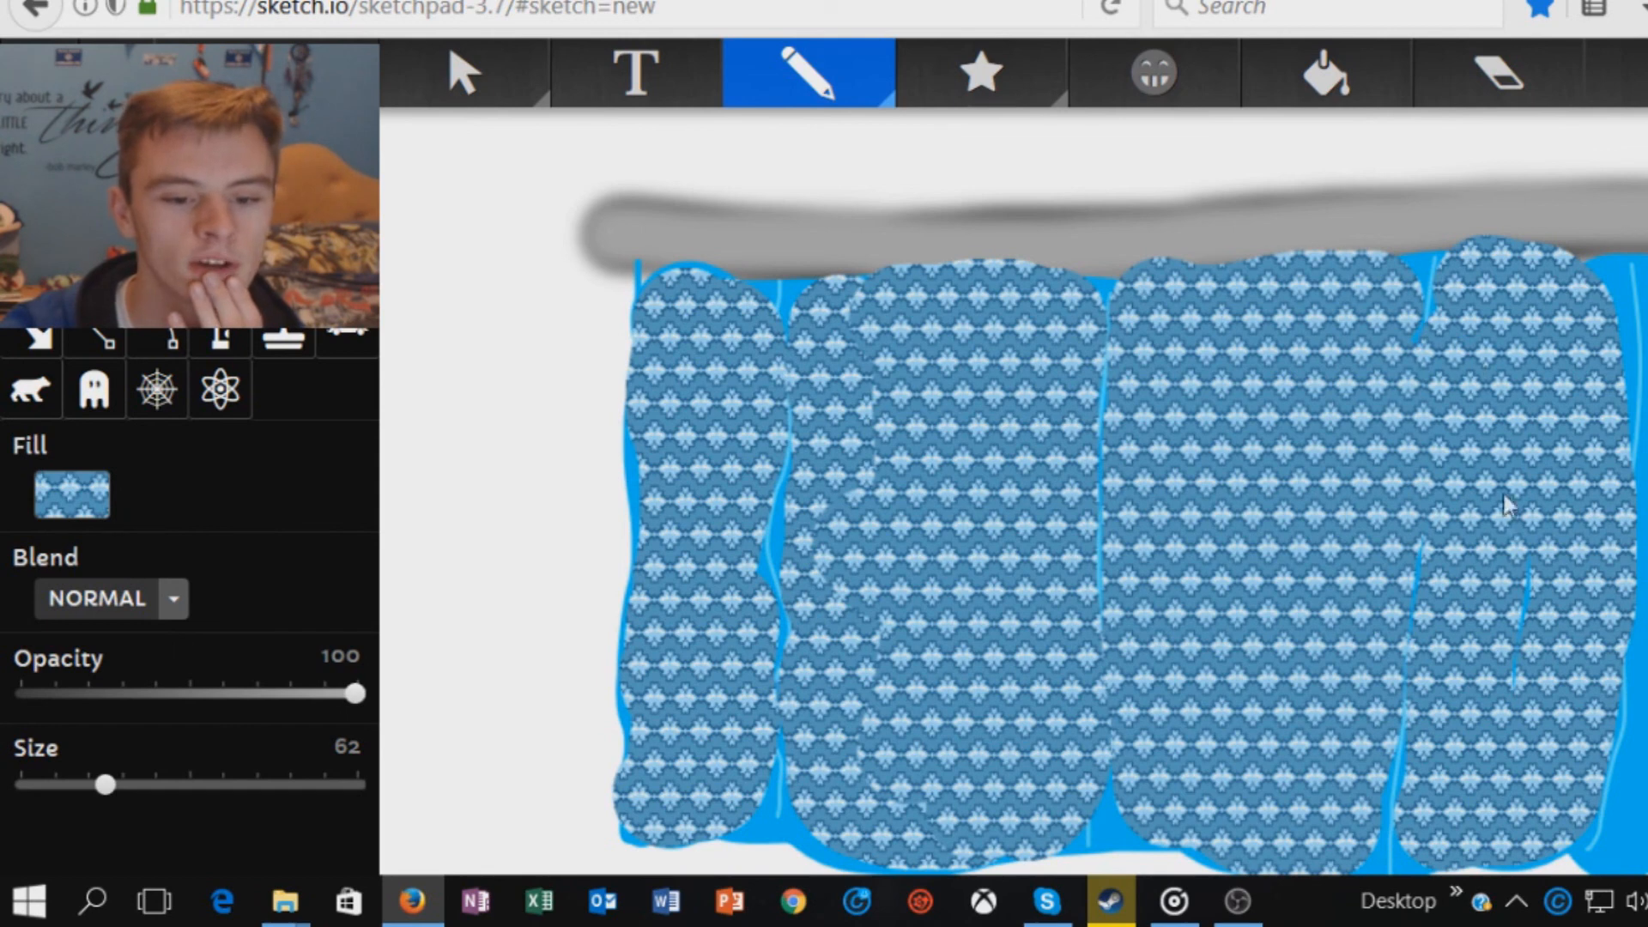
pyautogui.moveTo(1644, 760)
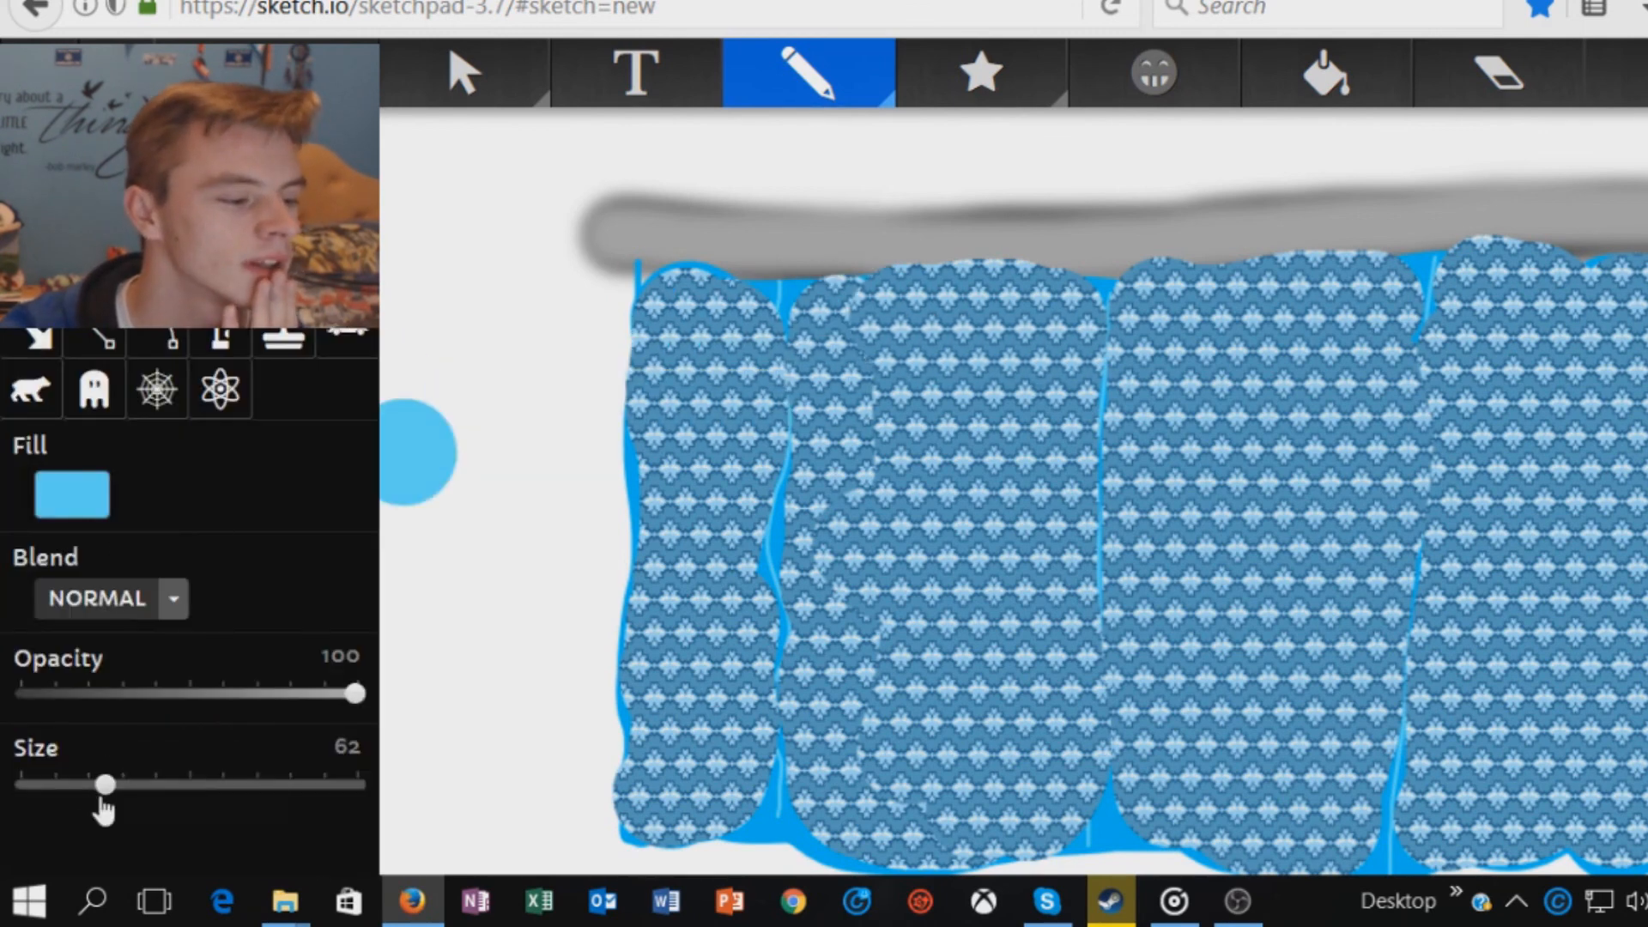
pyautogui.moveTo(101, 785); pyautogui.dragTo(26, 784)
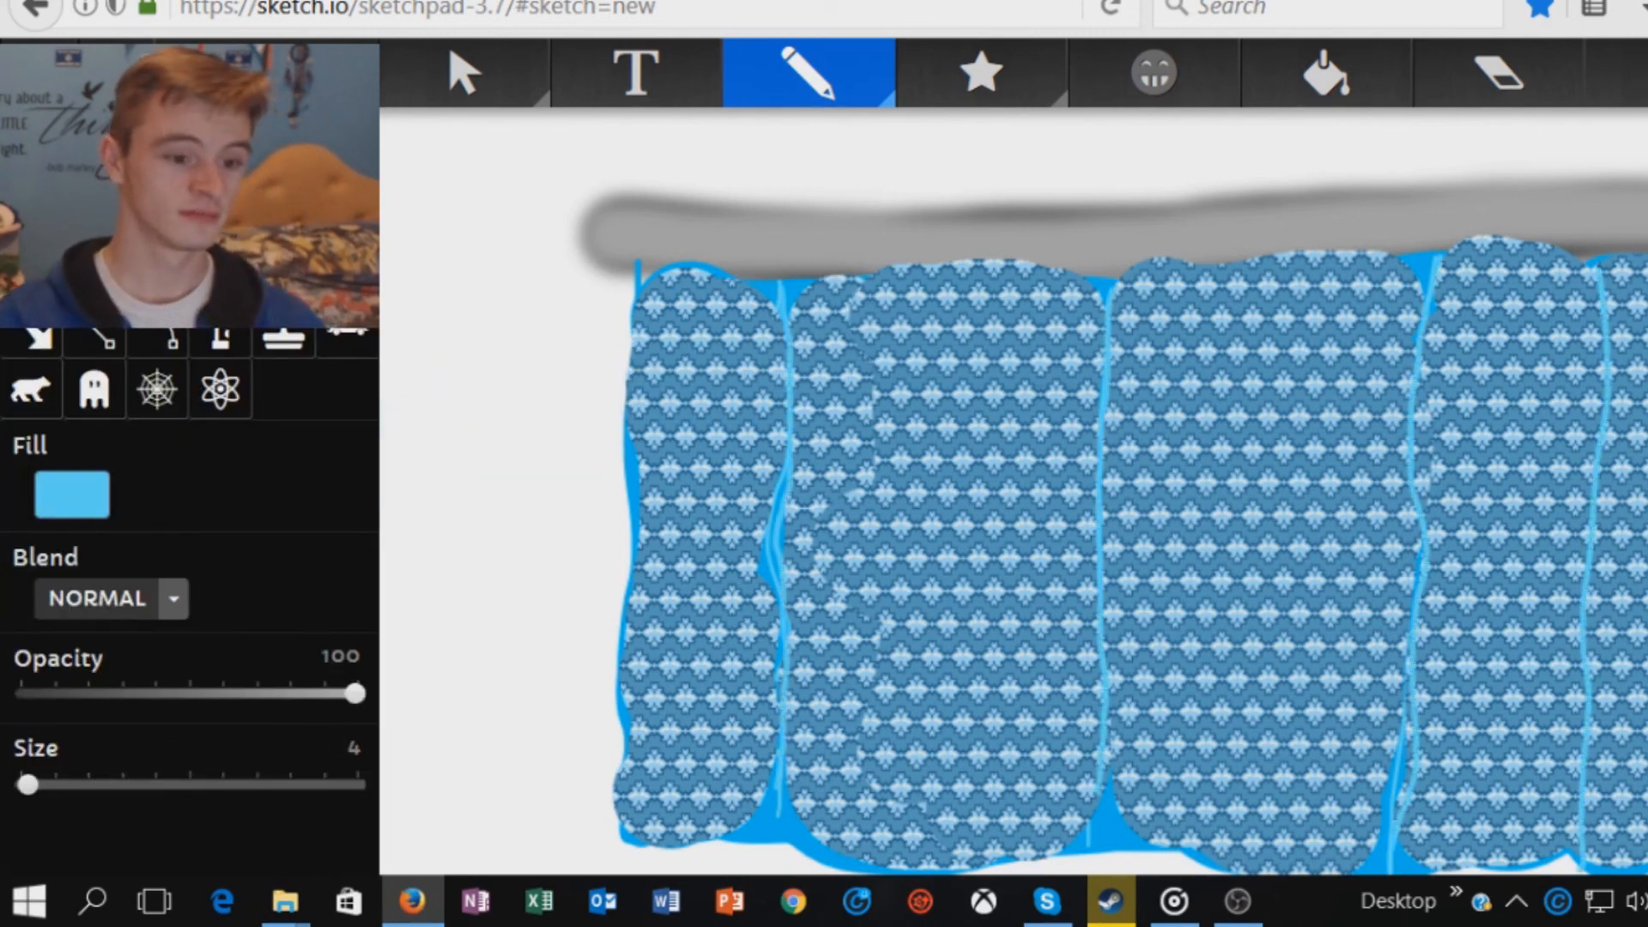